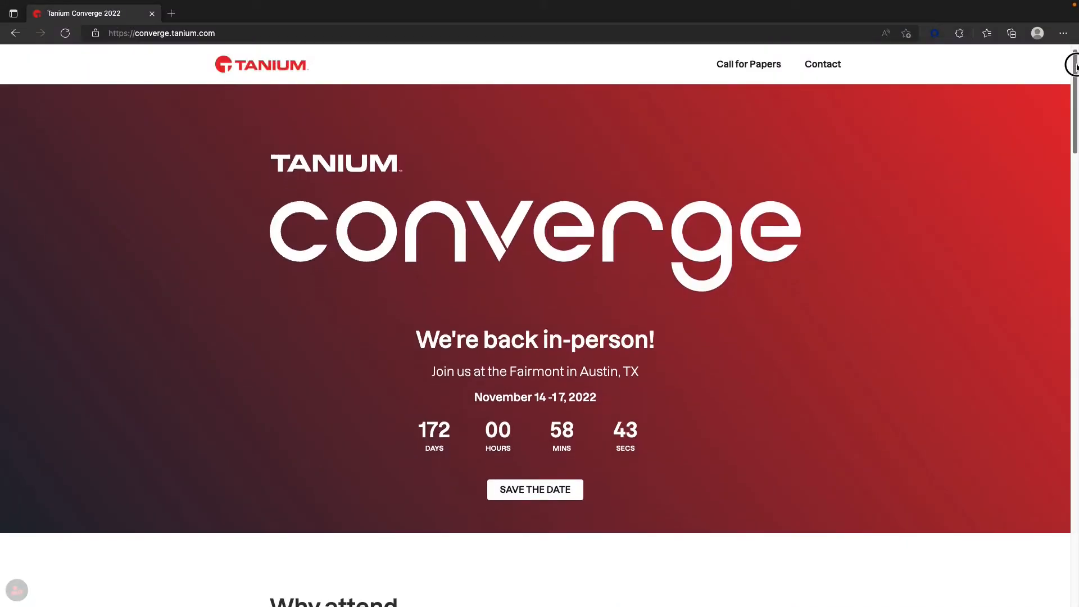
Scroll the Converge 2022 page past the event details and 2021 recap to the speaker and sponsor sections.
scroll(down, 3)
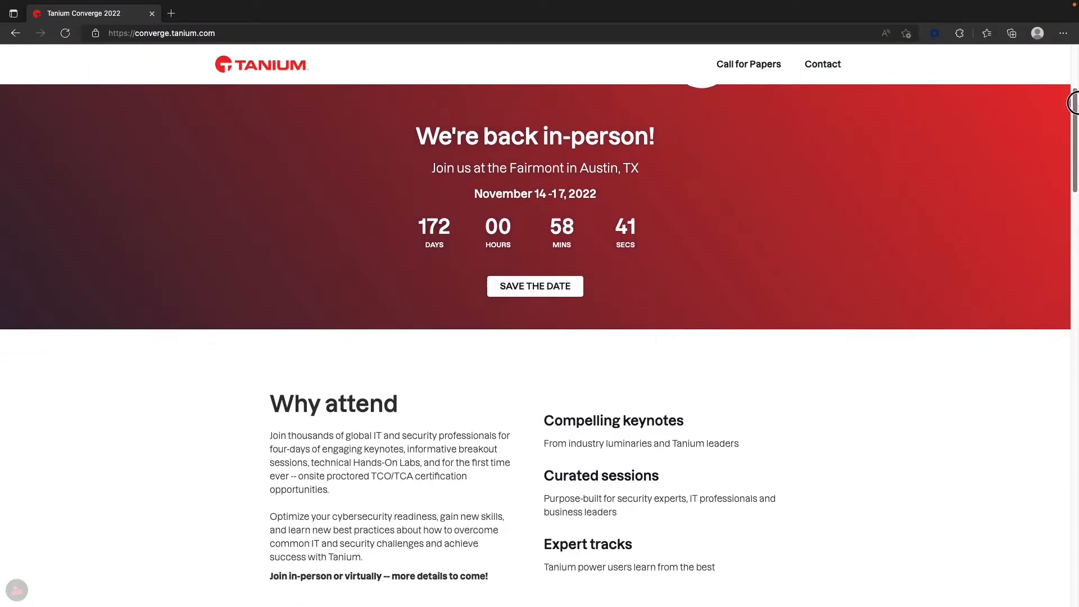
scroll(down, 3)
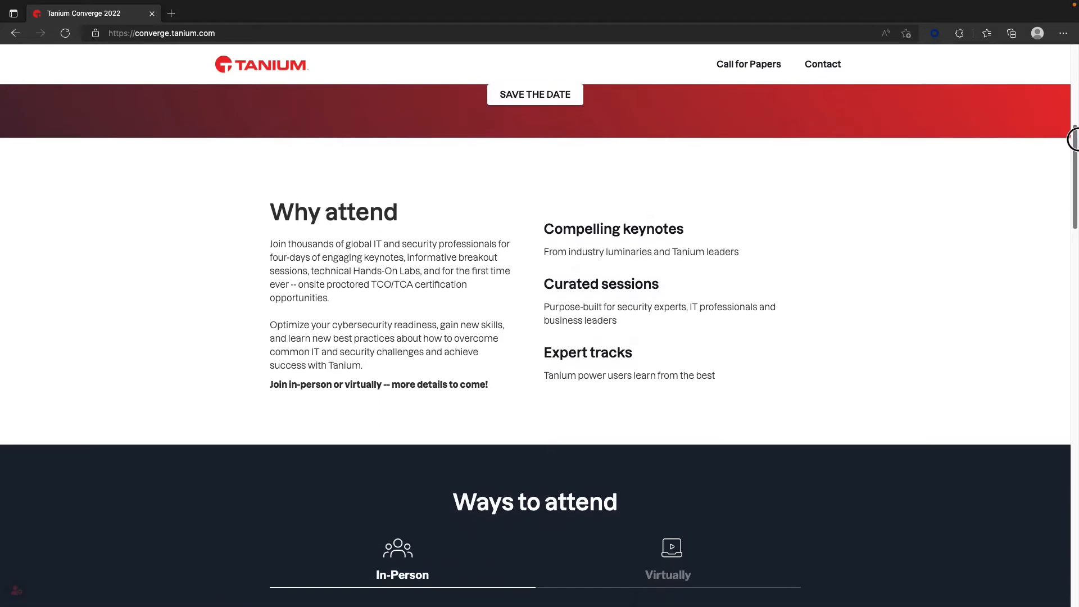
scroll(down, 3)
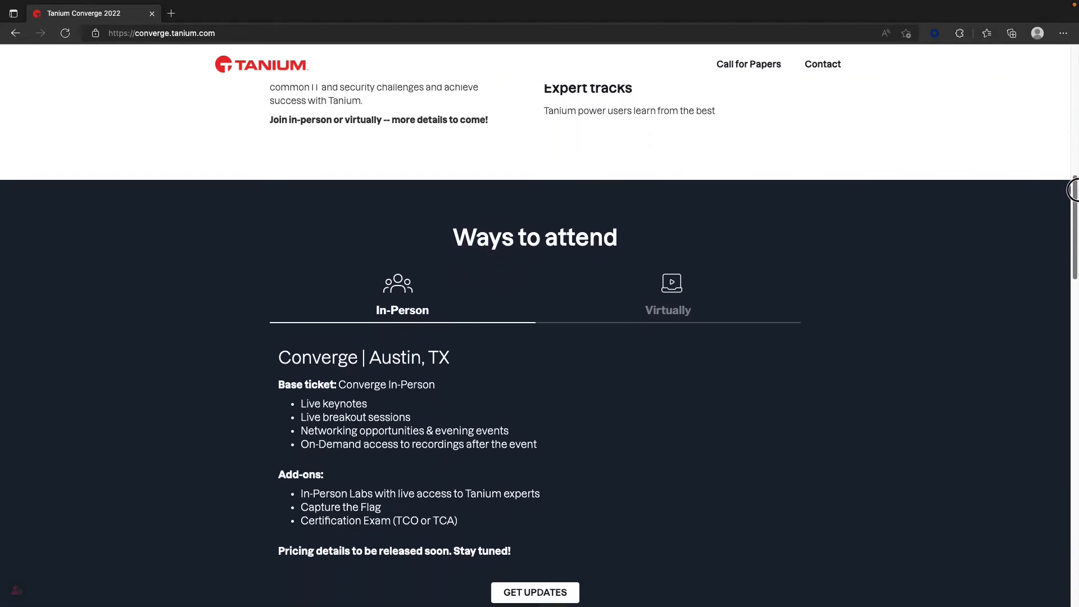
scroll(down, 3)
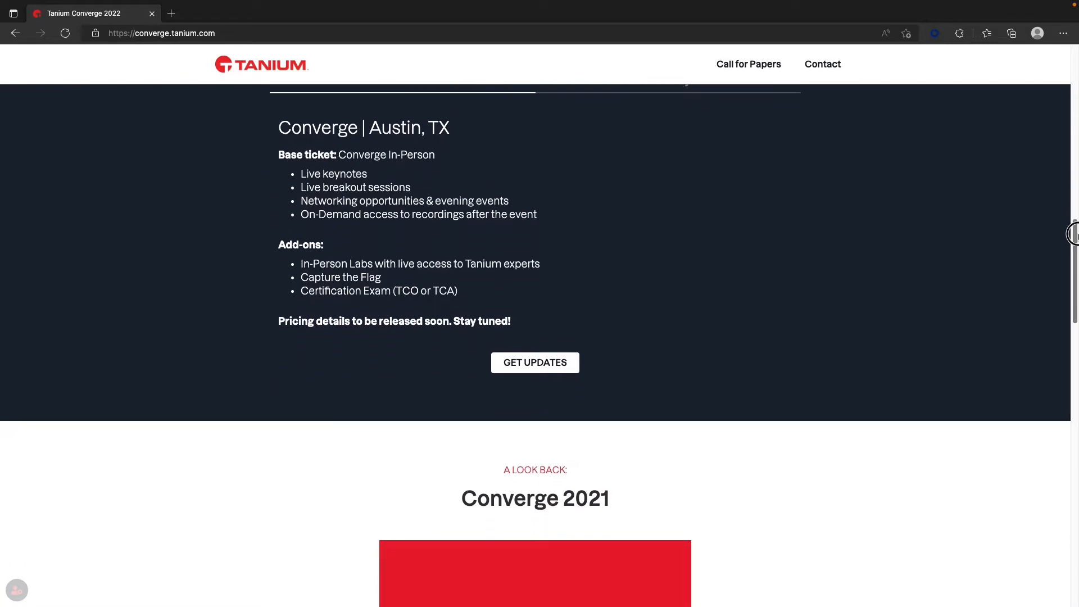
scroll(down, 3)
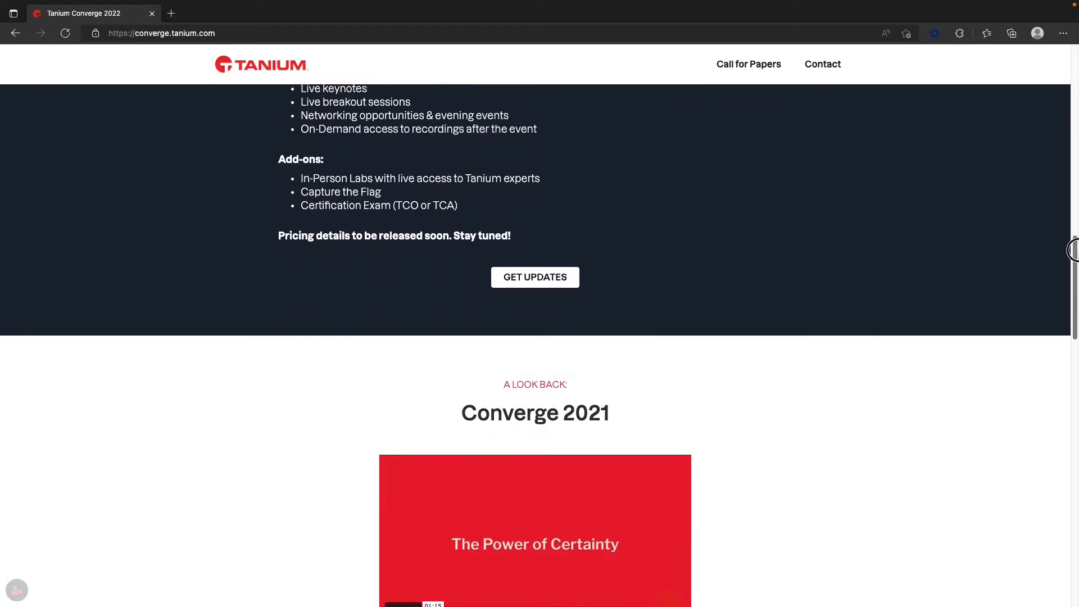
scroll(down, 3)
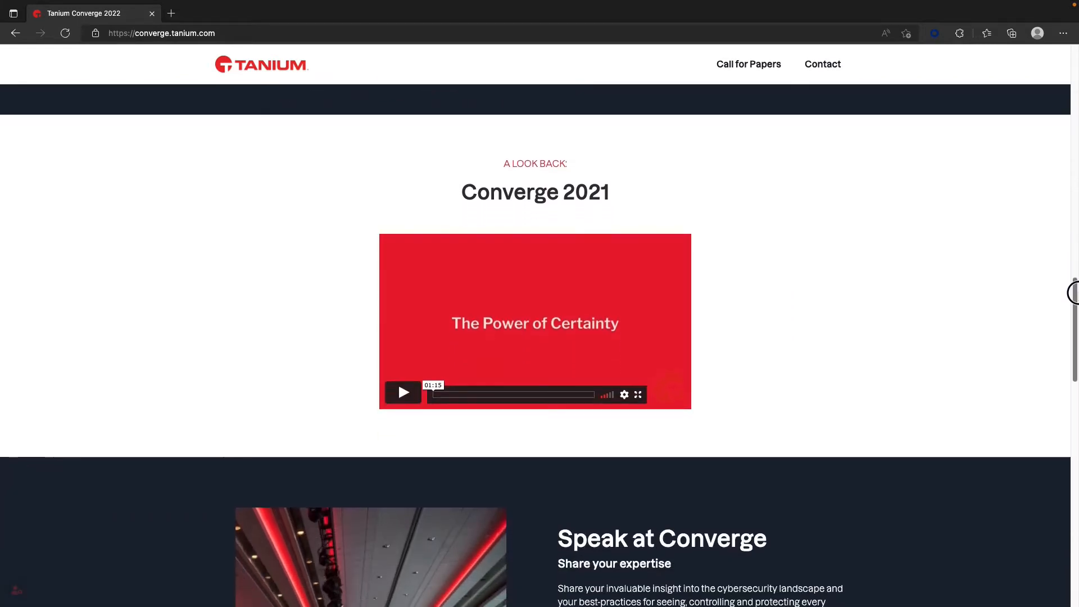
scroll(down, 3)
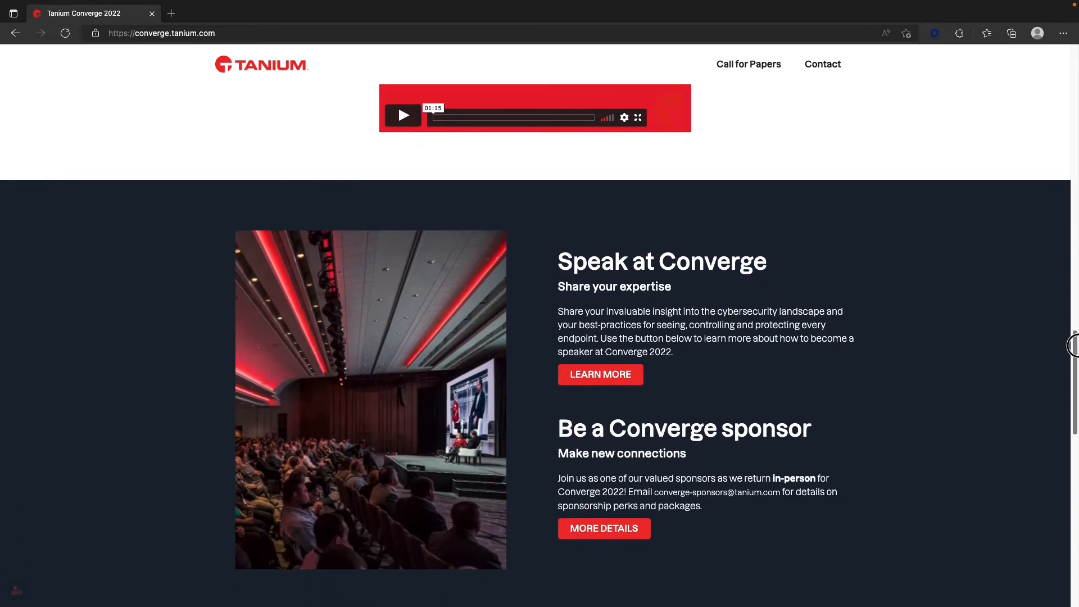
scroll(down, 3)
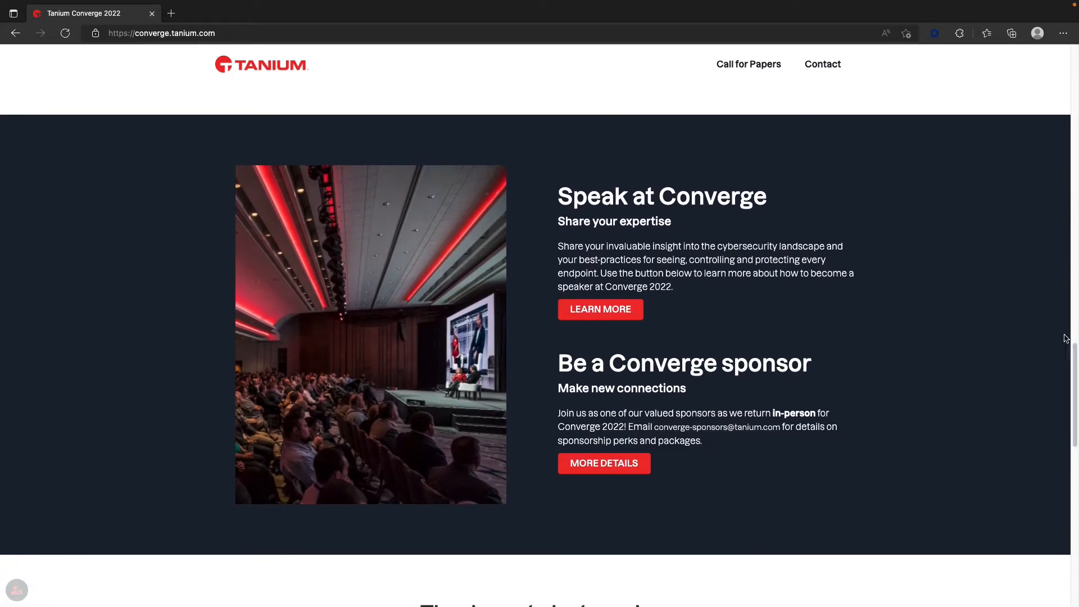
mouse_move(693, 324)
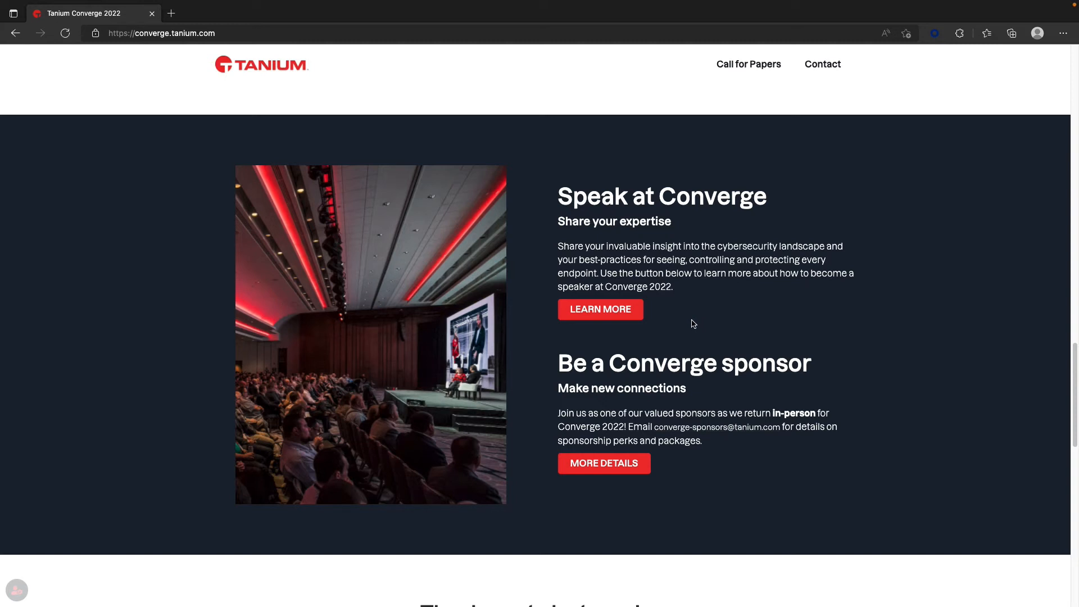
mouse_move(686, 326)
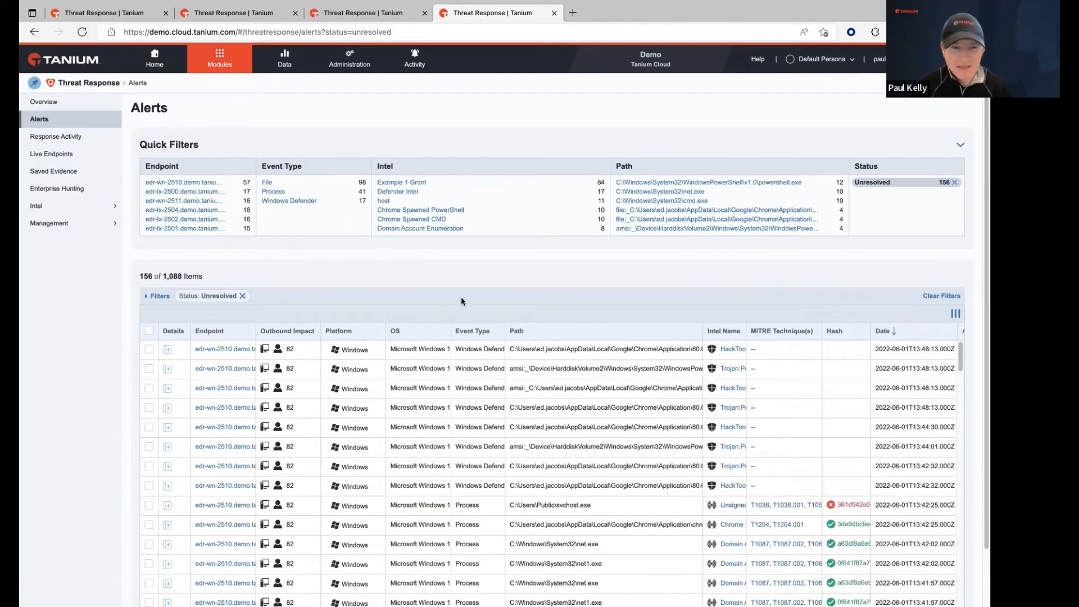
mouse_move(736, 327)
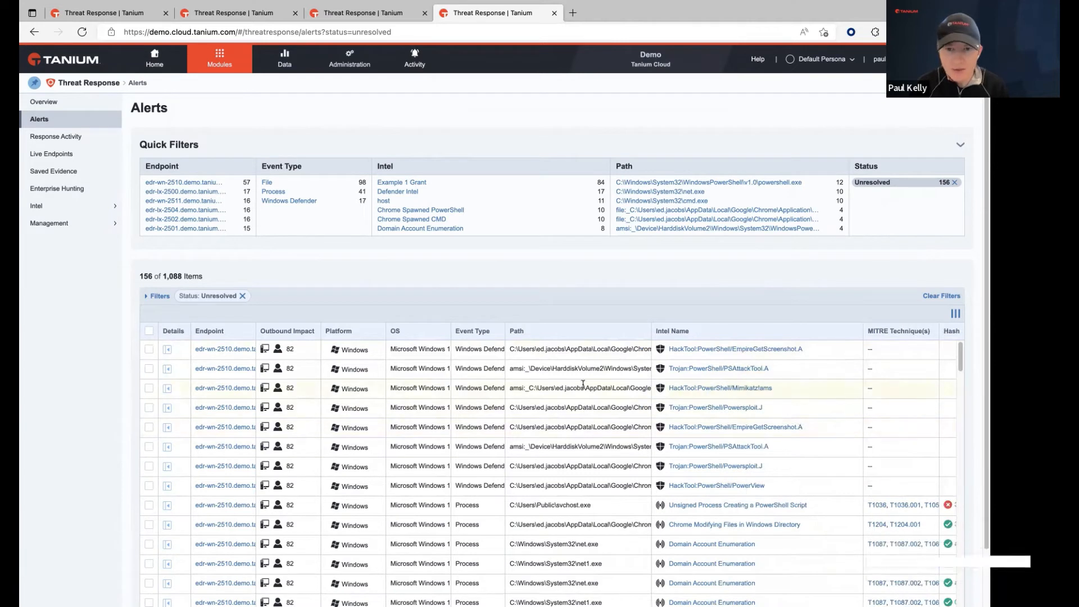
mouse_move(226, 393)
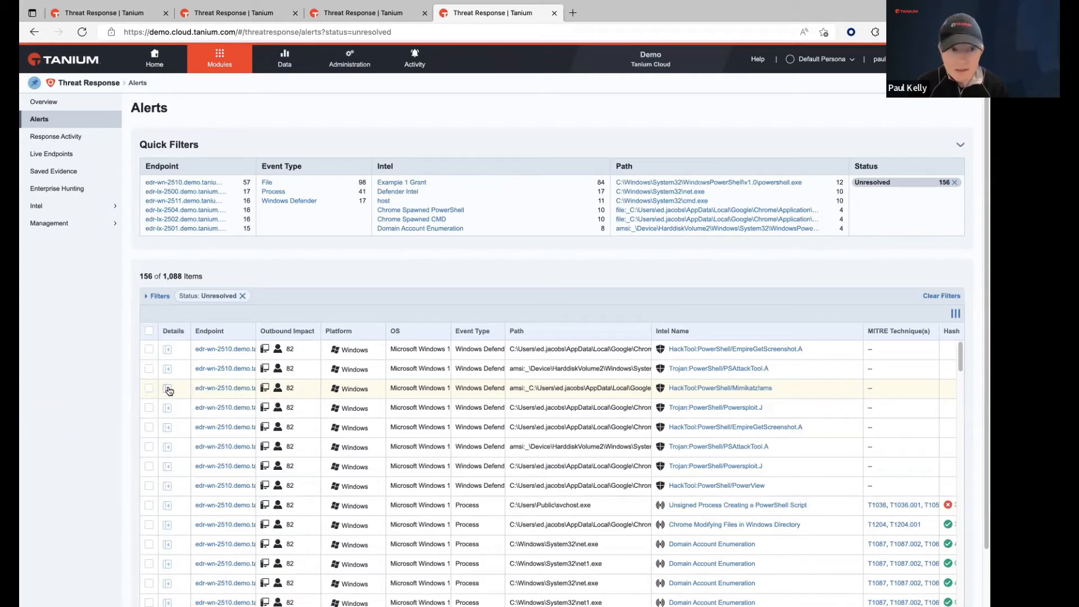
Open the Mimikatz alert's details and scroll through the PowerShell HackTool Malware Detection V2 event.
click(167, 387)
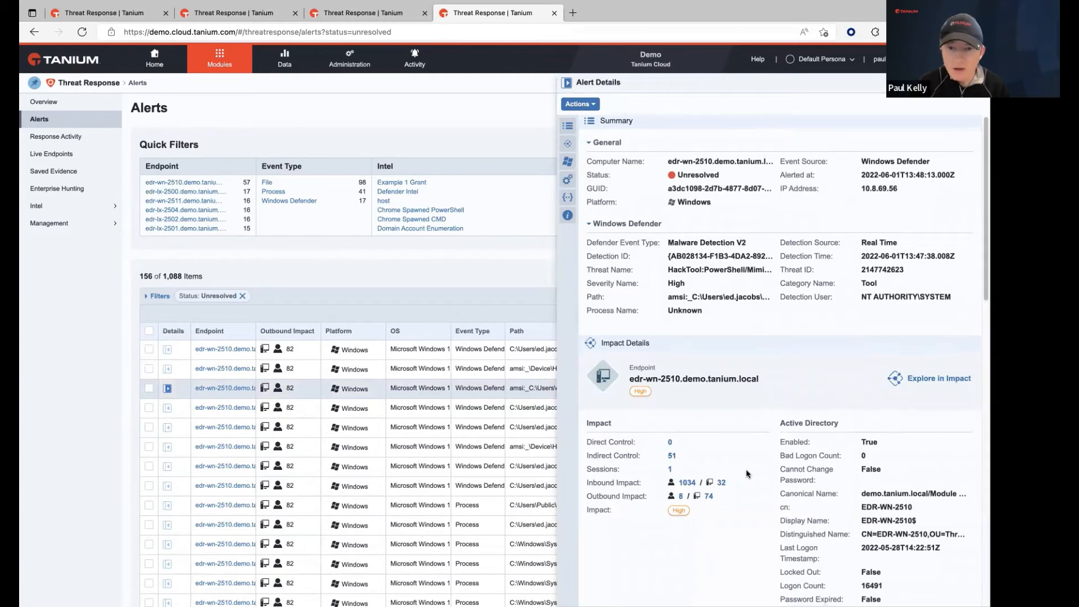
scroll(down, 3)
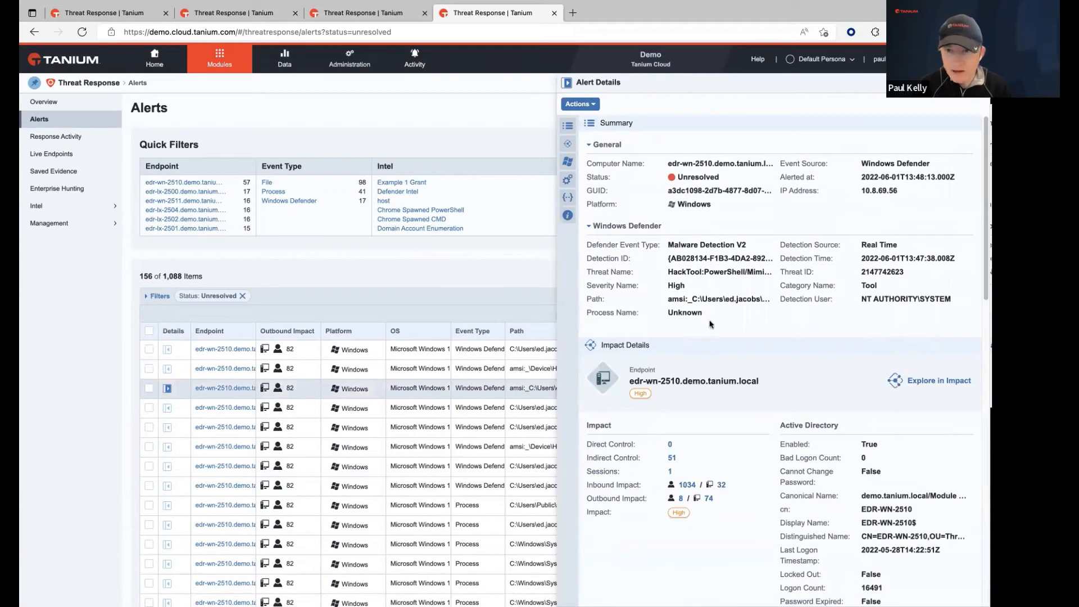
mouse_move(635, 515)
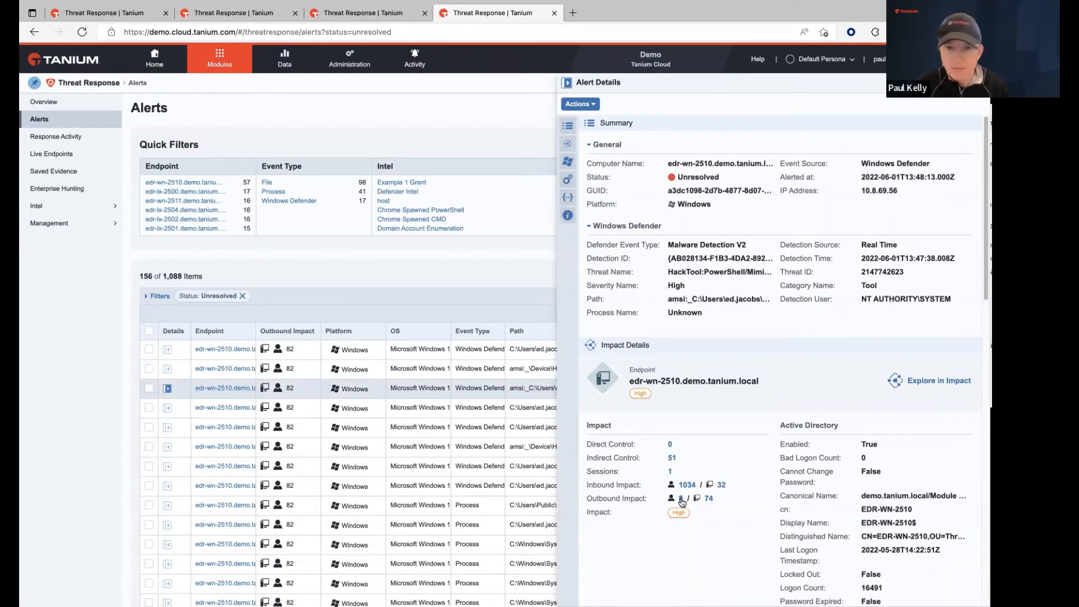
mouse_move(719, 271)
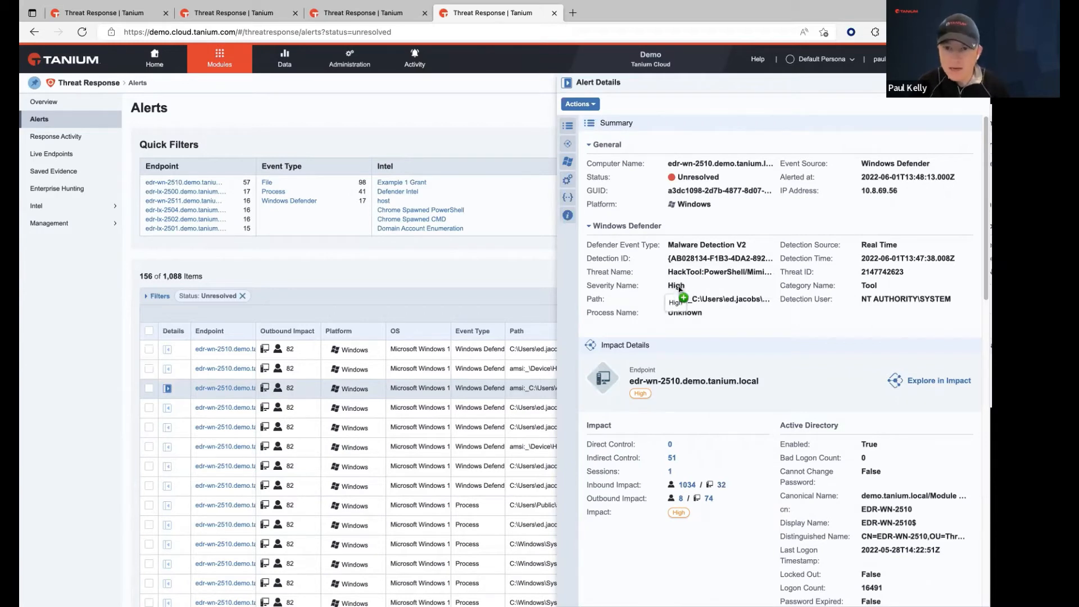
mouse_move(775, 240)
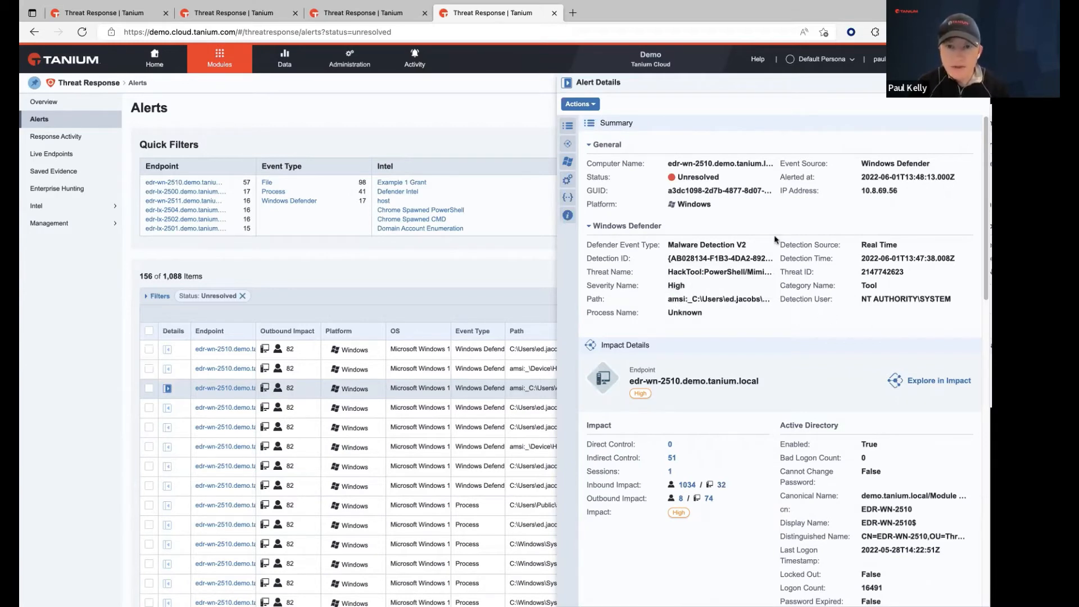
mouse_move(568, 214)
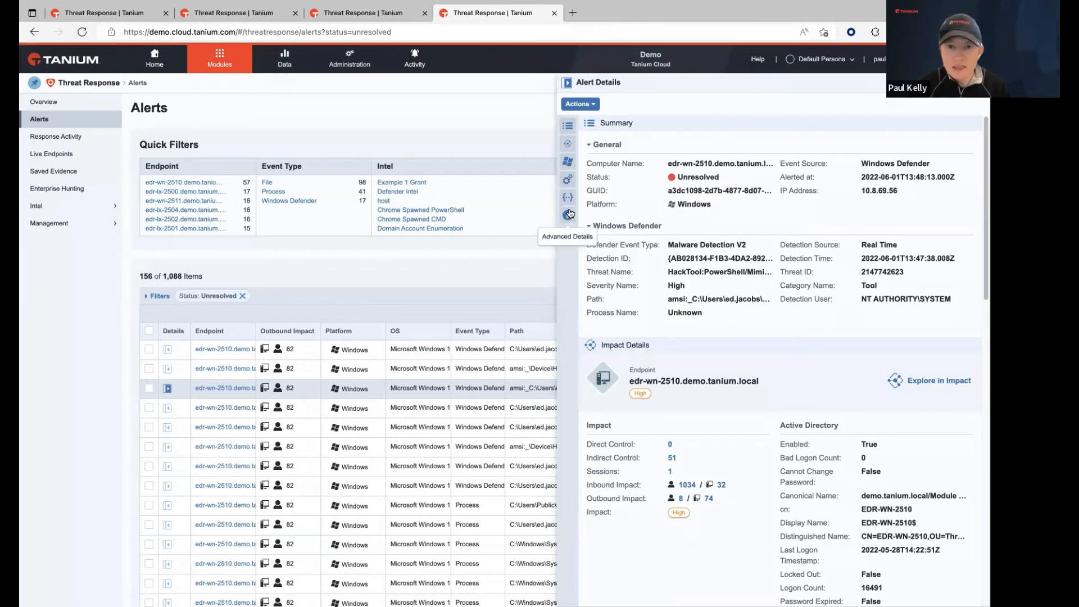
Open the alert's Actions menu listing status changes, Quarantine and Live Response.
click(578, 103)
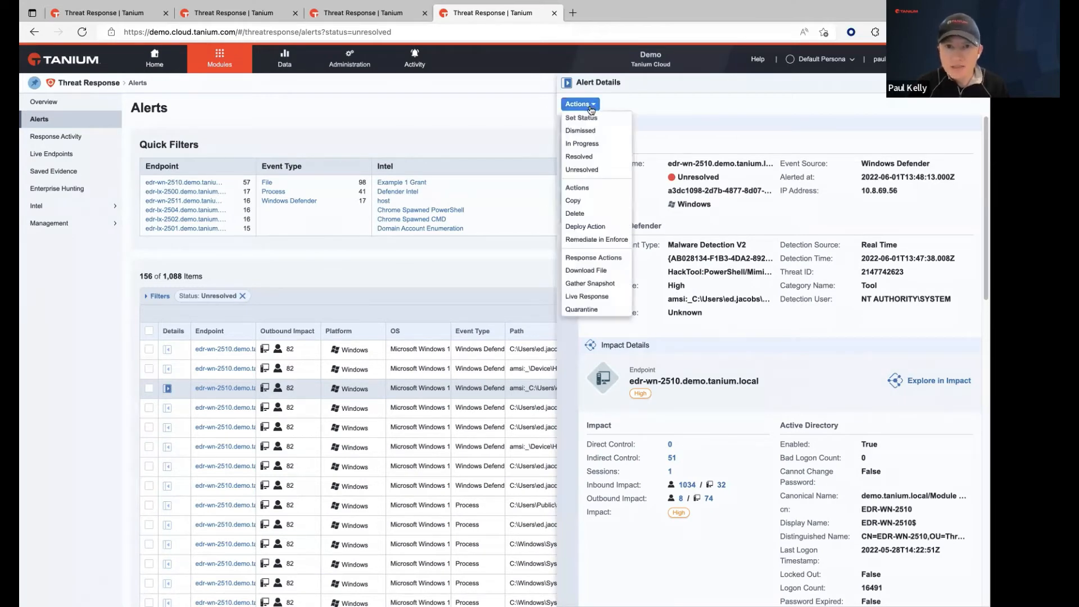
mouse_move(589, 219)
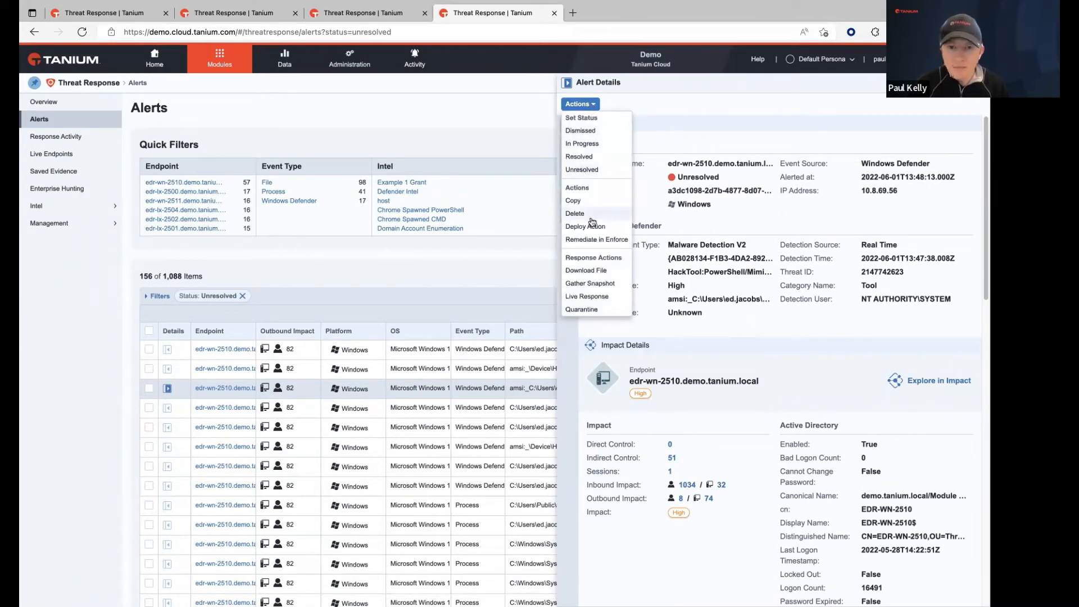
mouse_move(594, 282)
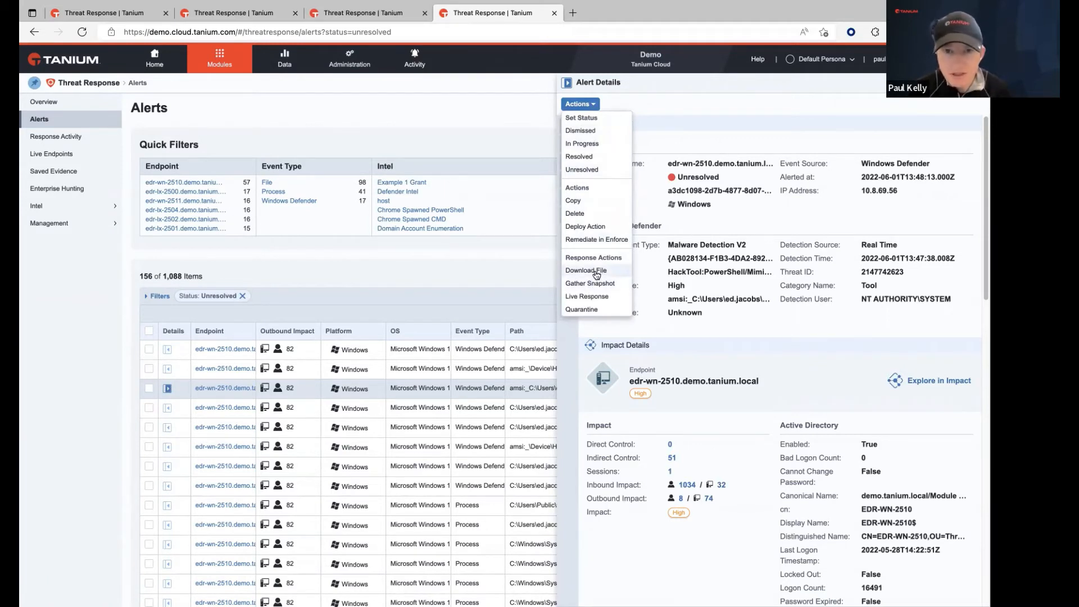
mouse_move(589, 282)
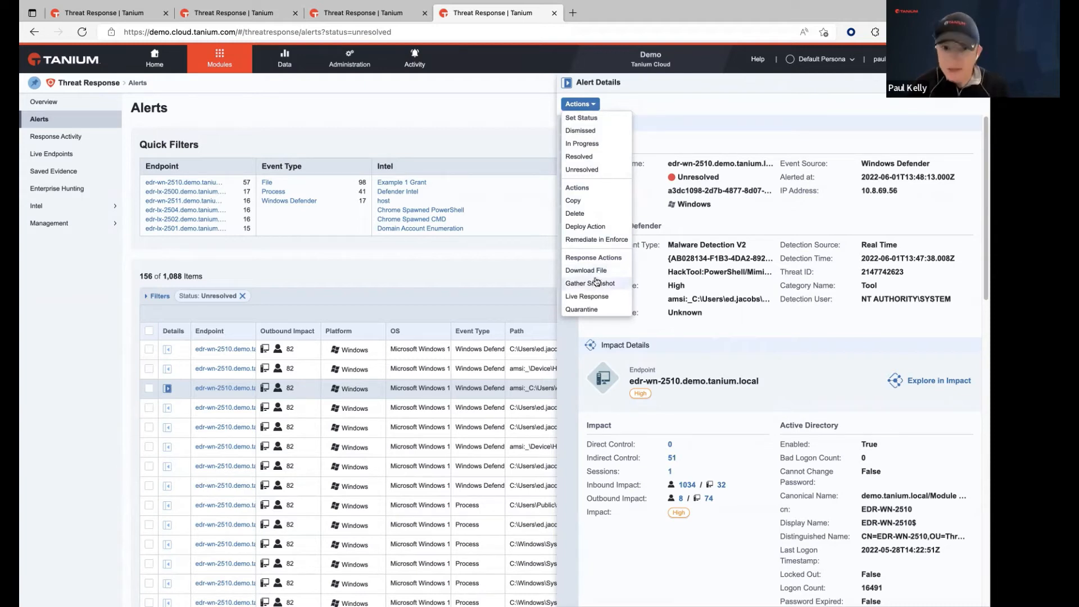
mouse_move(586, 270)
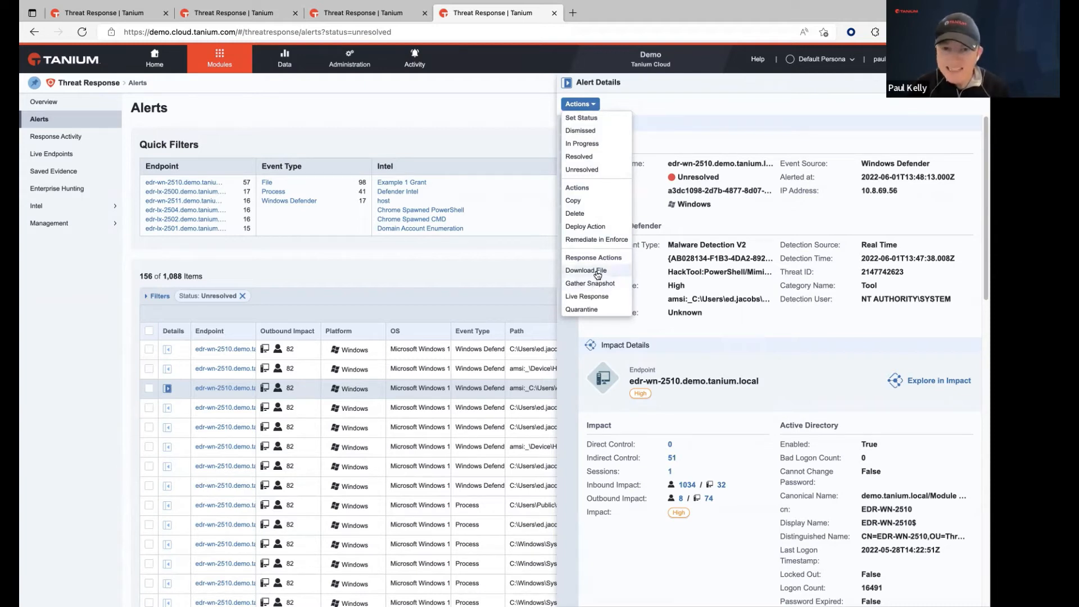
mouse_move(586, 297)
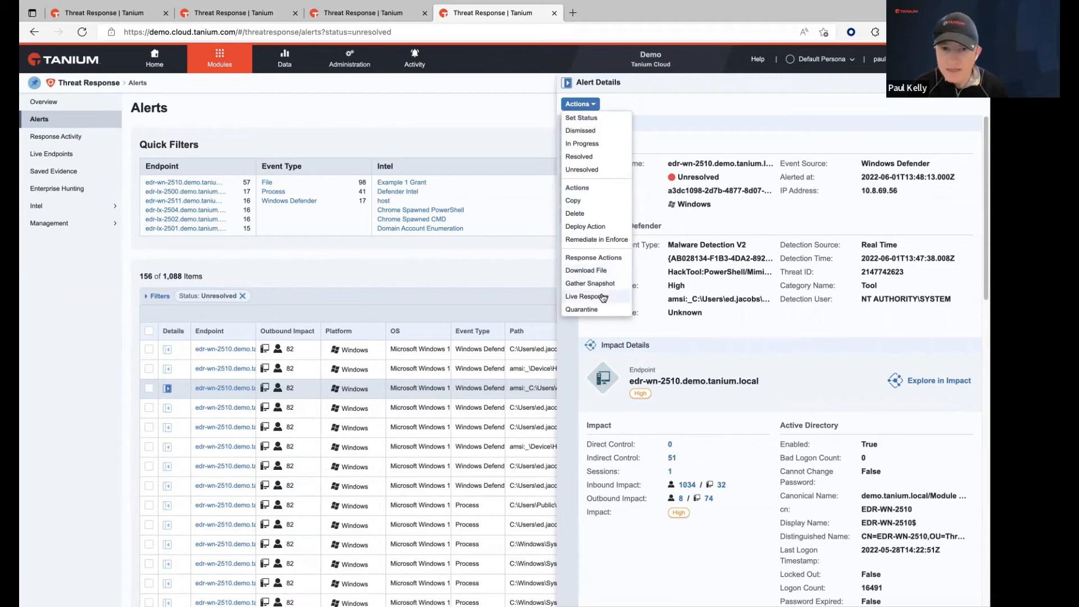
mouse_move(595, 299)
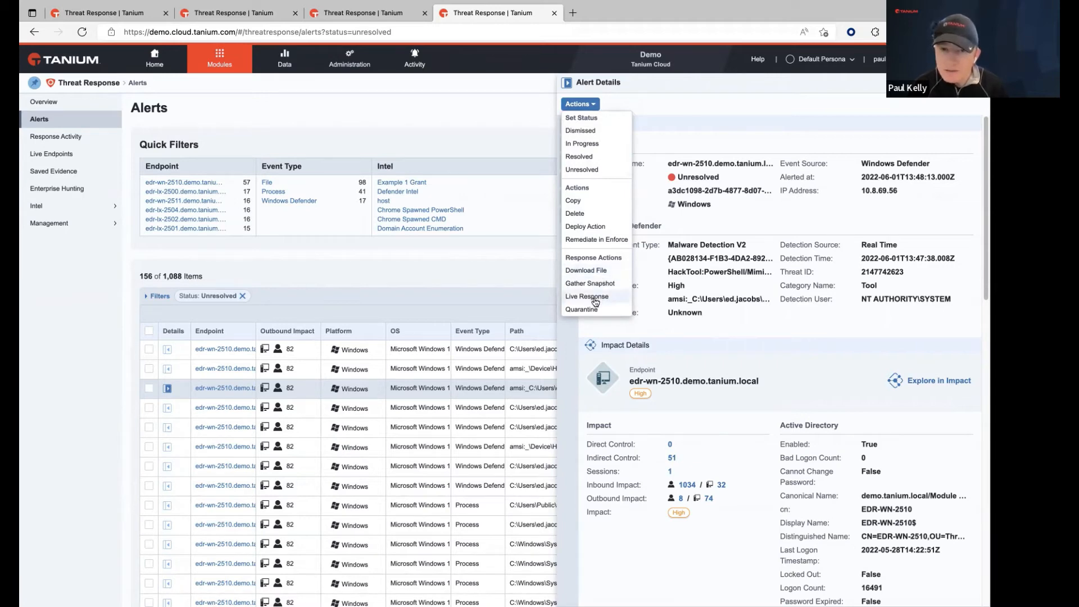
Start a Live Response on edr-wn-2510 and list its collector configurations.
click(586, 297)
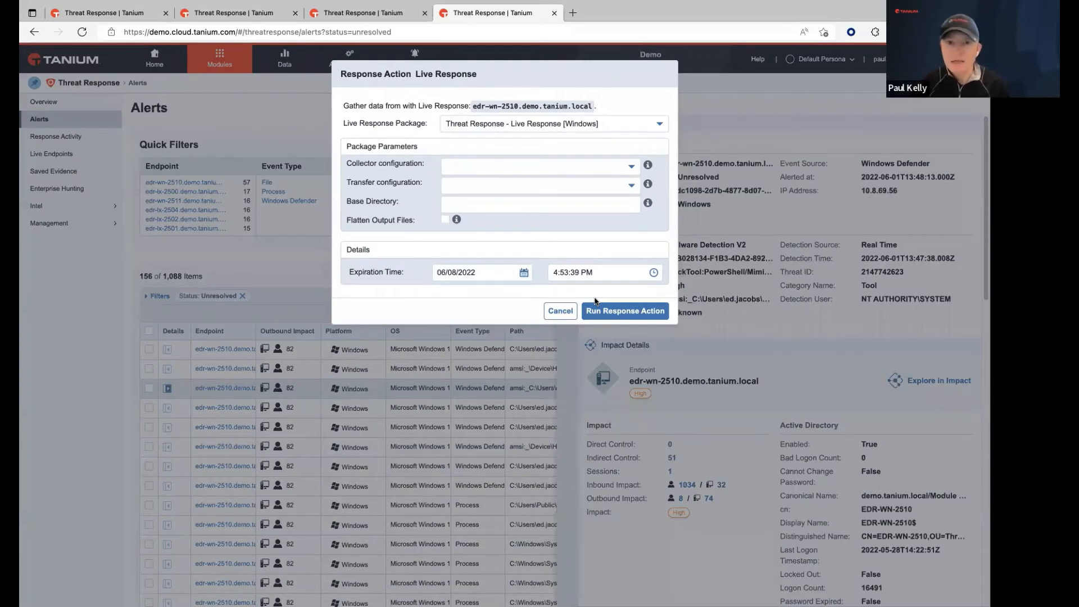
mouse_move(629, 120)
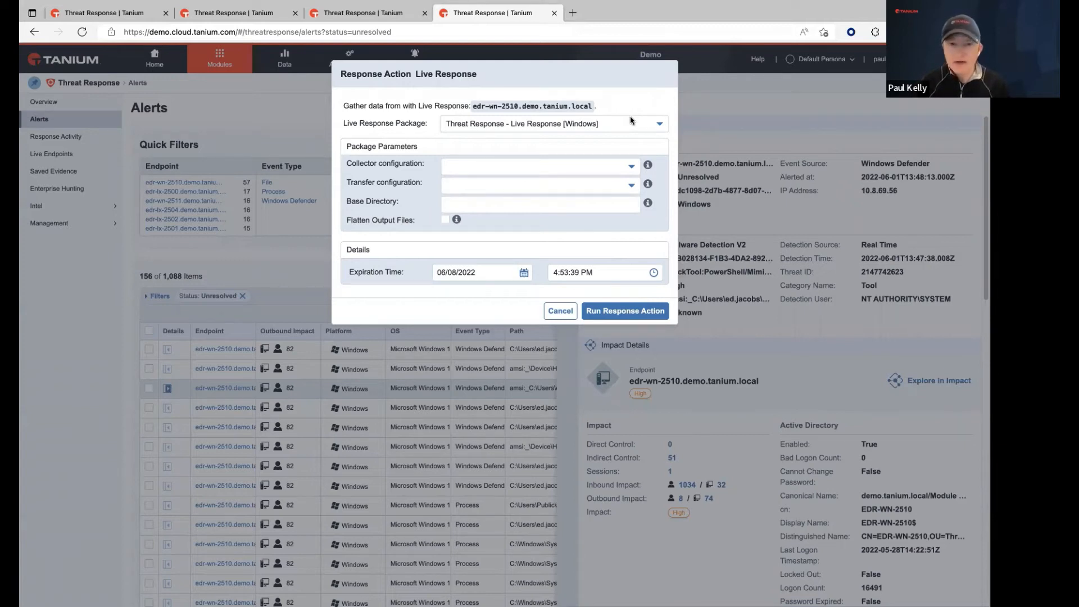
mouse_move(632, 47)
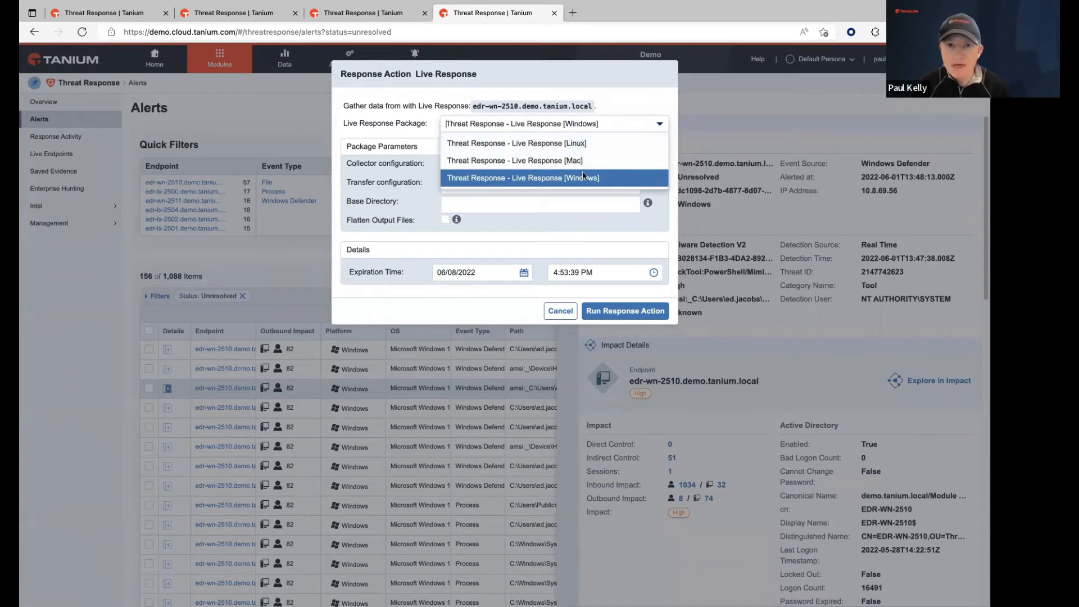
click(539, 163)
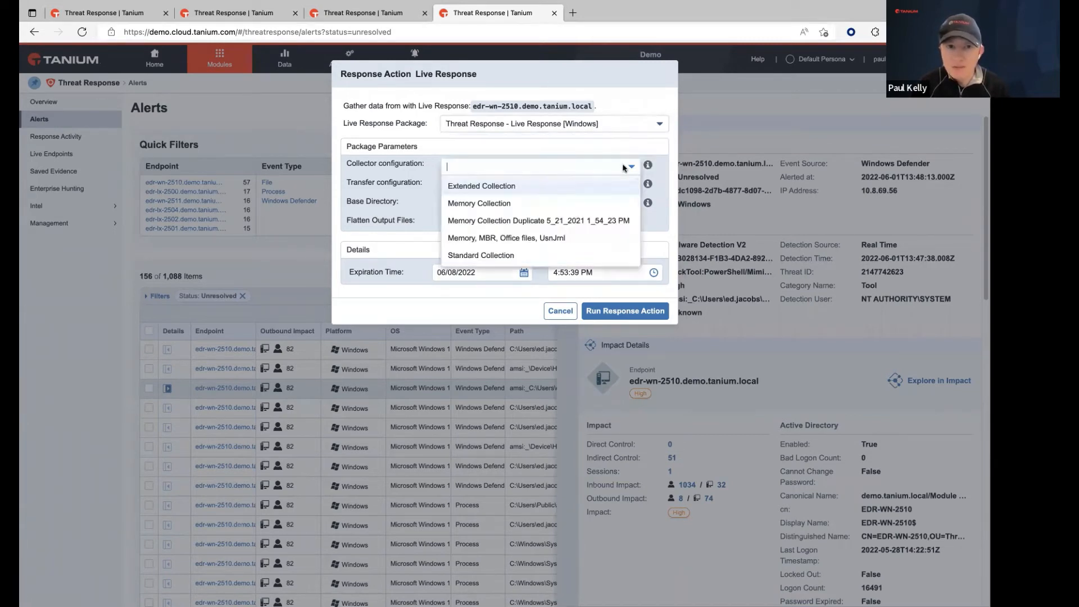
mouse_move(402, 229)
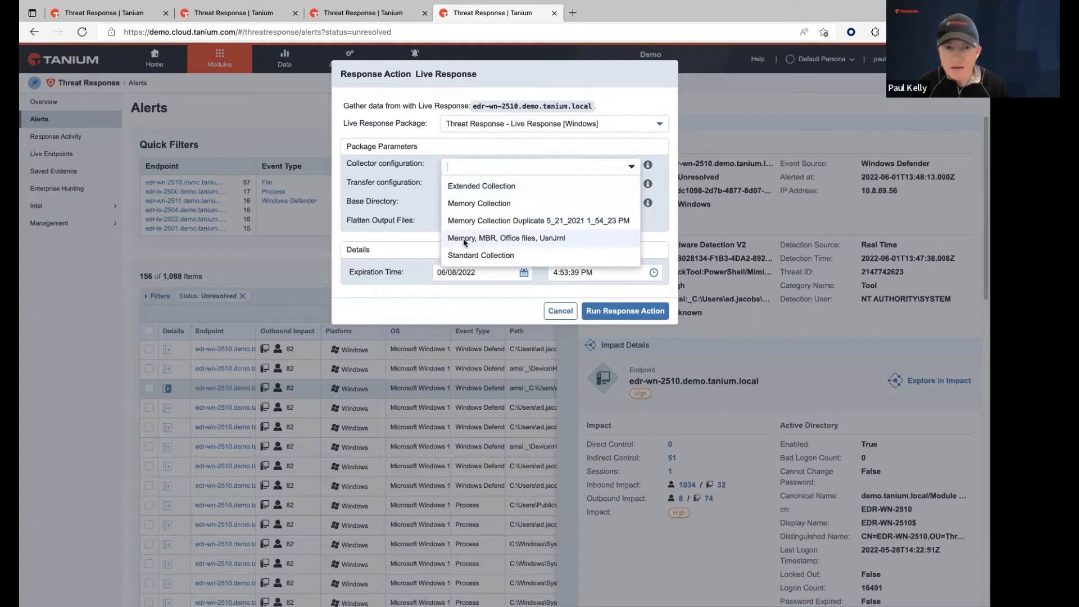
mouse_move(524, 245)
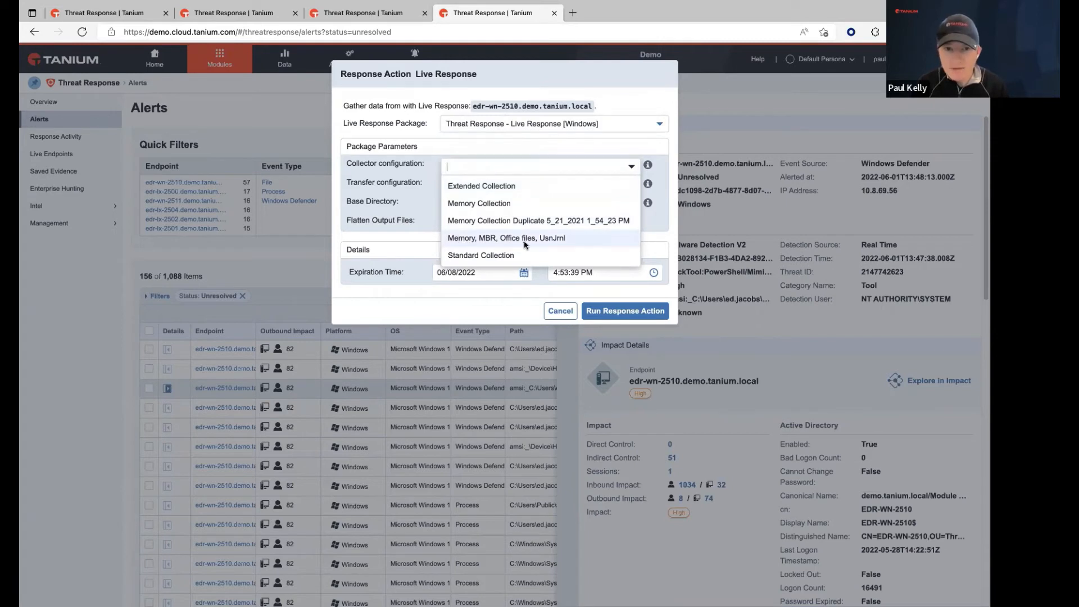
mouse_move(539, 220)
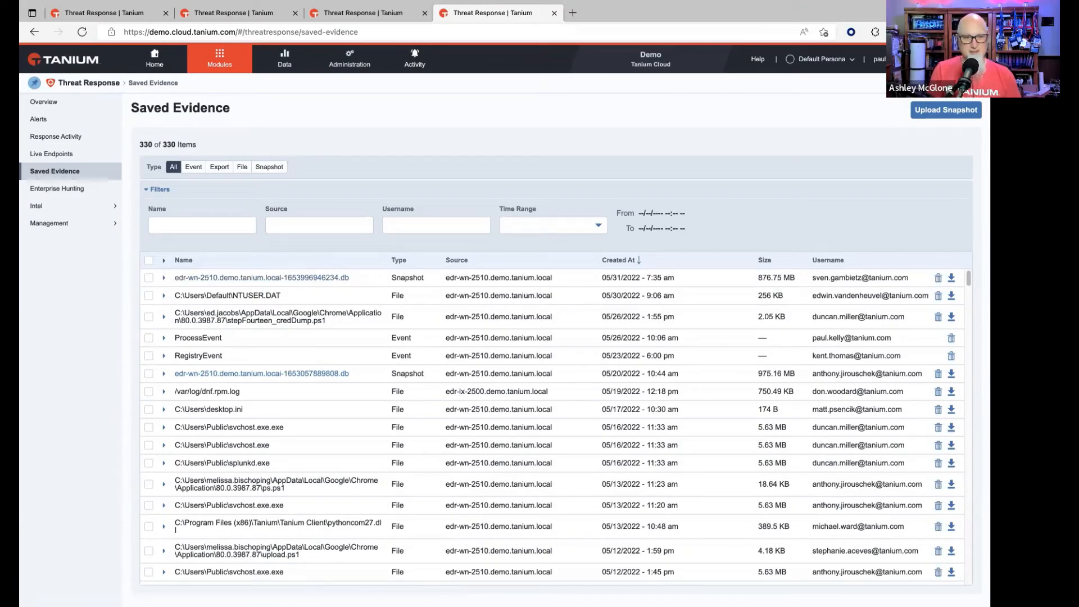
mouse_move(625, 473)
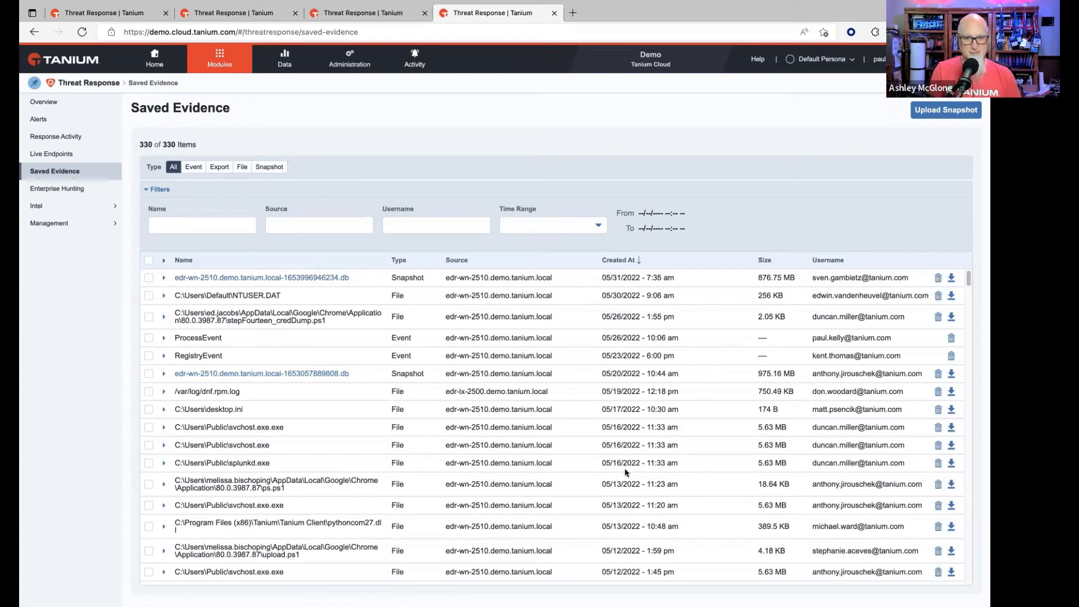
Open snapshot edr-wn-2510.demo.tanium.local-1653996946234.db to show its 17,926 process events.
click(262, 277)
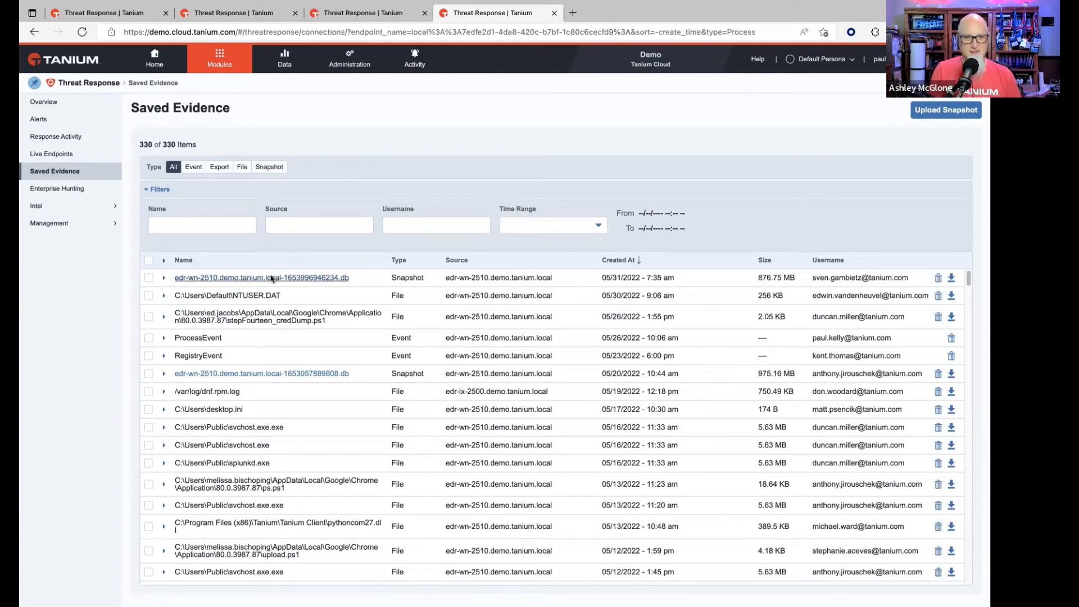
click(261, 277)
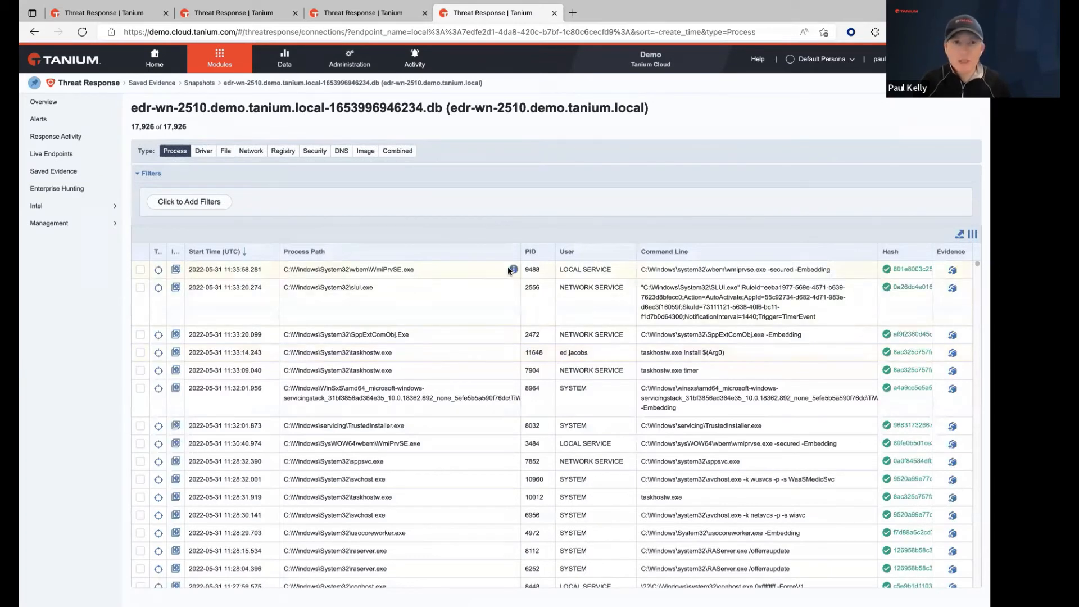
mouse_move(510, 268)
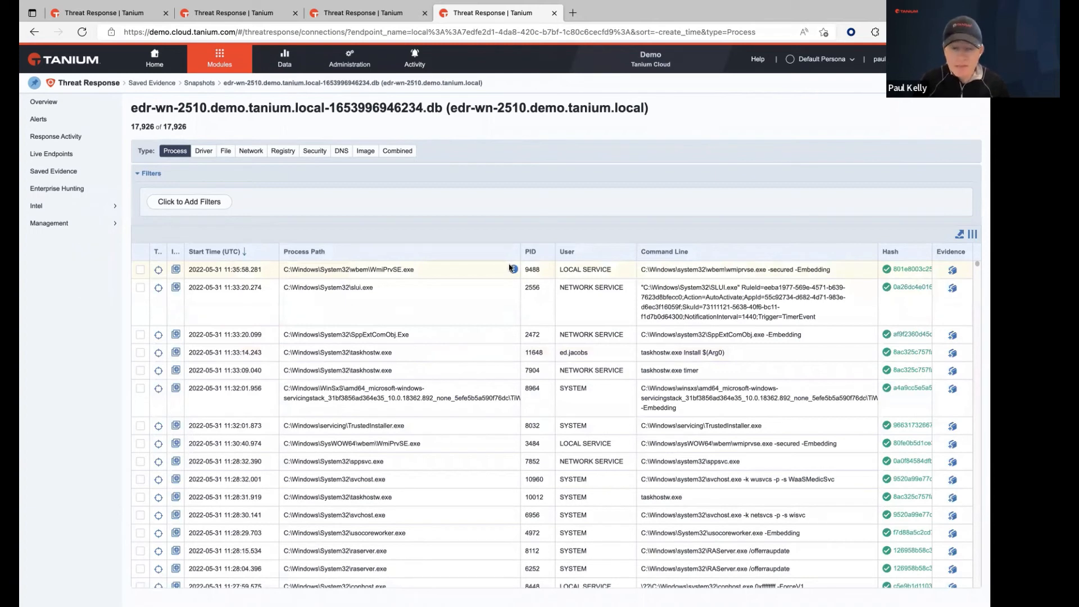
mouse_move(512, 287)
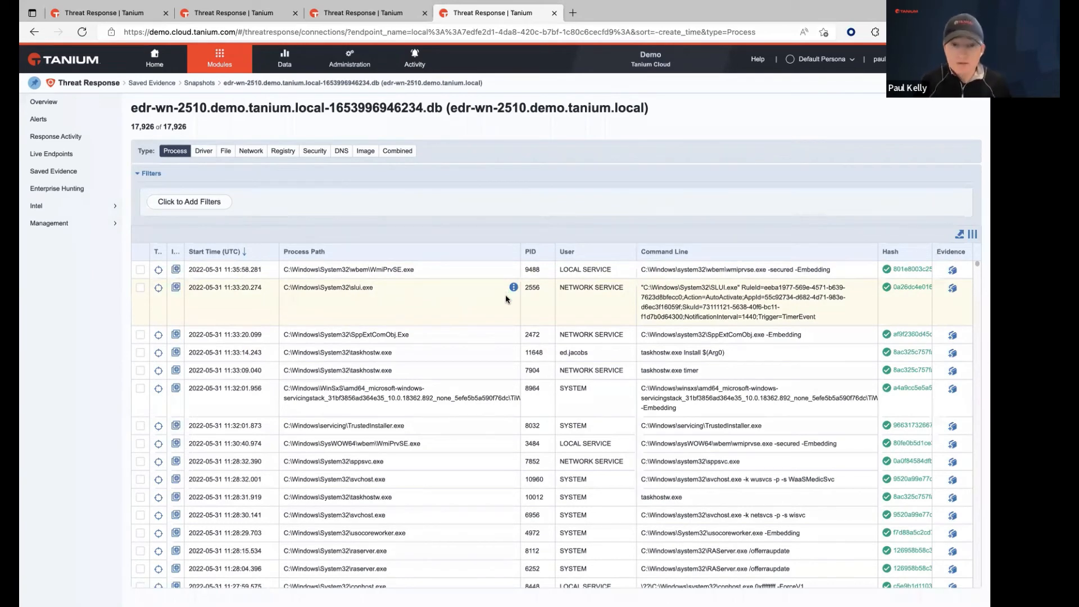
mouse_move(505, 305)
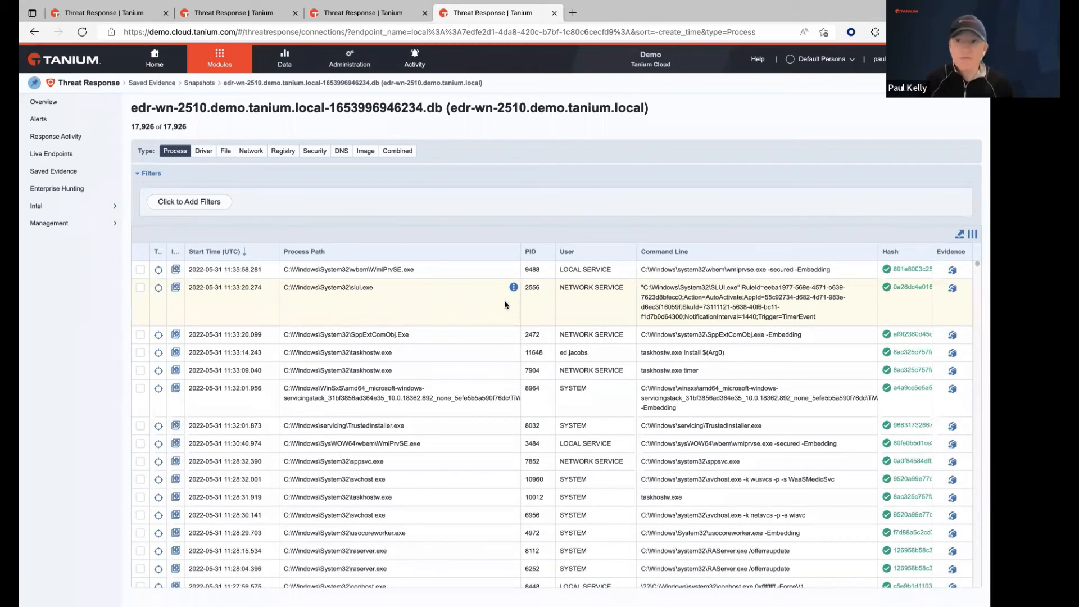
mouse_move(468, 514)
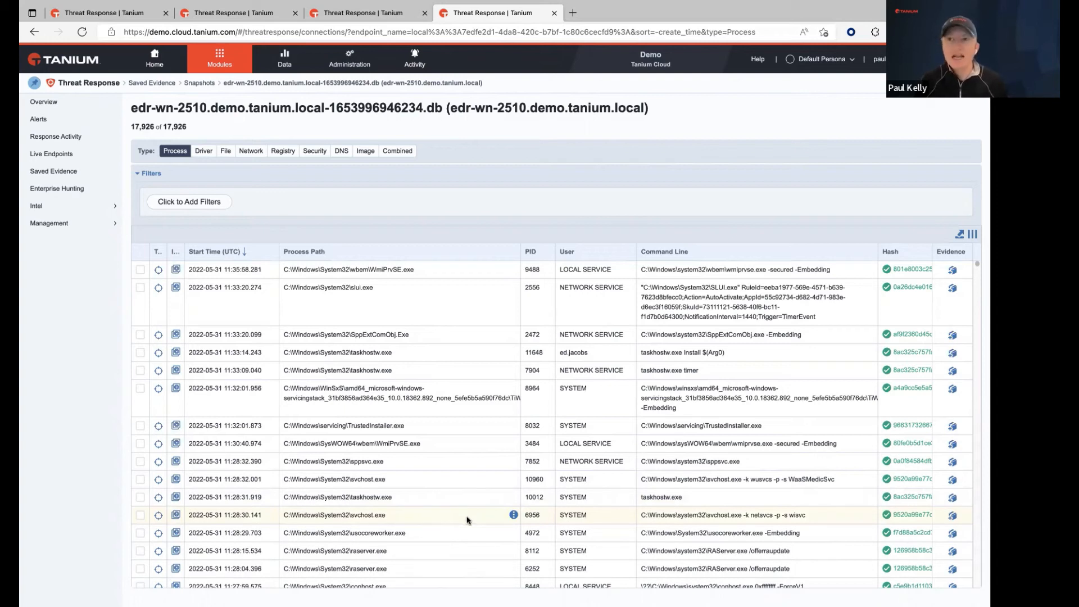
mouse_move(463, 511)
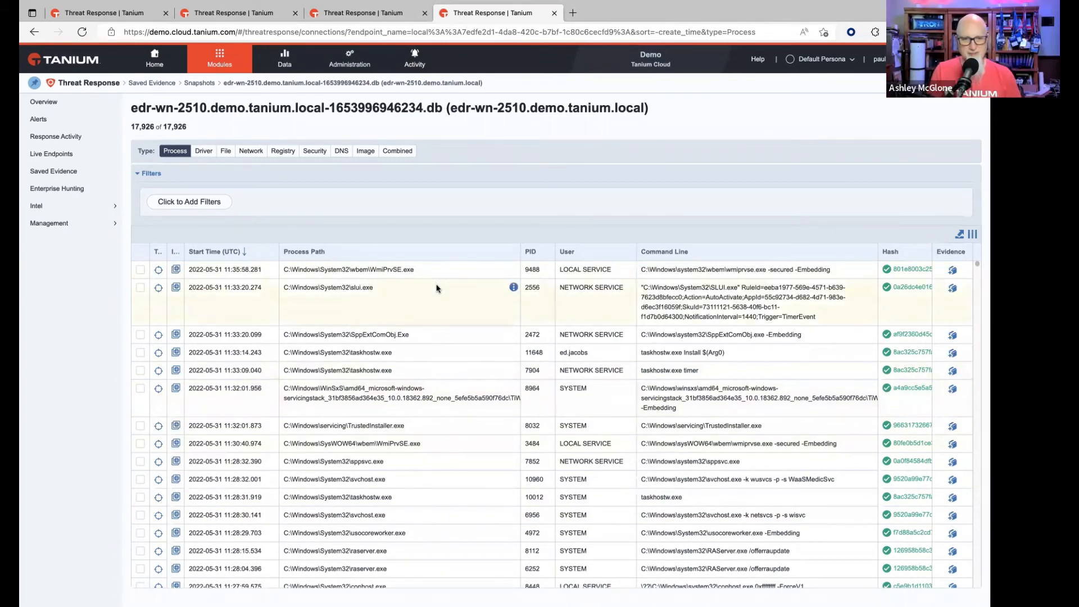
mouse_move(159, 269)
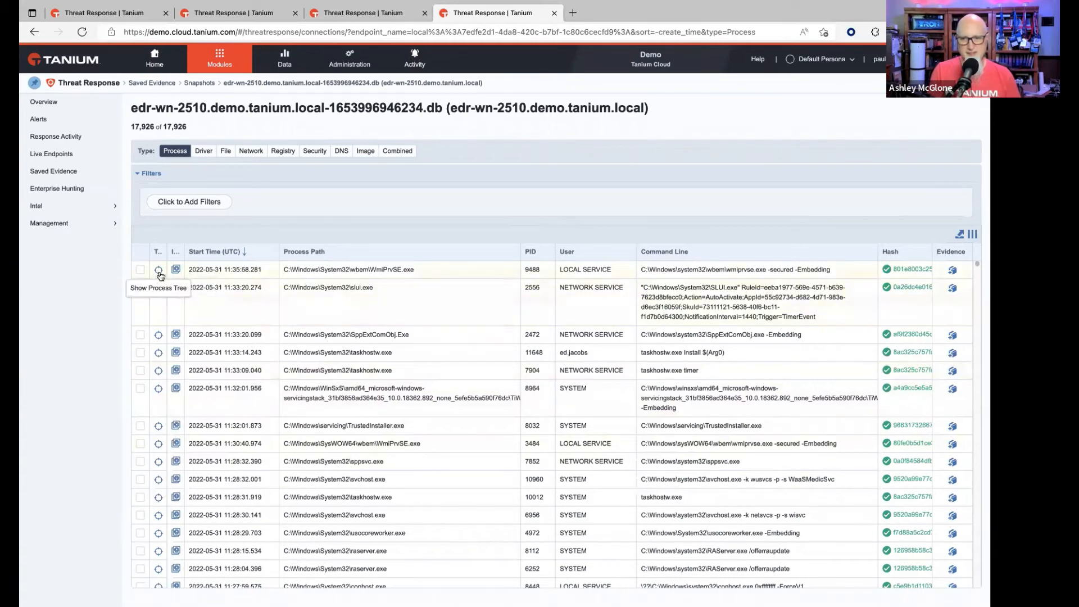
mouse_move(175, 269)
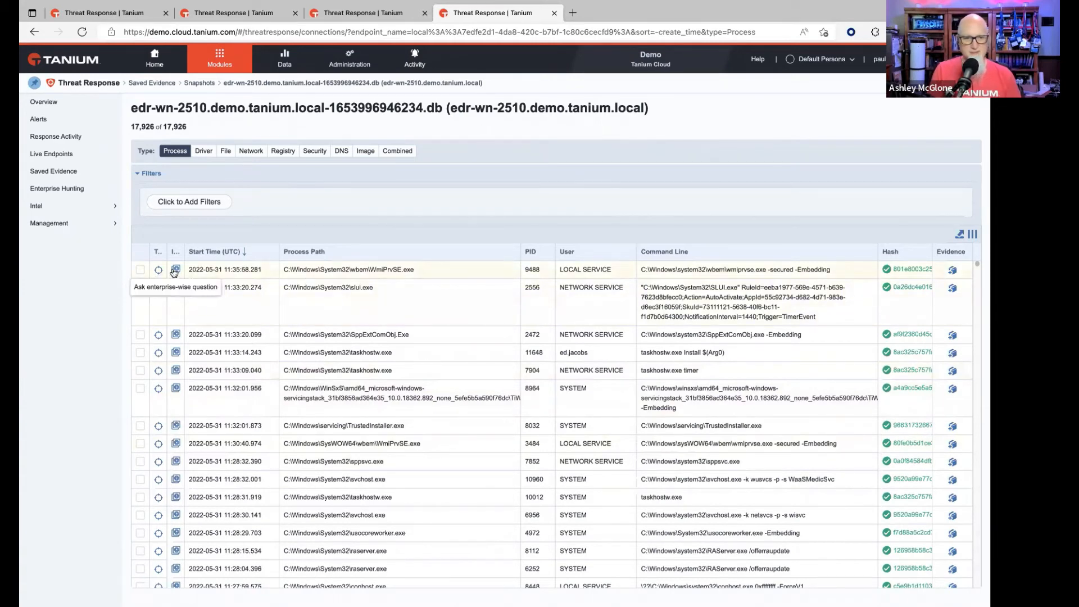
mouse_move(159, 269)
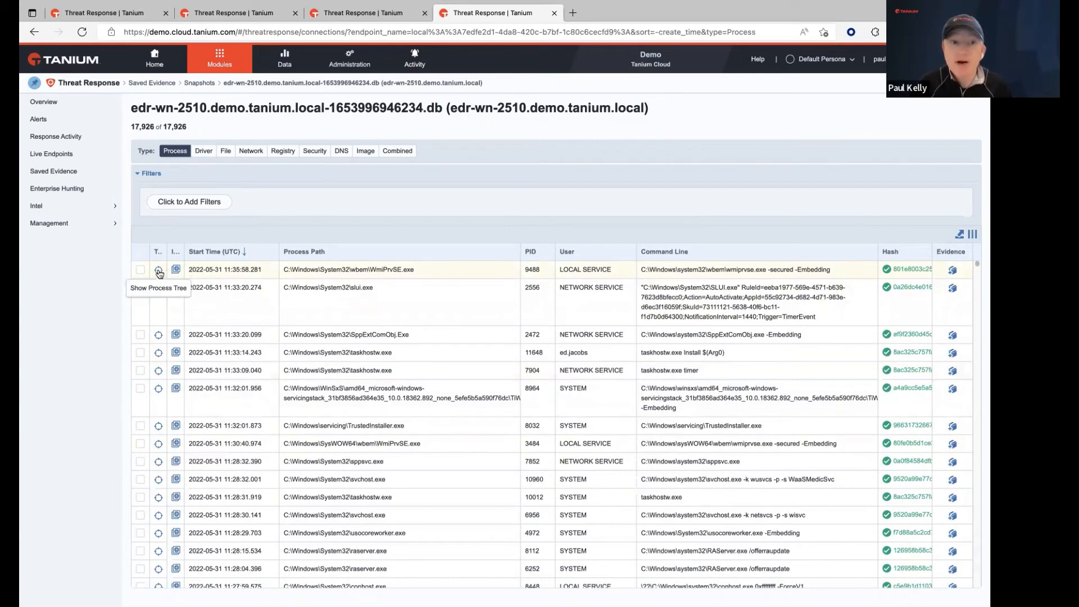
Show WmiPrvSE.exe's process tree and view TiWorker.exe's registry and file events.
click(157, 270)
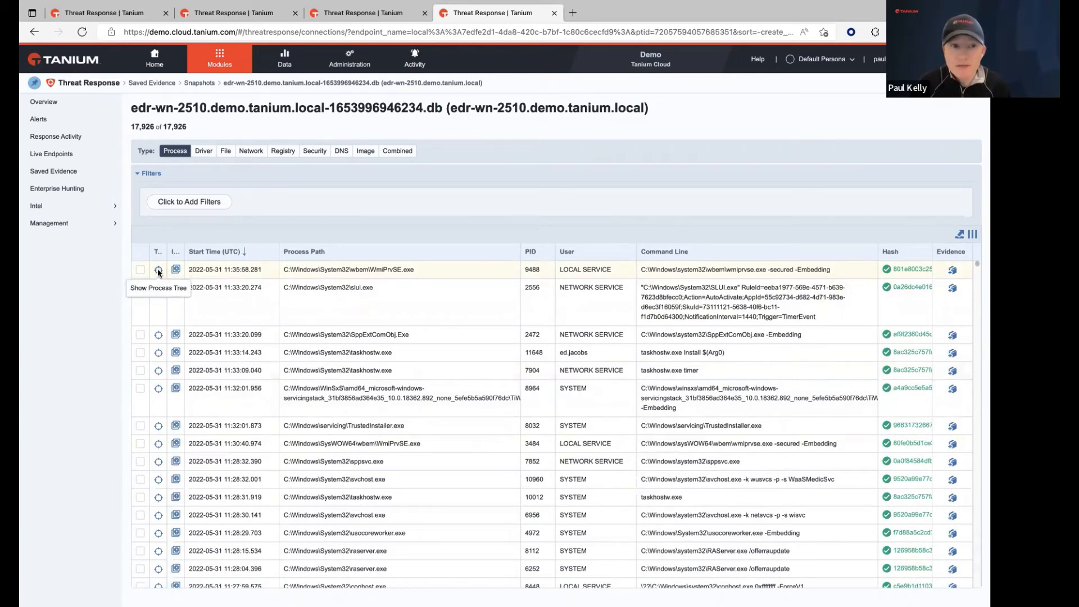
click(158, 269)
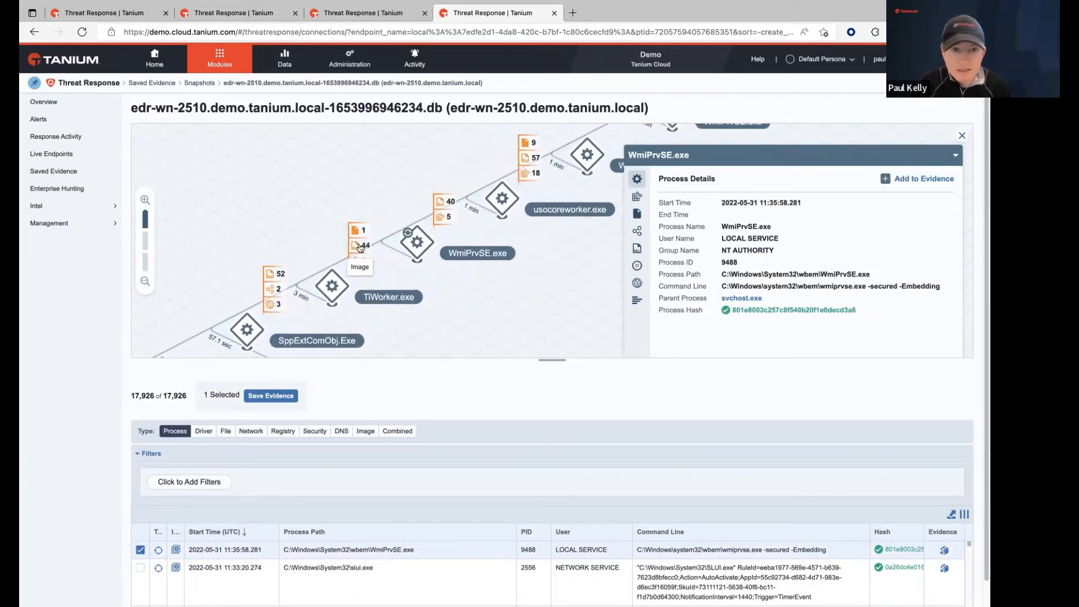
mouse_move(358, 269)
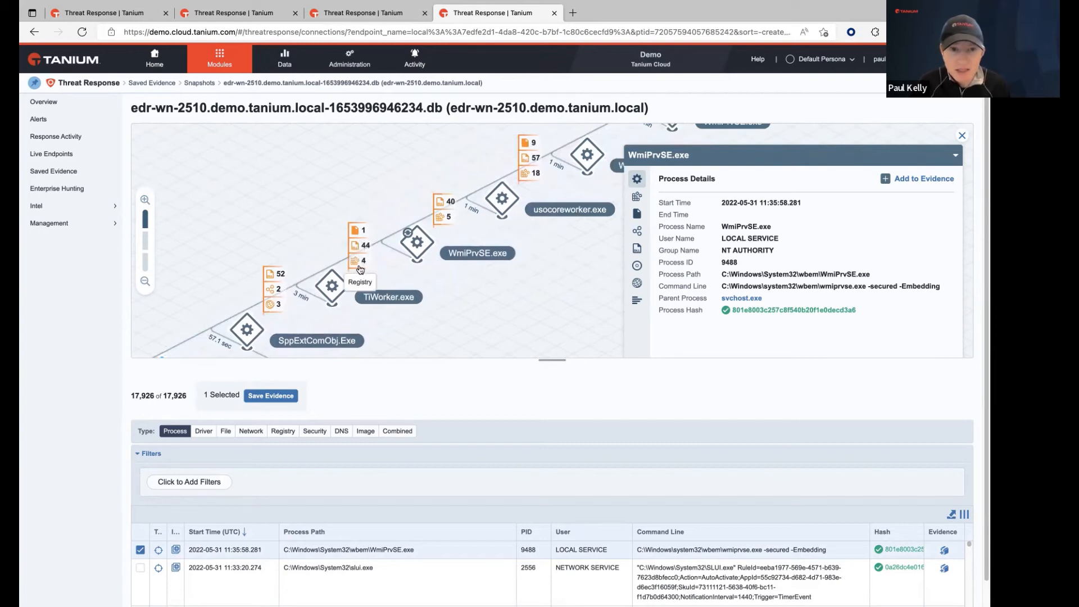
click(331, 286)
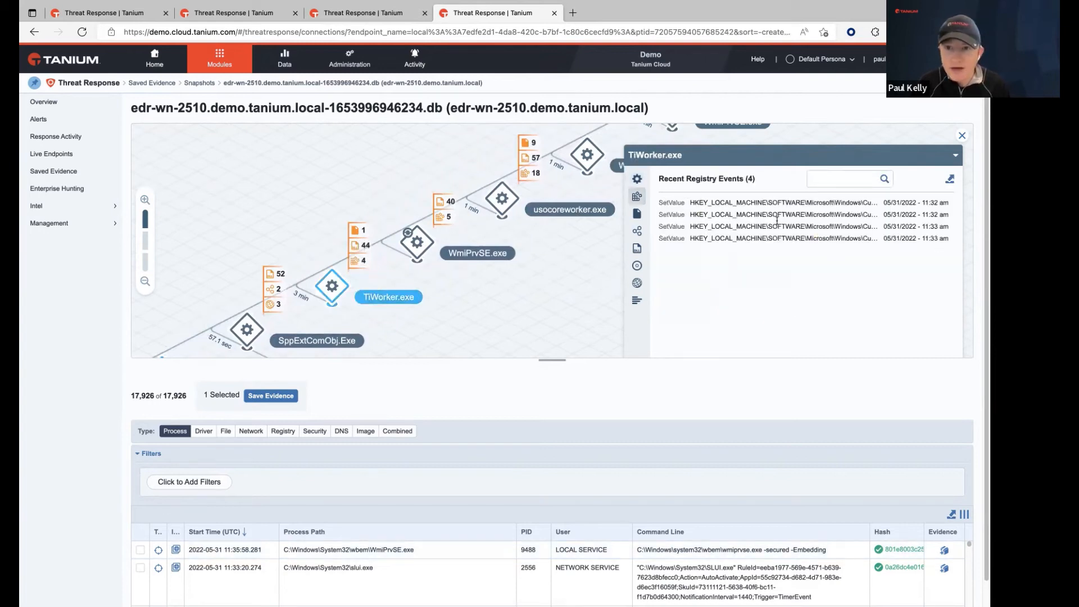
mouse_move(859, 215)
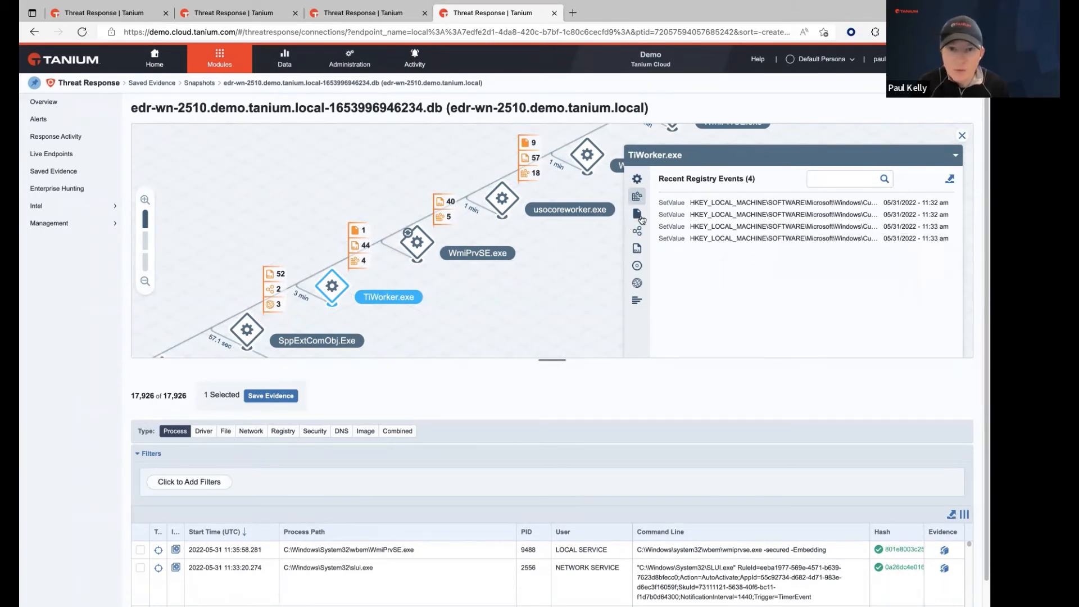
click(637, 213)
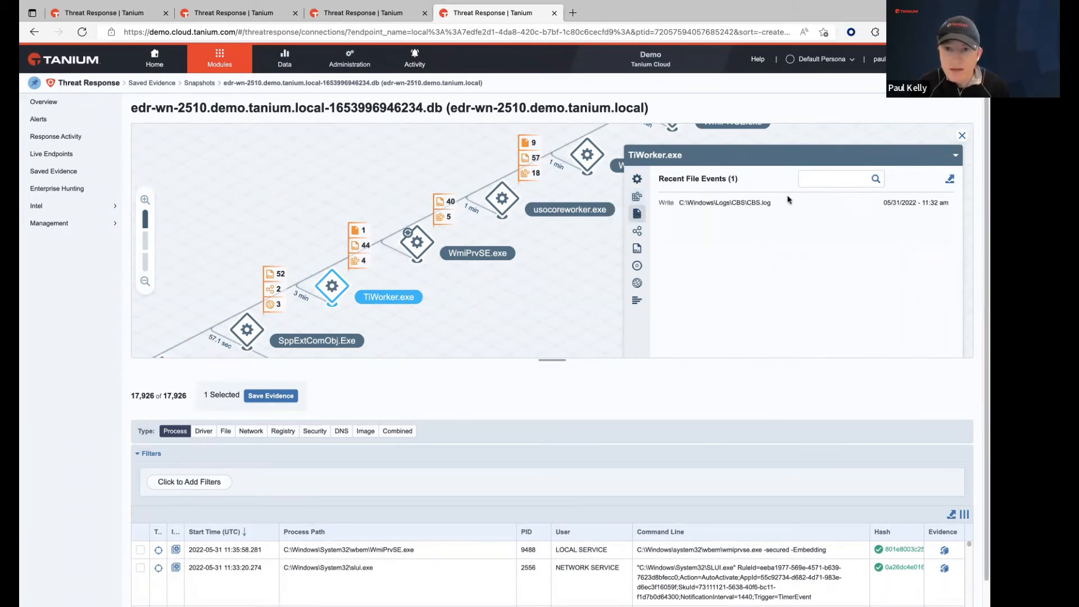
mouse_move(714, 202)
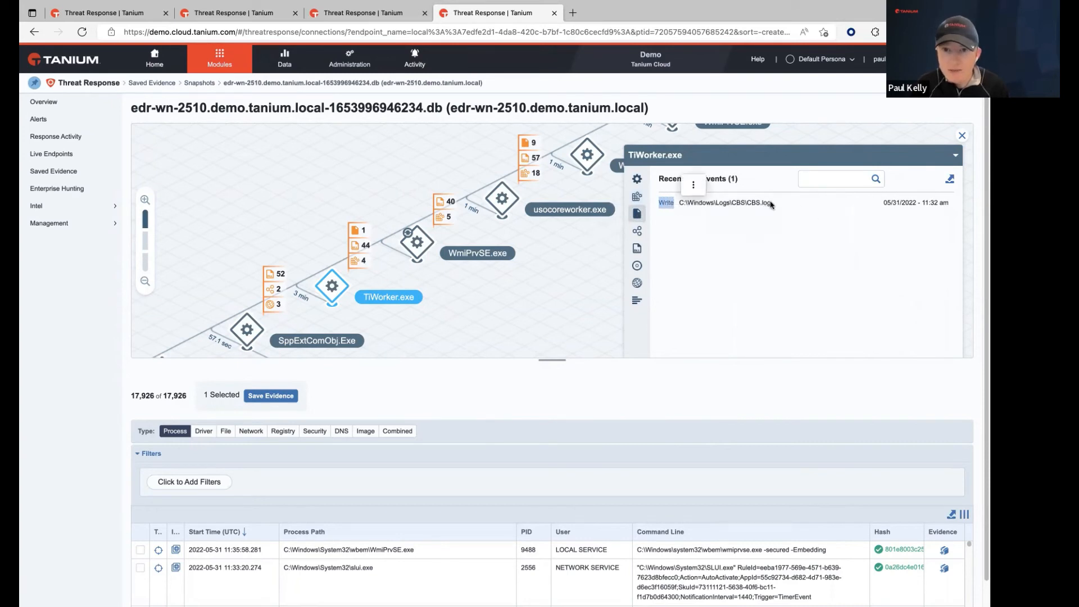
Review TiWorker.exe's network, image load, driver, DNS and combined events.
click(637, 231)
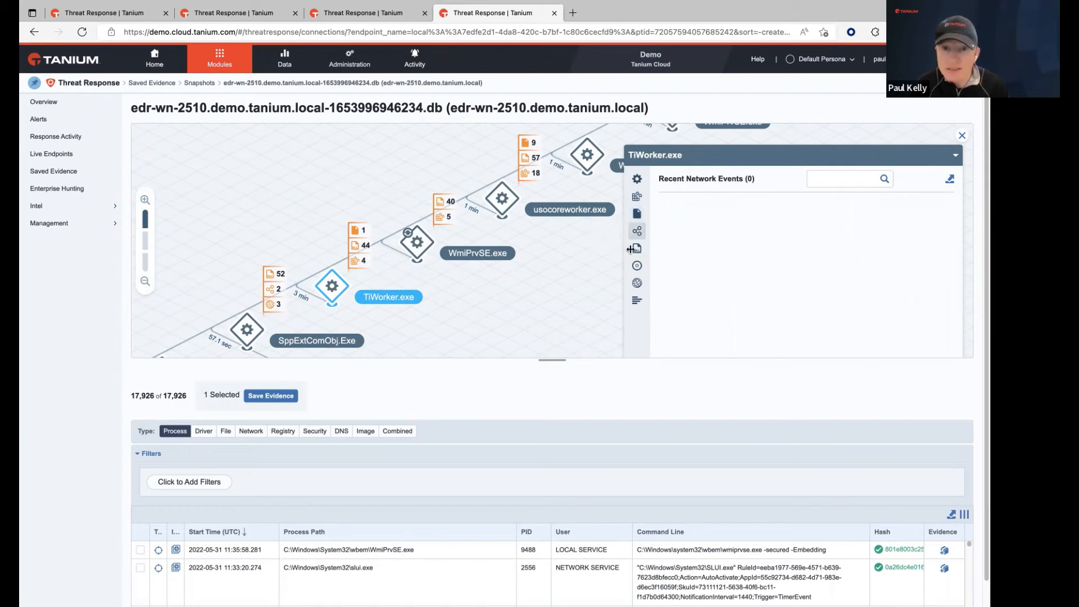
click(636, 248)
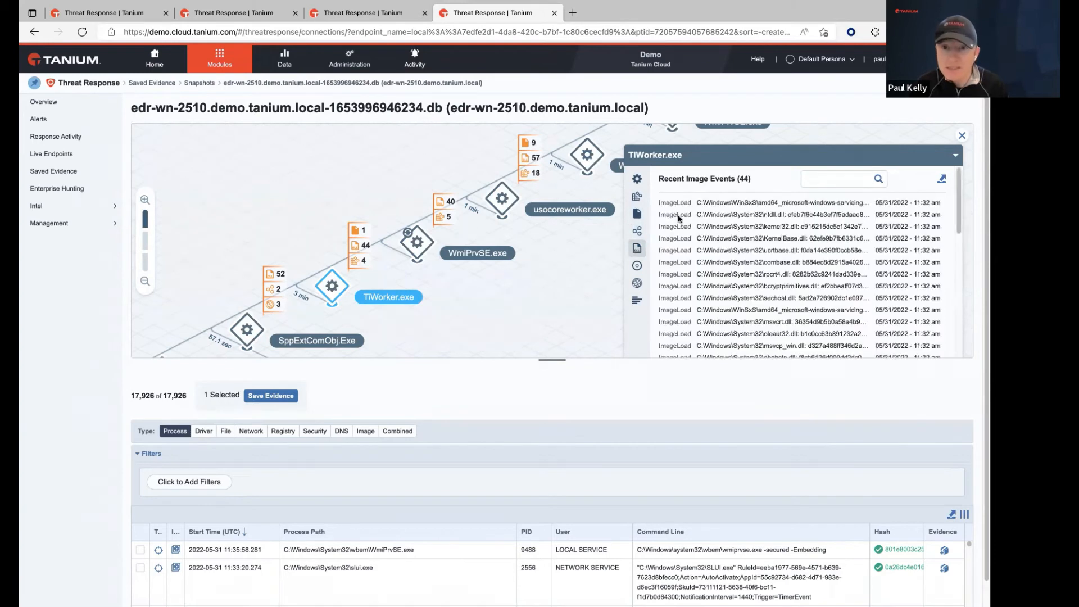
mouse_move(782, 203)
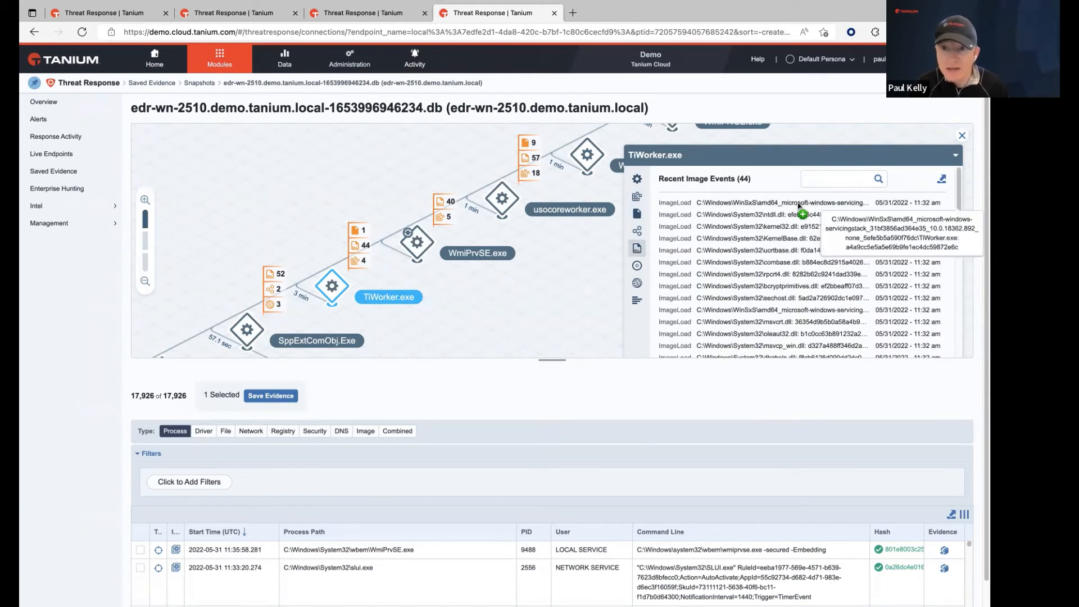
mouse_move(636, 267)
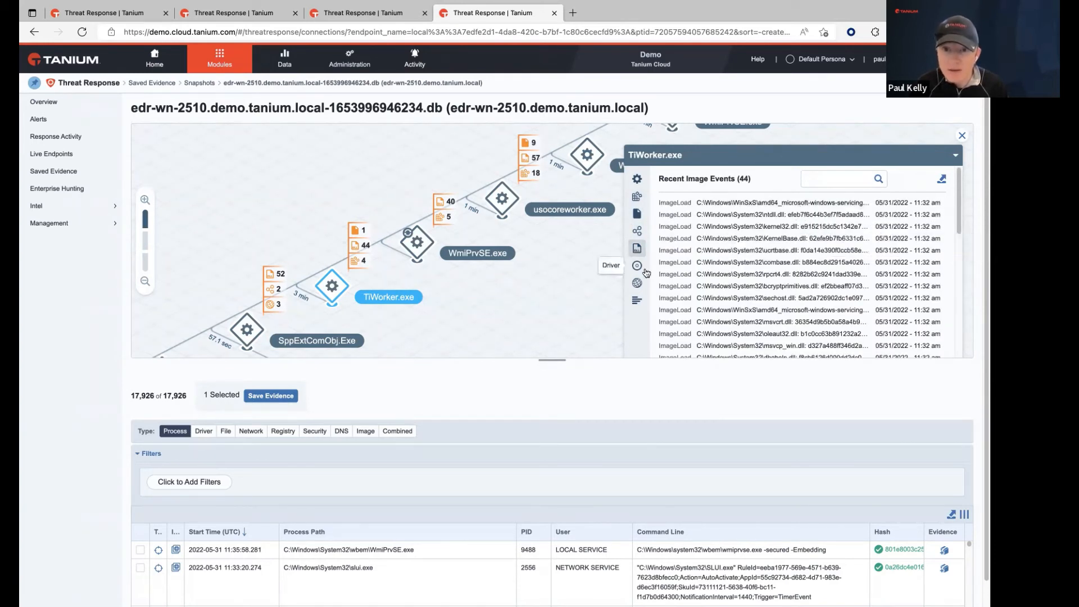
click(637, 266)
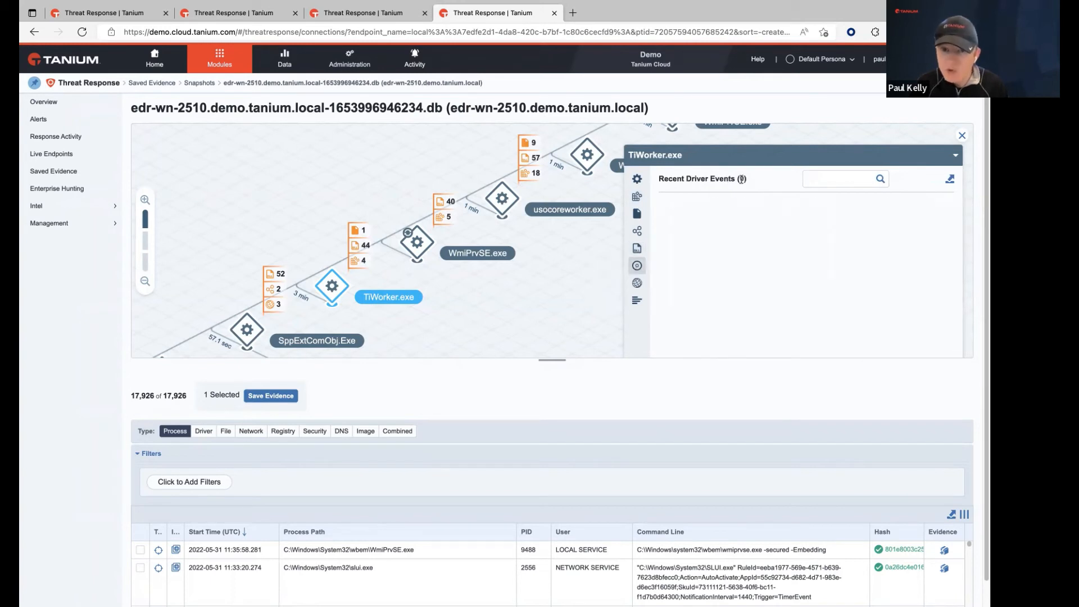
click(637, 282)
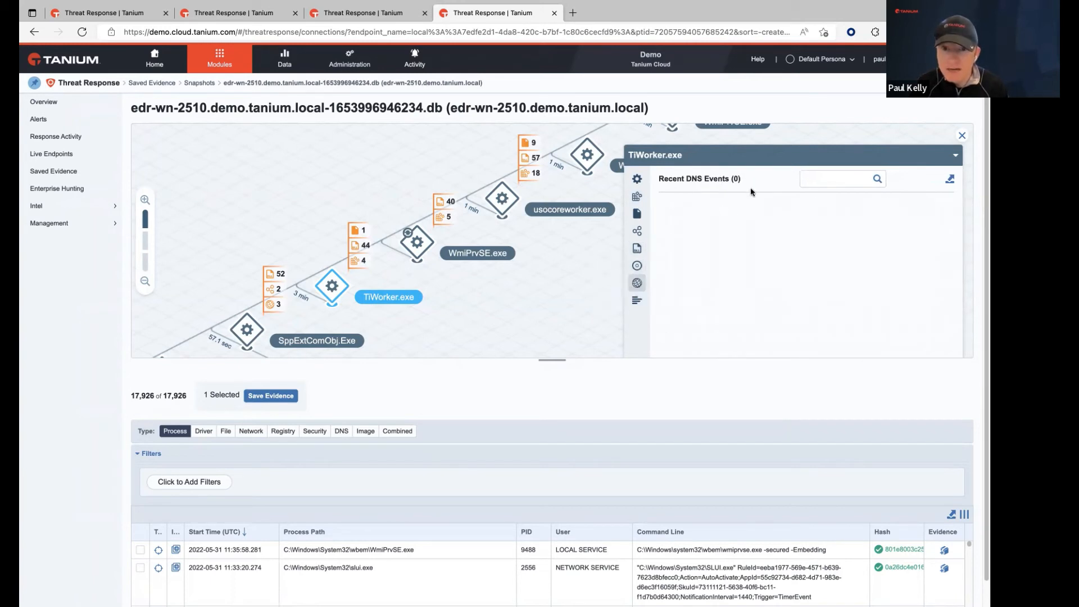
click(636, 301)
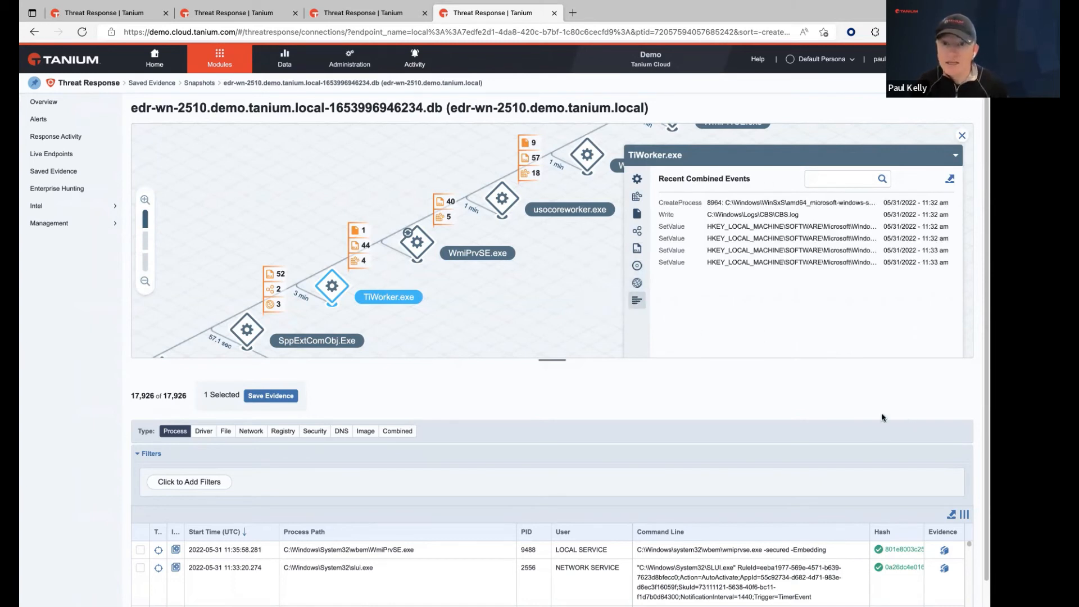
mouse_move(825, 332)
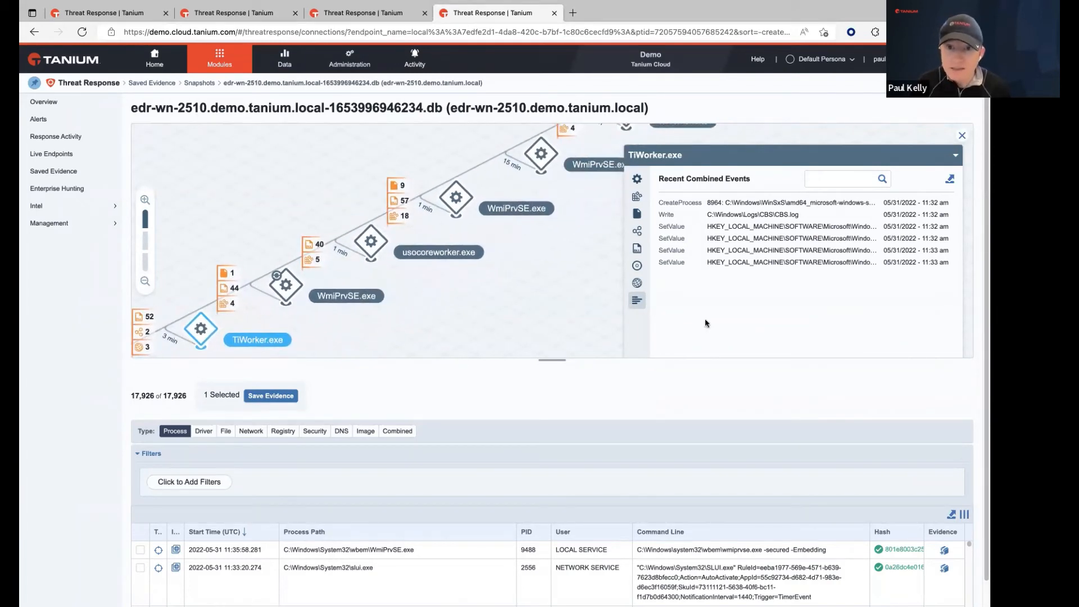
mouse_move(663, 312)
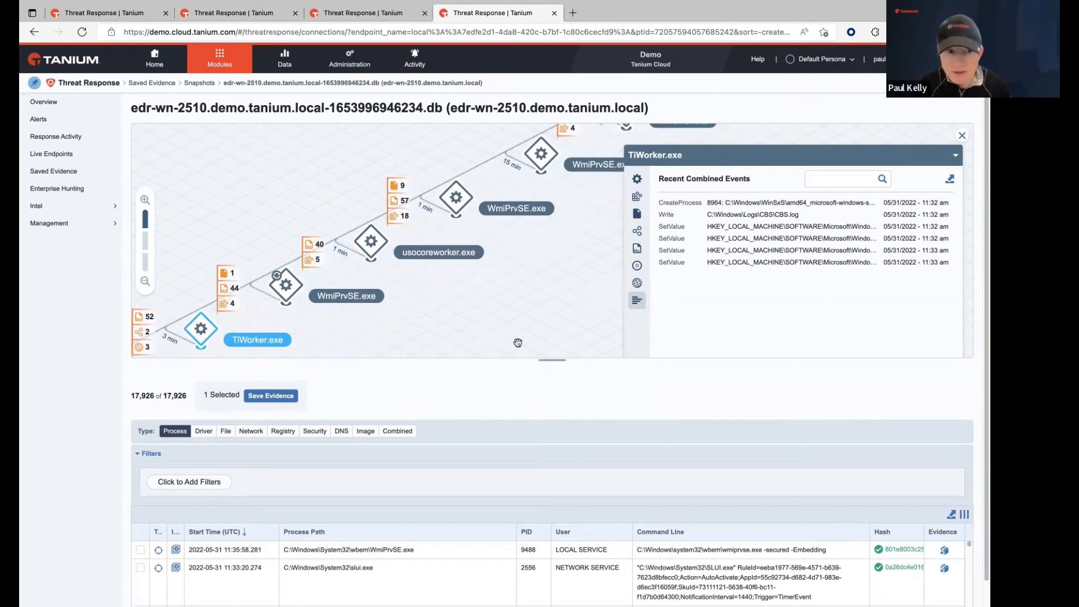
mouse_move(398, 154)
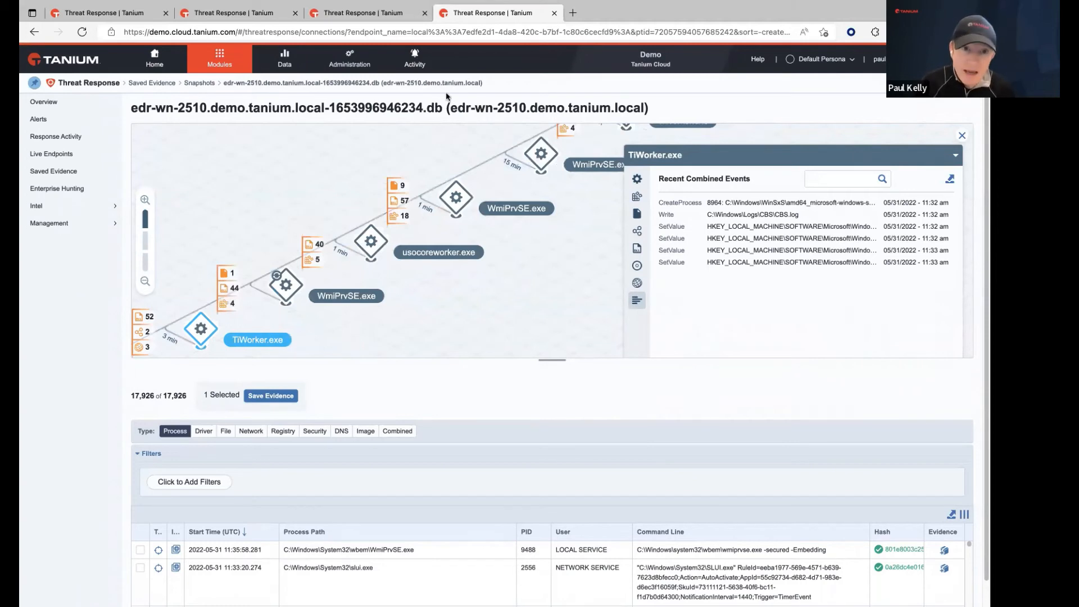
mouse_move(199, 83)
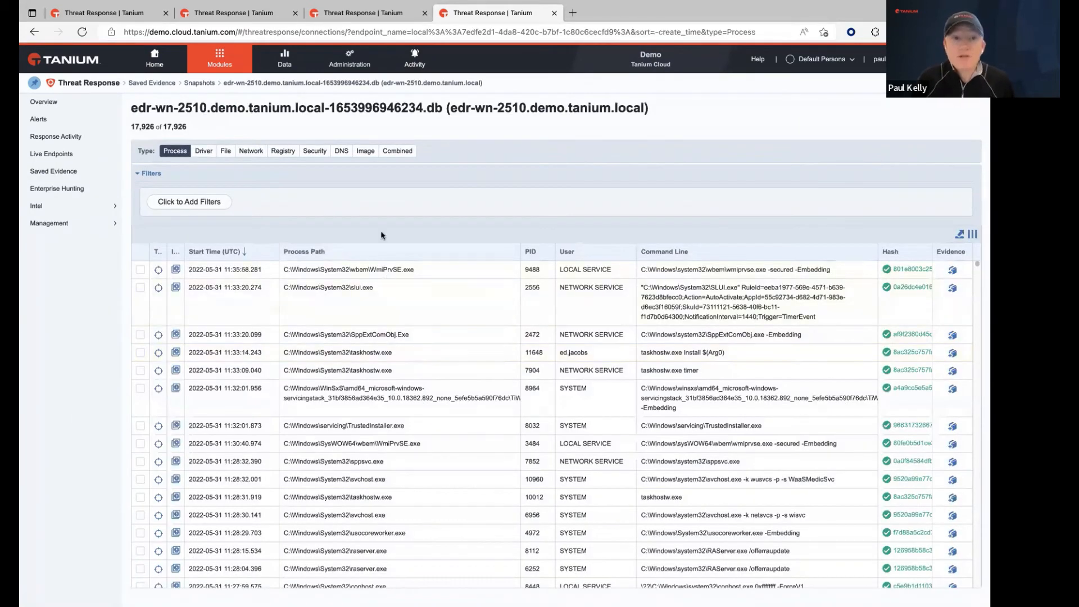
scroll(down, 3)
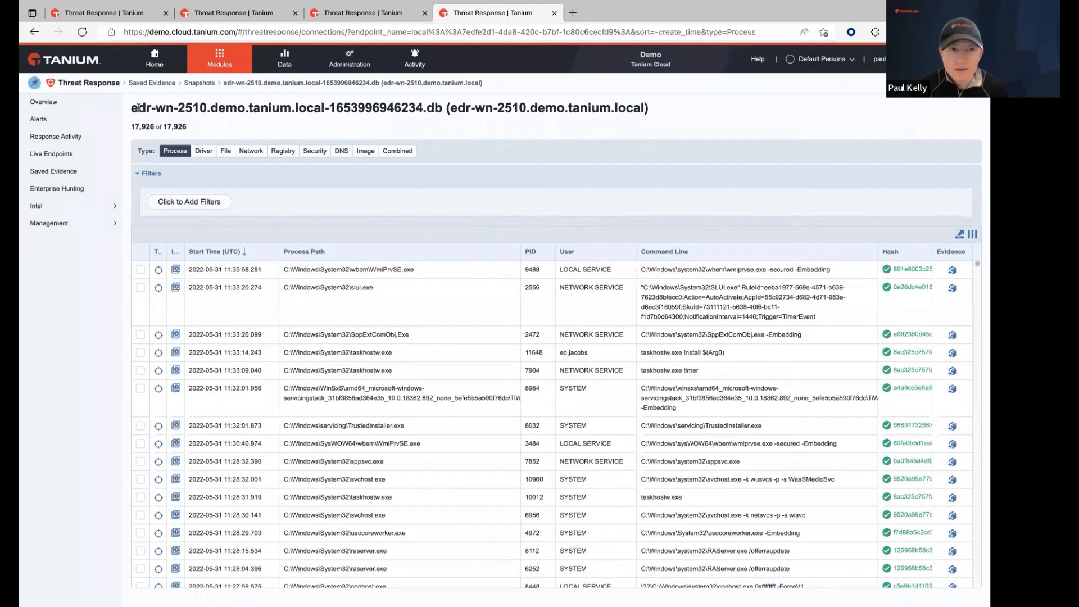
mouse_move(487, 205)
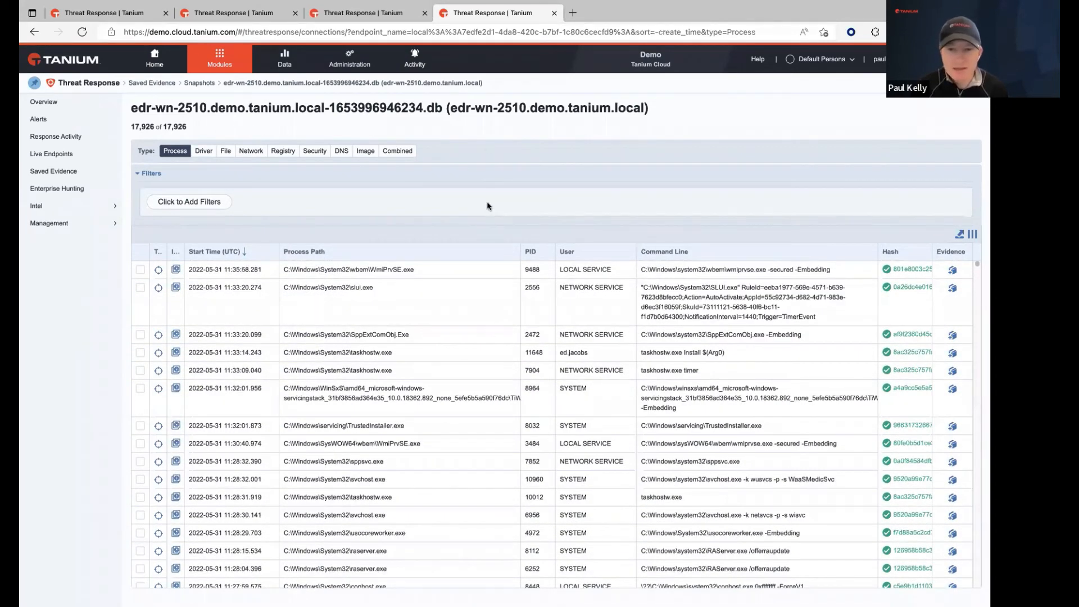
mouse_move(501, 212)
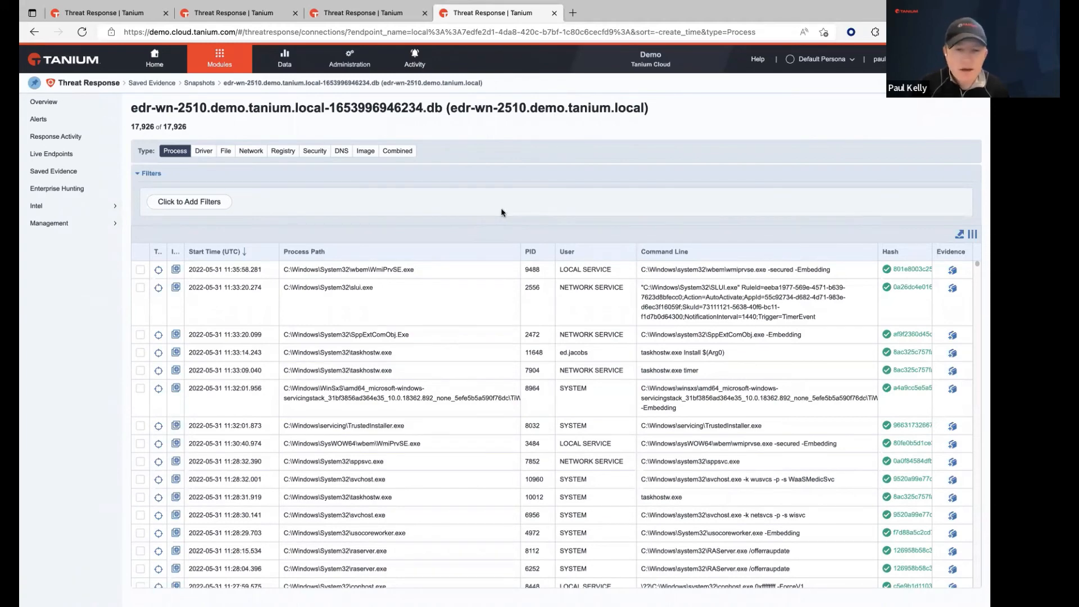
mouse_move(501, 242)
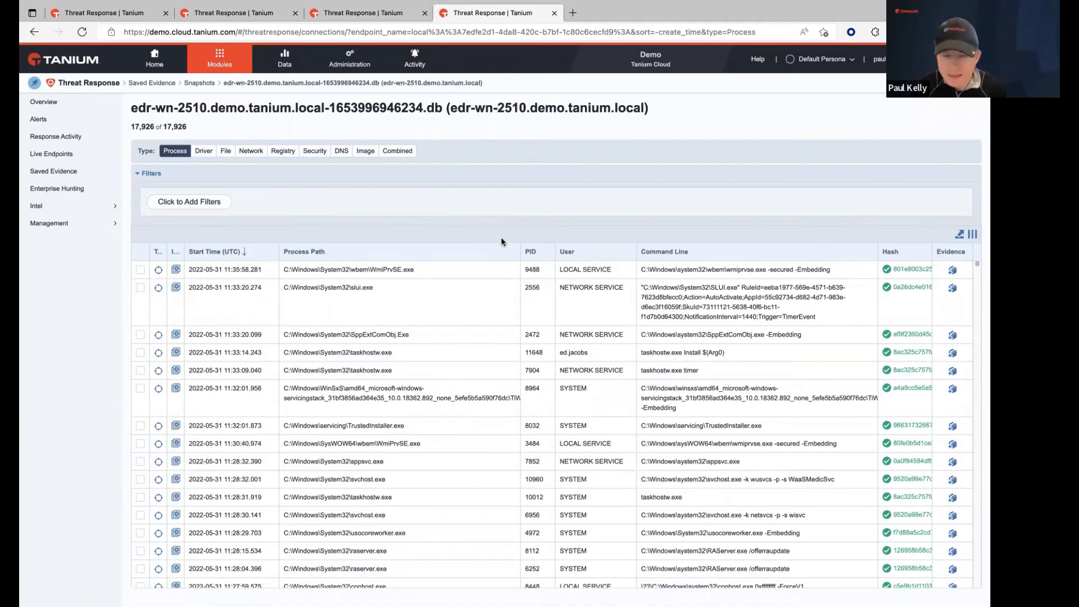
scroll(down, 3)
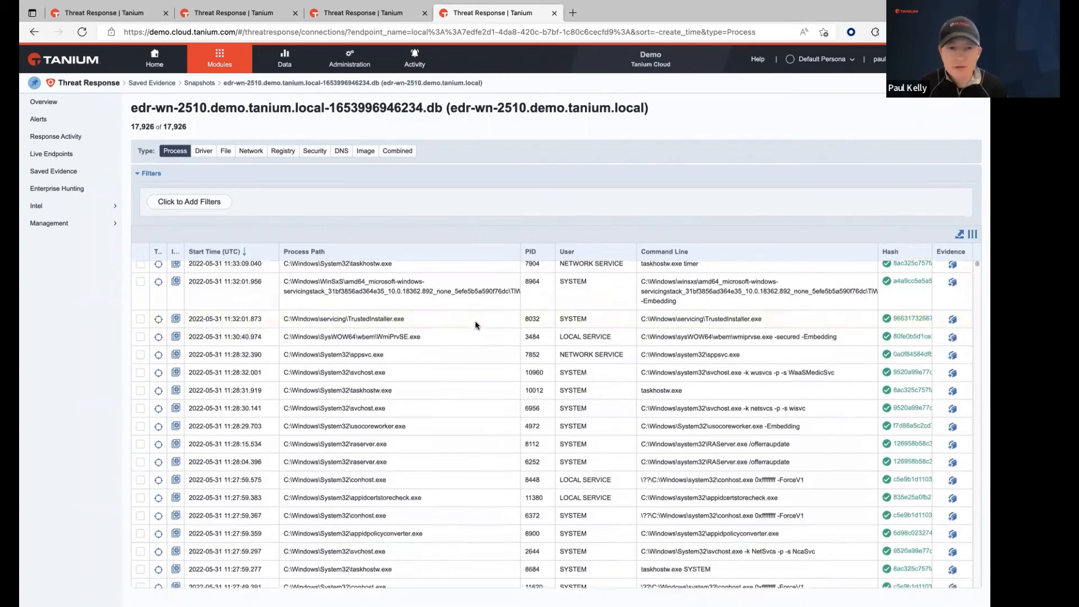
scroll(down, 3)
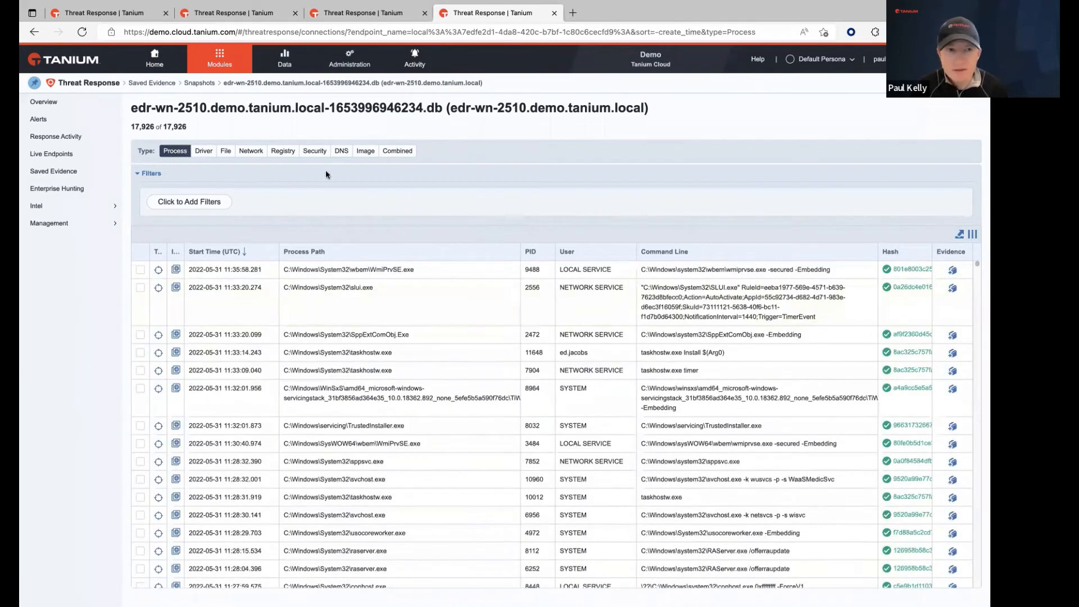
mouse_move(506, 227)
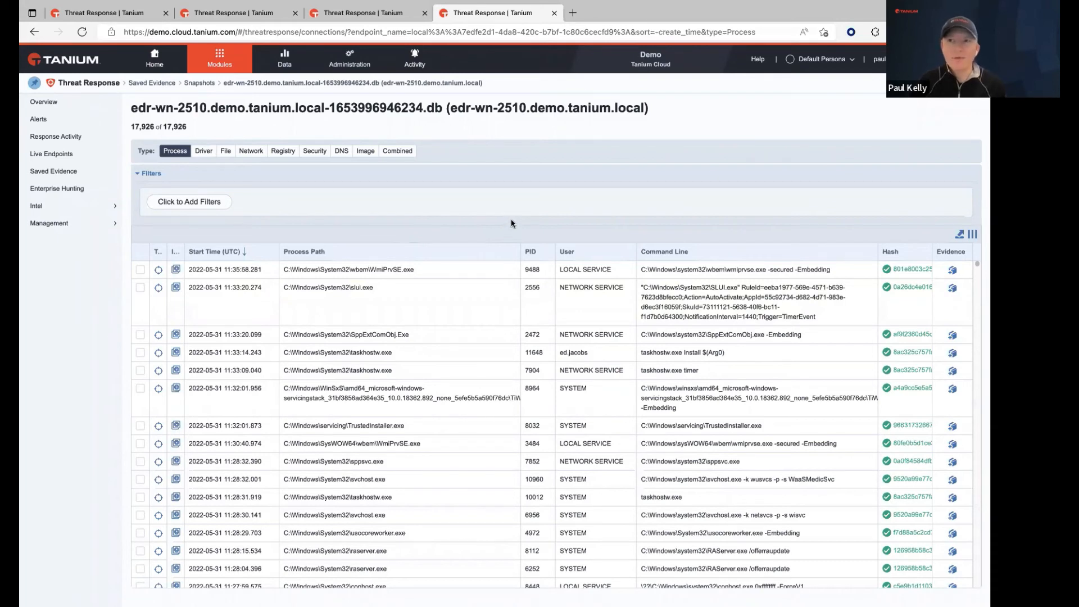
mouse_move(502, 227)
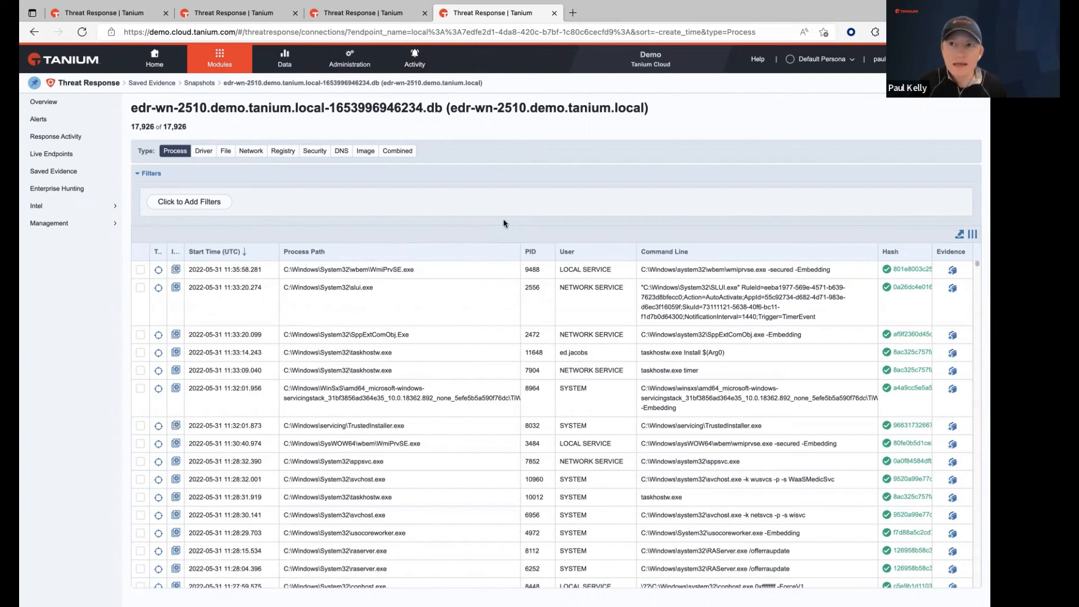
mouse_move(367, 231)
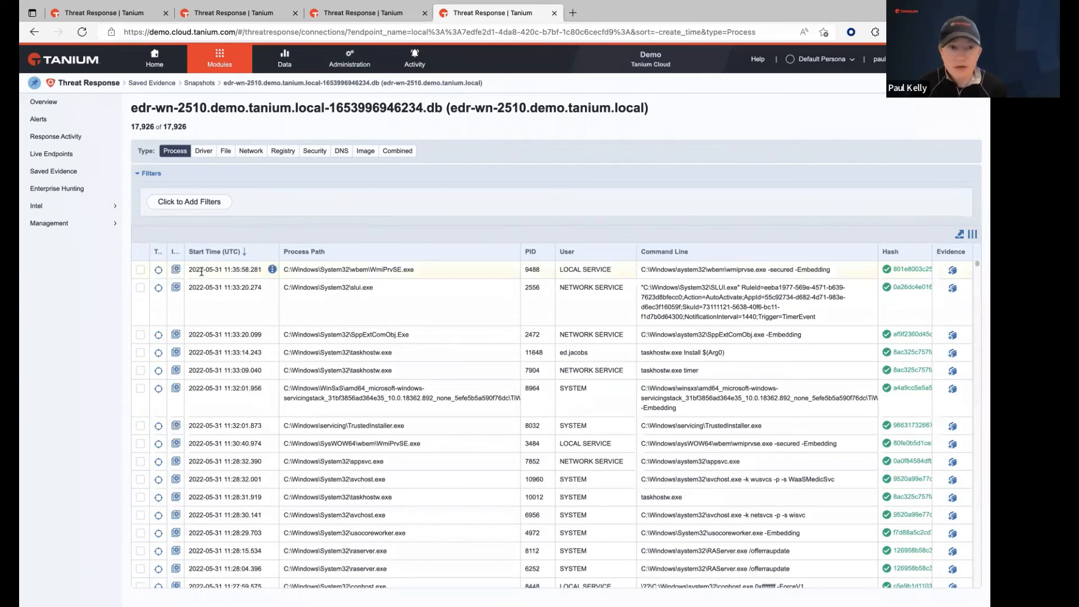
mouse_move(159, 270)
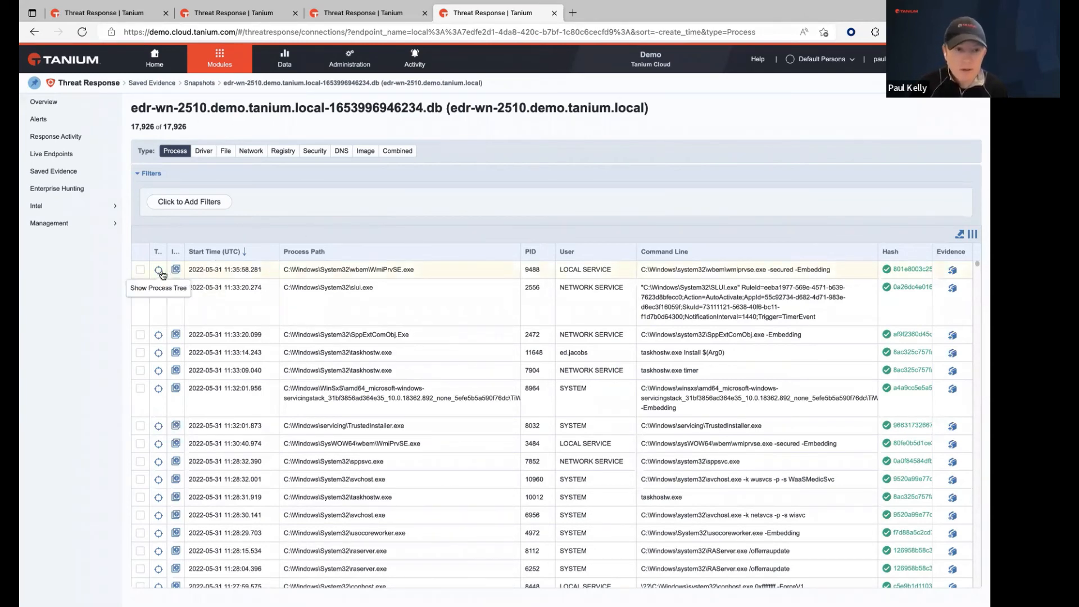
mouse_move(175, 269)
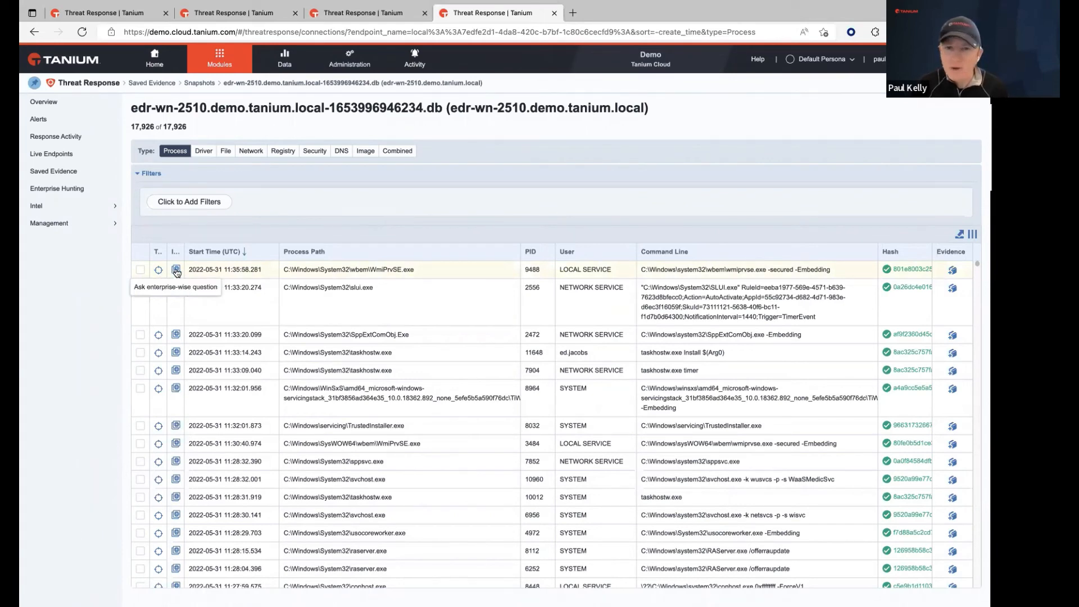
Ask an enterprise-wide question on the WmiPrvSE.exe event, showing MD5 hash and command-line questions.
click(175, 270)
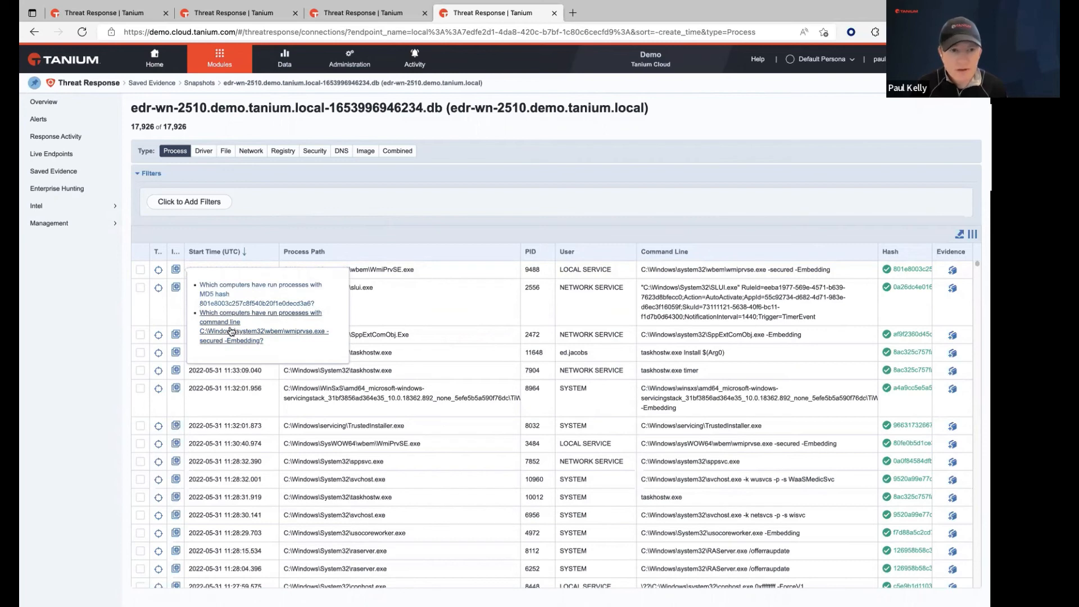
mouse_move(226, 346)
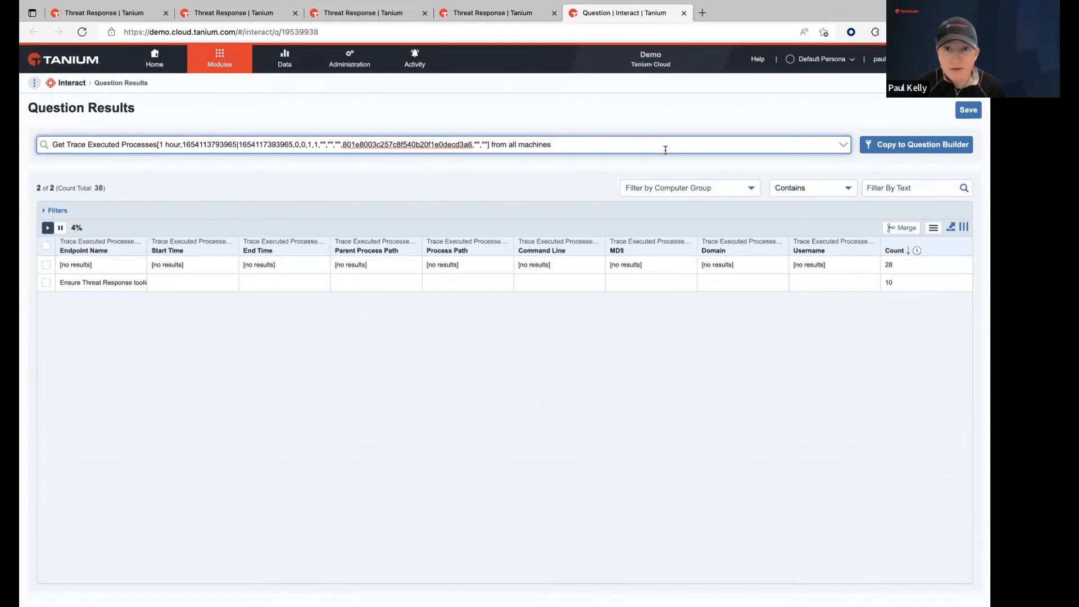
mouse_move(46, 228)
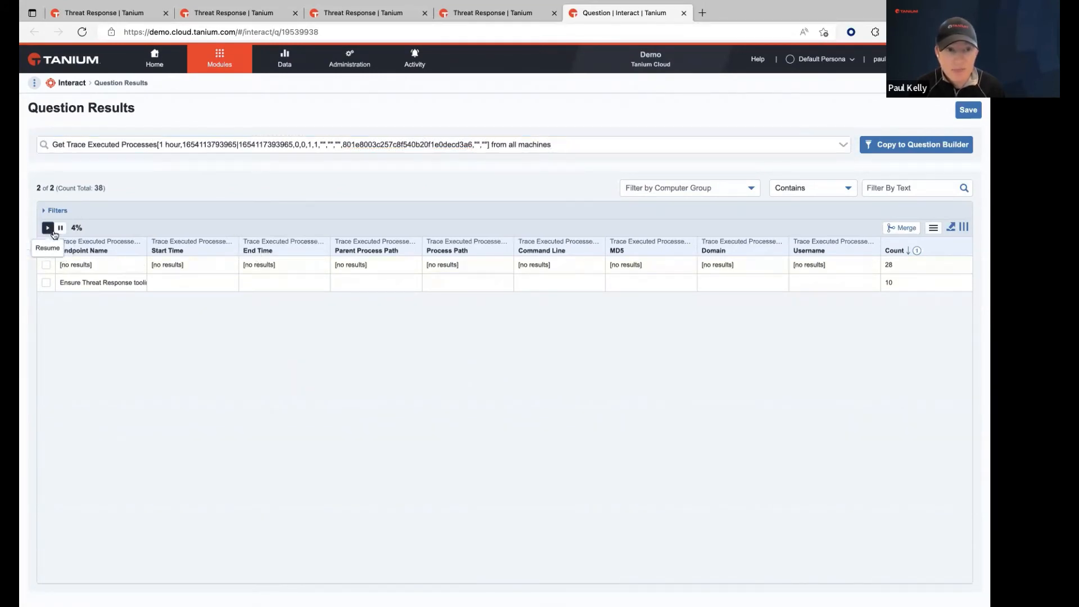
mouse_move(507, 195)
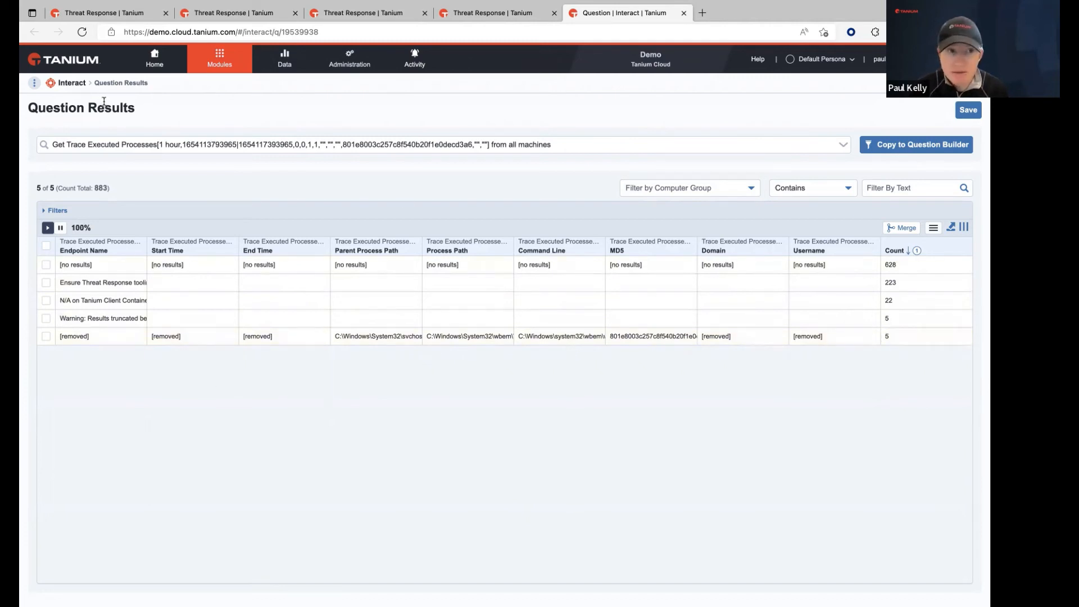
mouse_move(70, 82)
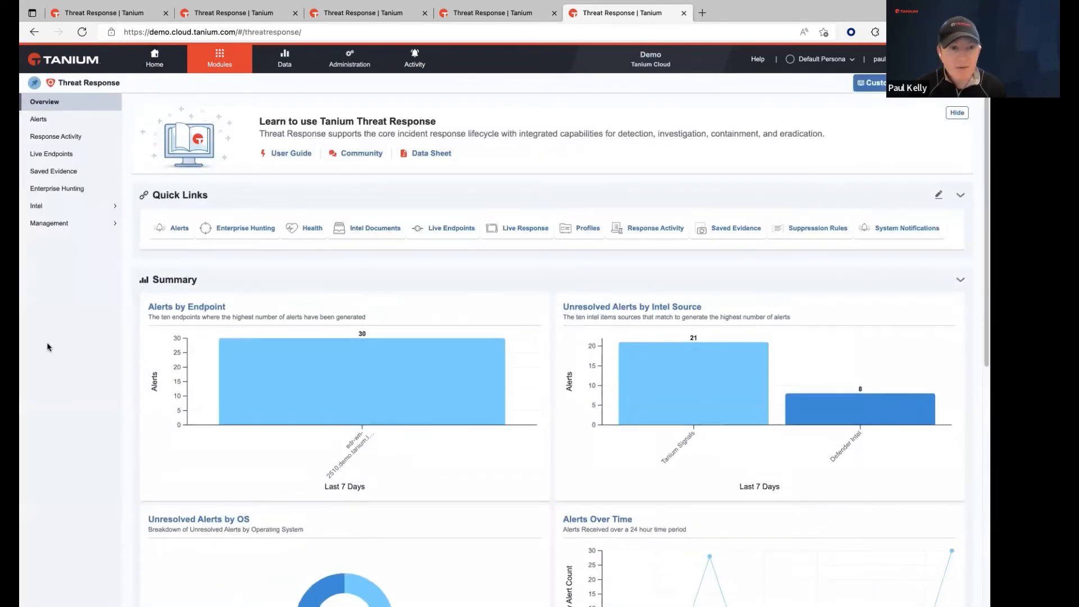
mouse_move(53, 170)
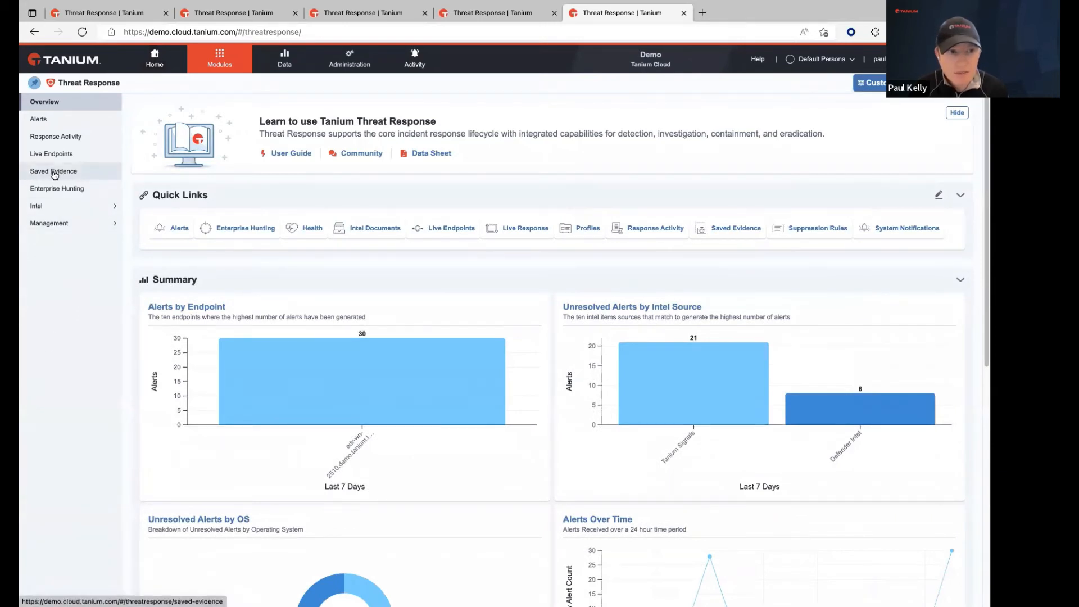
mouse_move(58, 178)
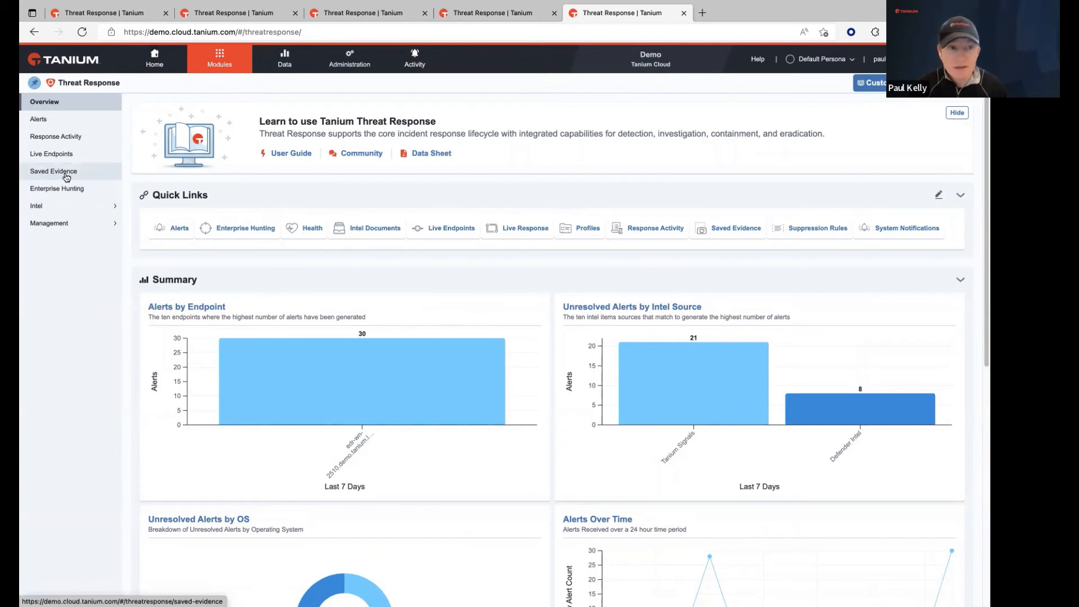
Open Saved Evidence to list its 330 snapshots, files and events.
click(53, 171)
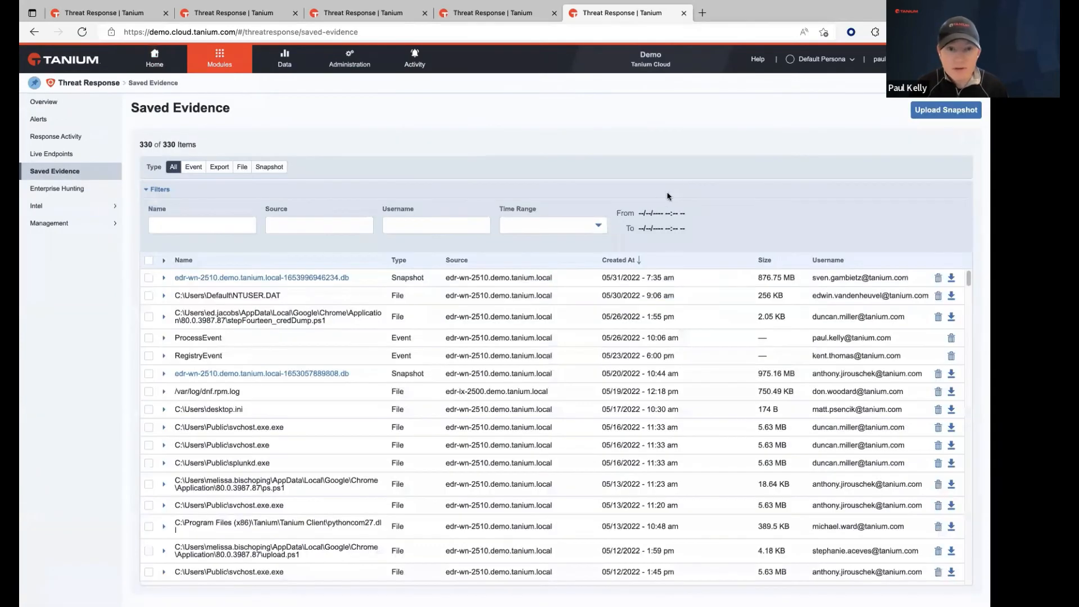
mouse_move(54, 205)
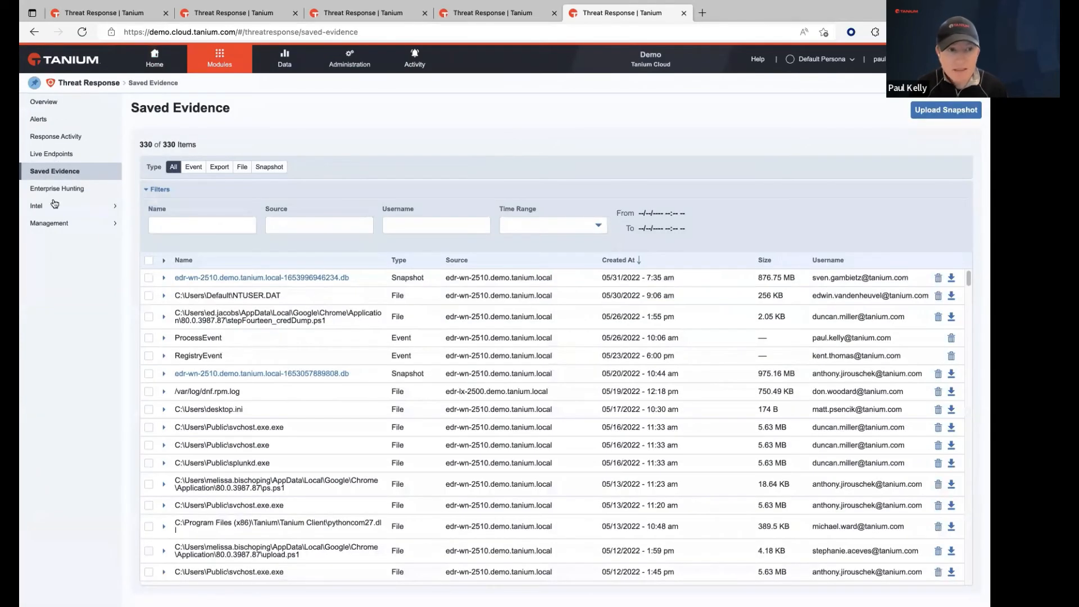
mouse_move(56, 191)
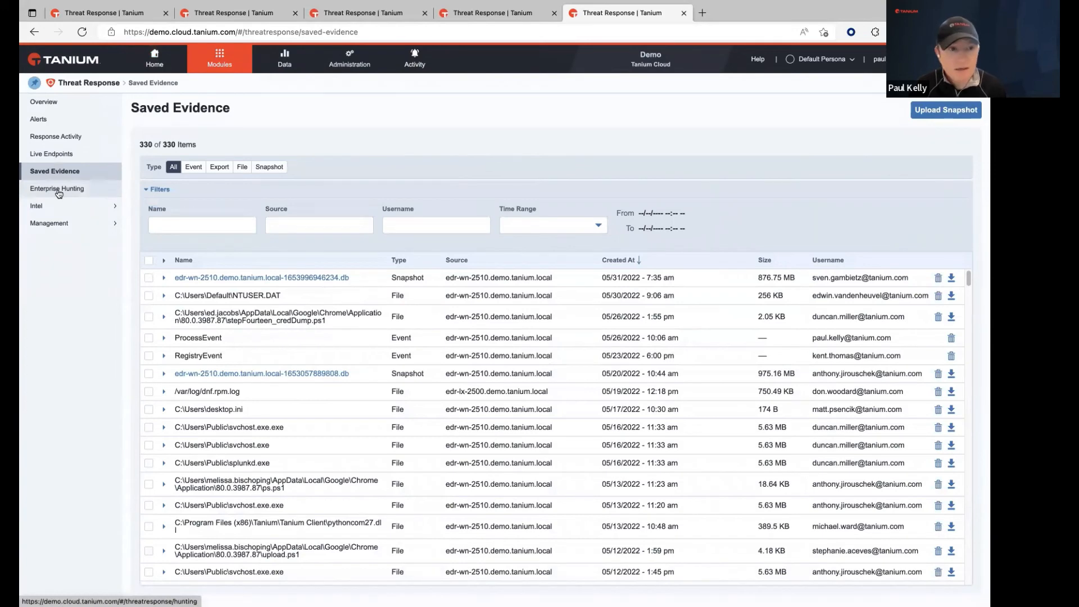
Open Enterprise Hunting, expand its filters and browse the evidence source list.
click(56, 189)
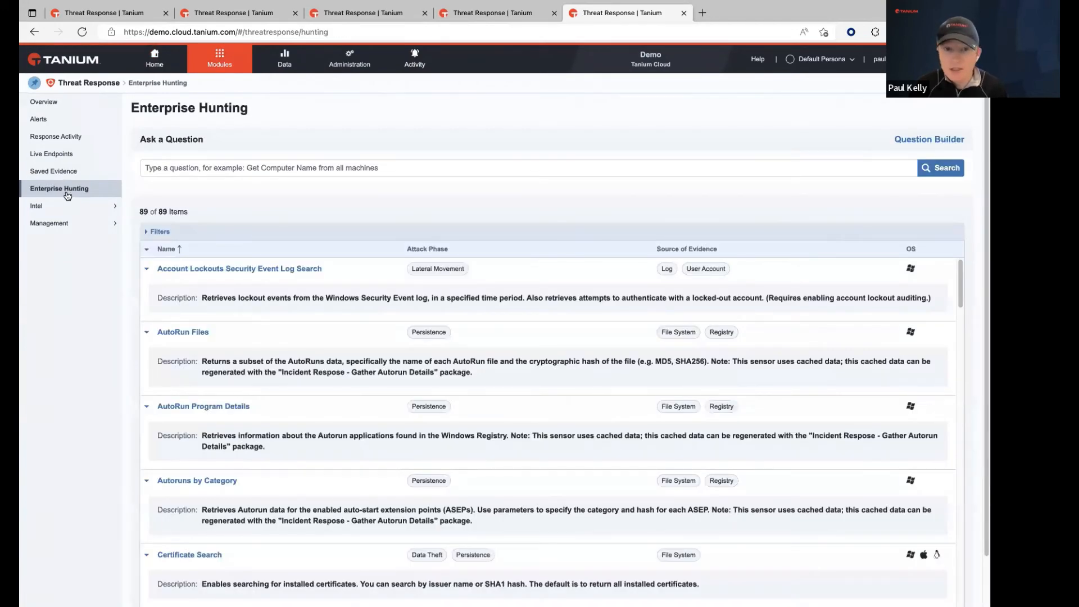
mouse_move(240, 212)
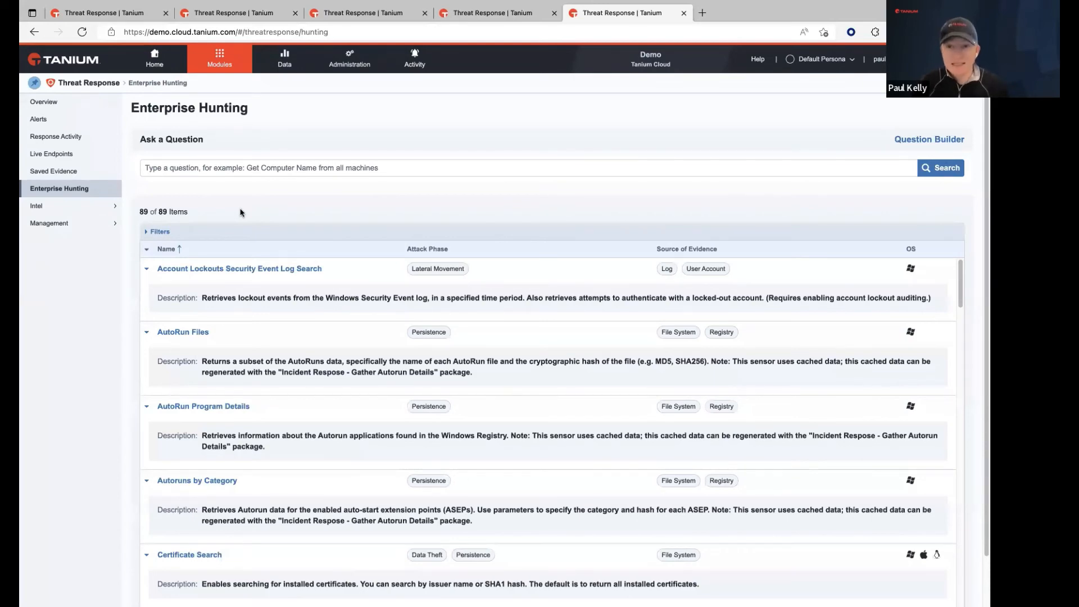
mouse_move(494, 399)
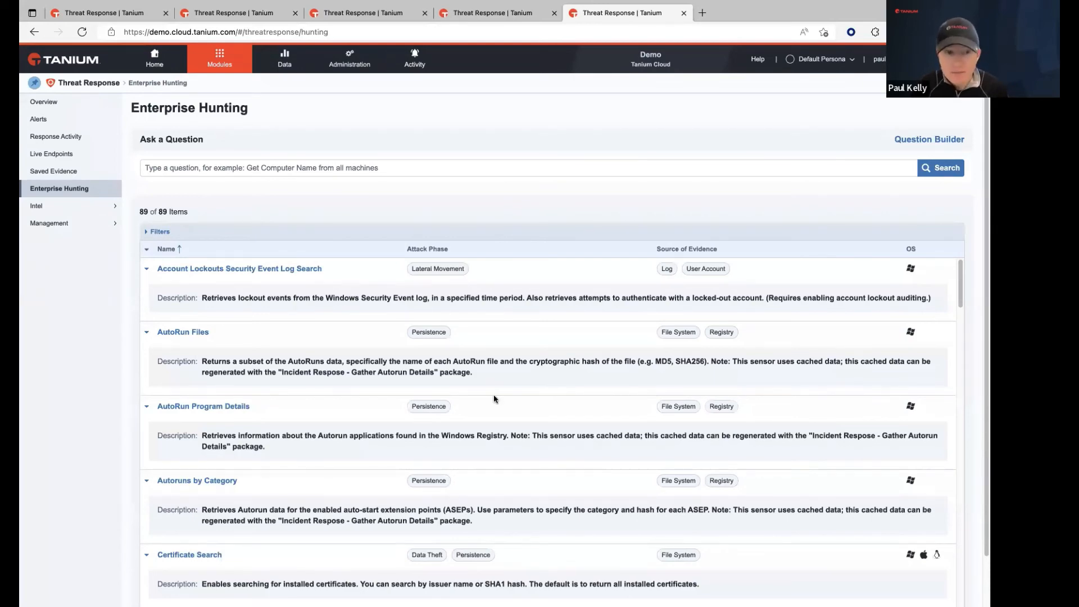
scroll(down, 3)
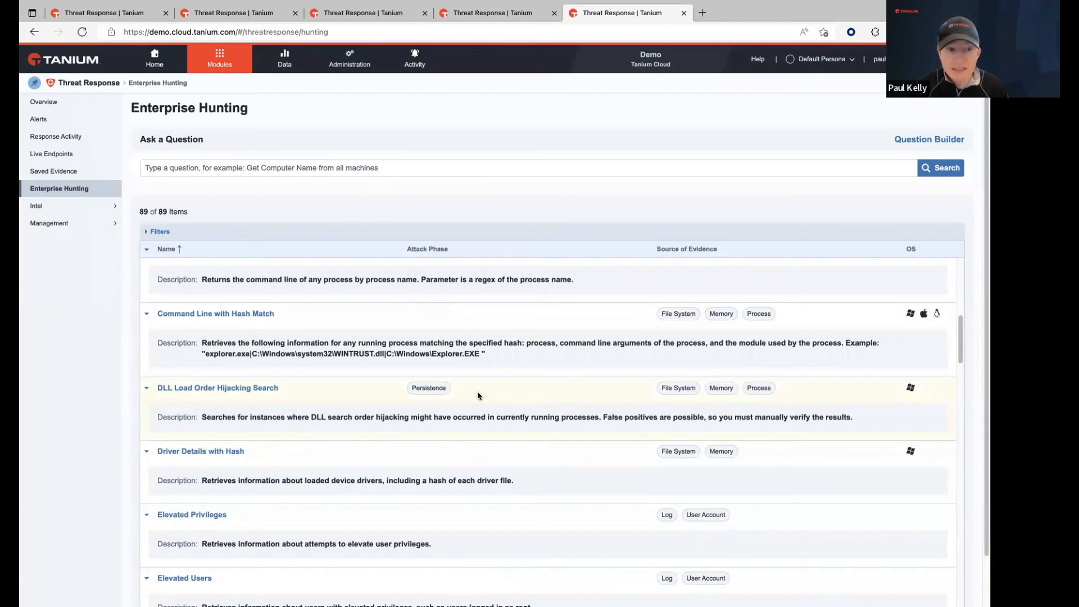
click(157, 231)
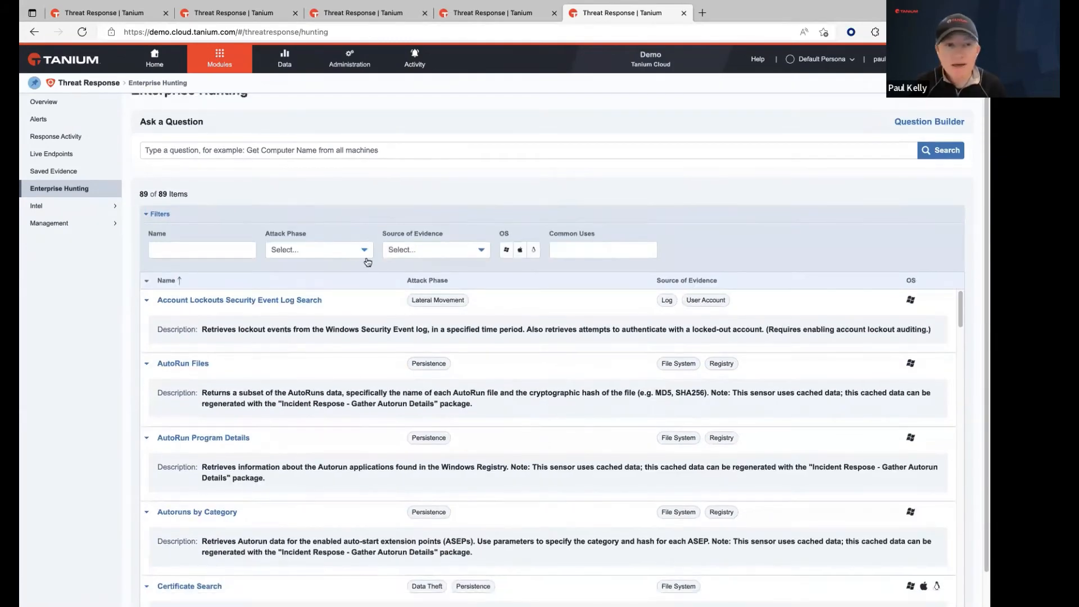
scroll(up, 3)
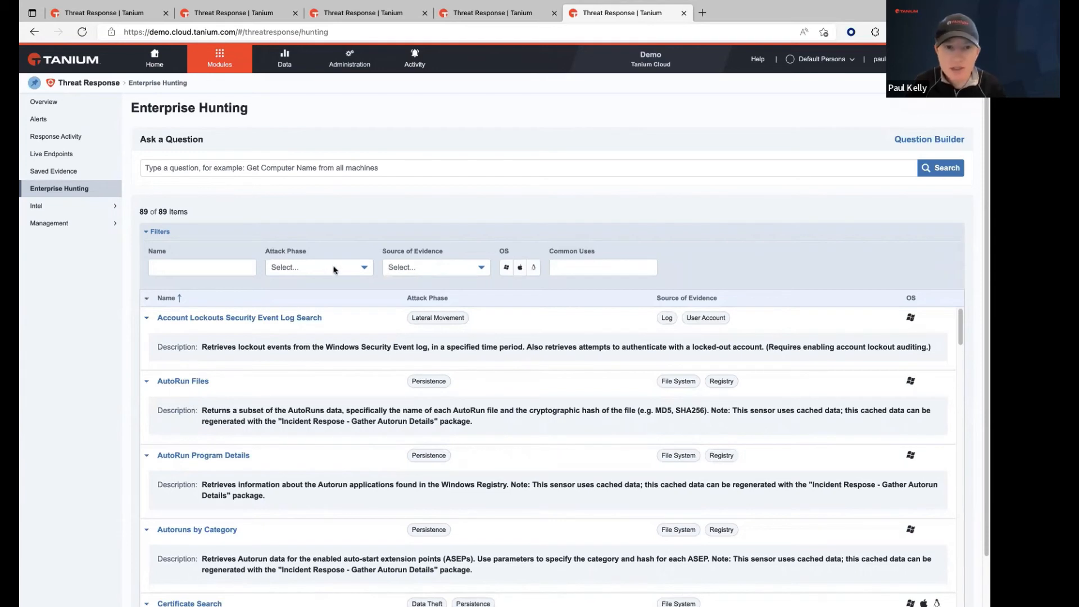
click(433, 267)
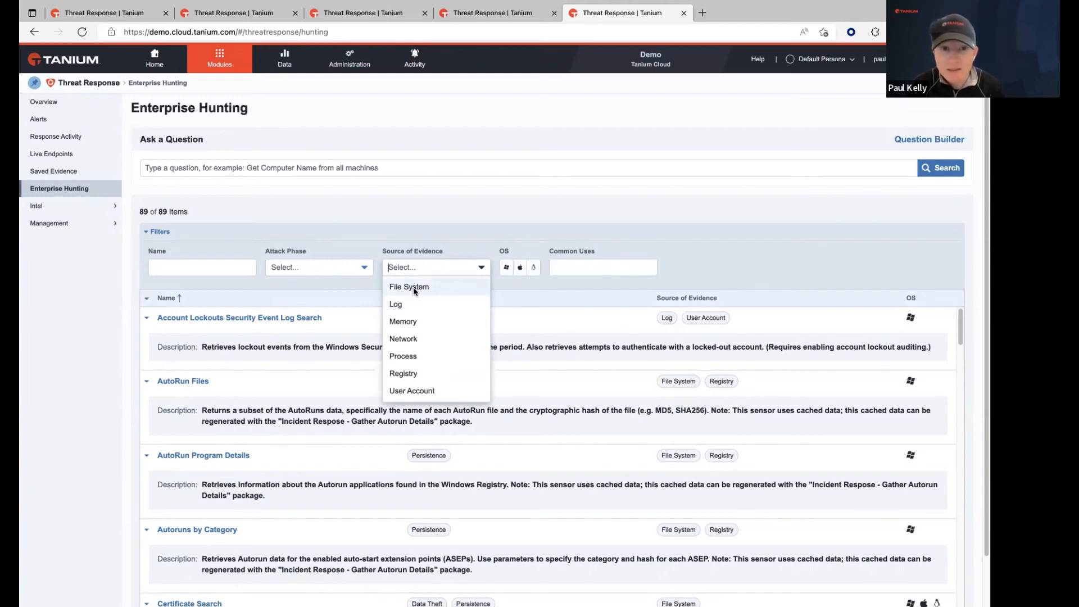
click(509, 257)
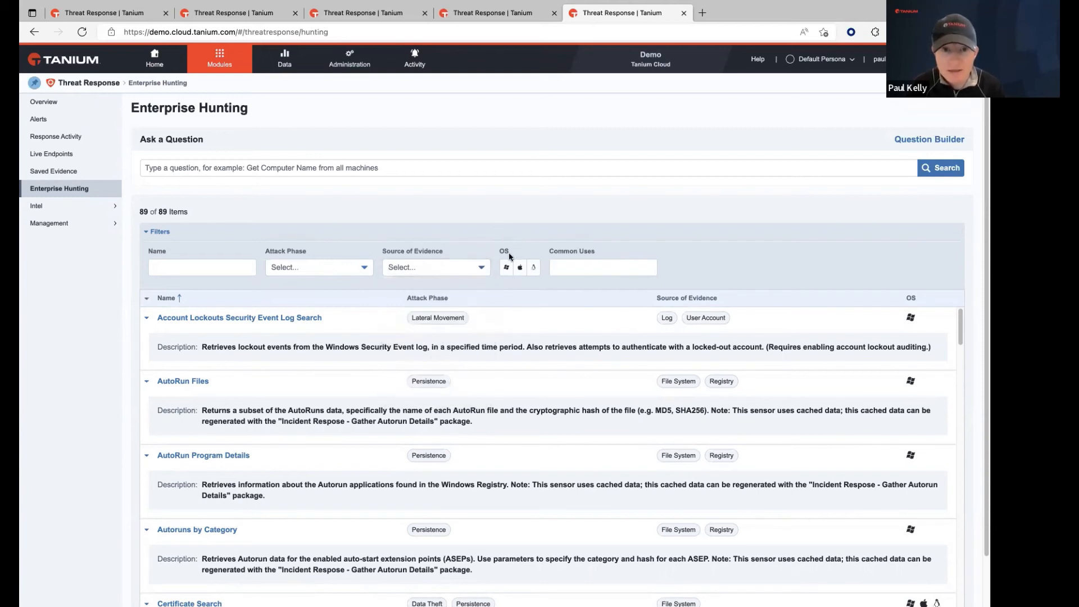
Try the Mac and Linux toggles, then filter to Windows with File System evidence source.
click(506, 267)
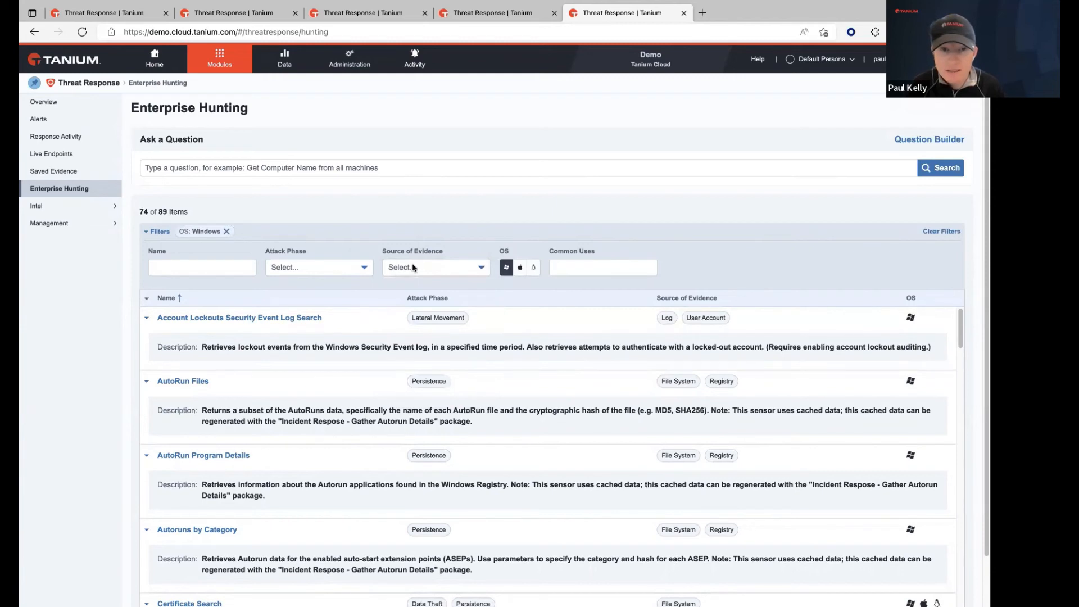
click(519, 267)
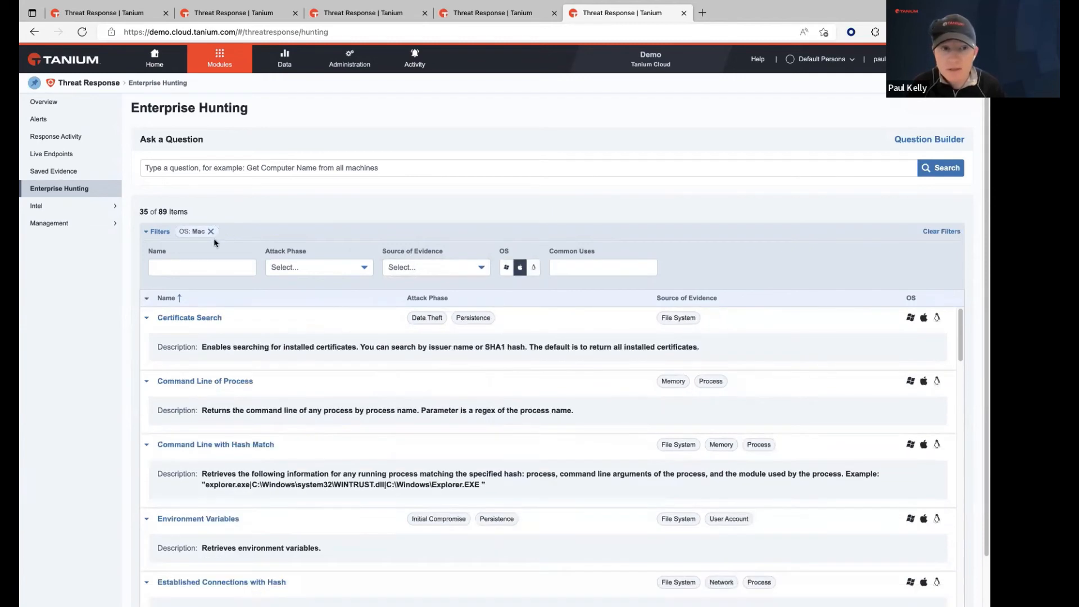
click(533, 267)
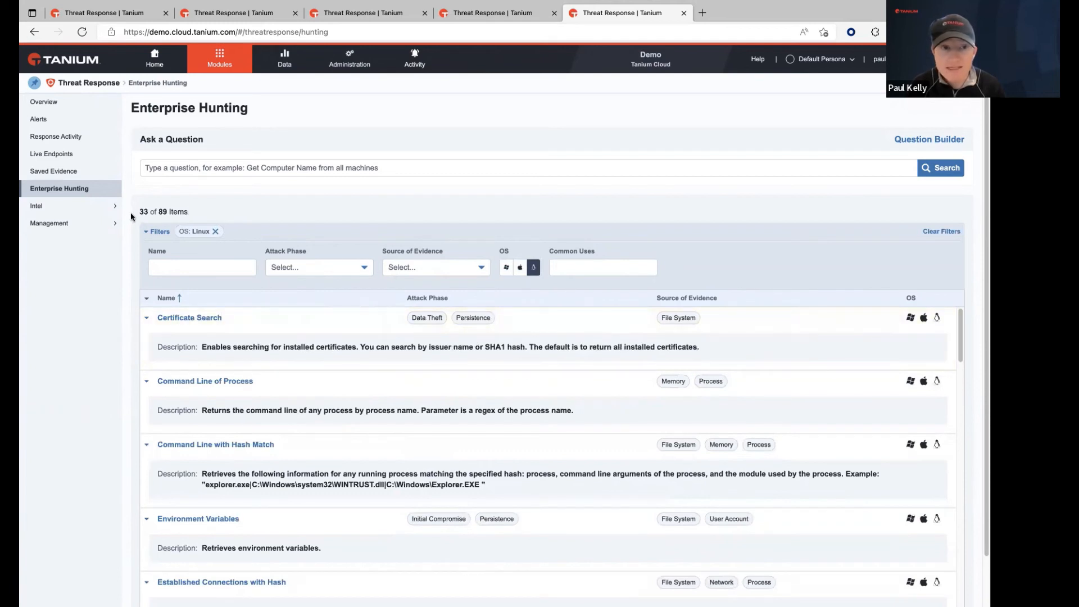
click(506, 267)
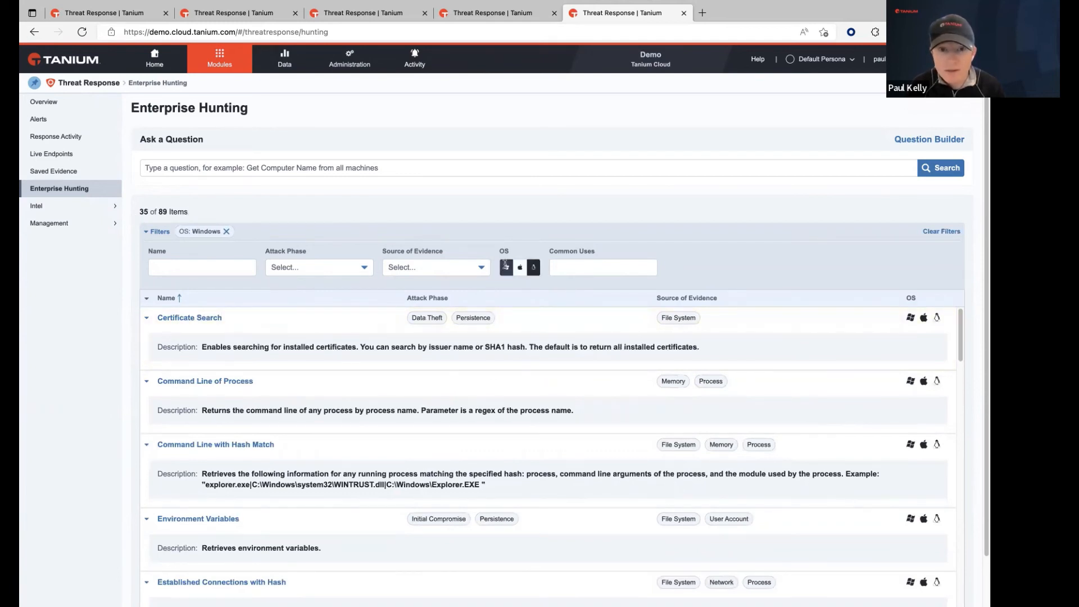
click(505, 267)
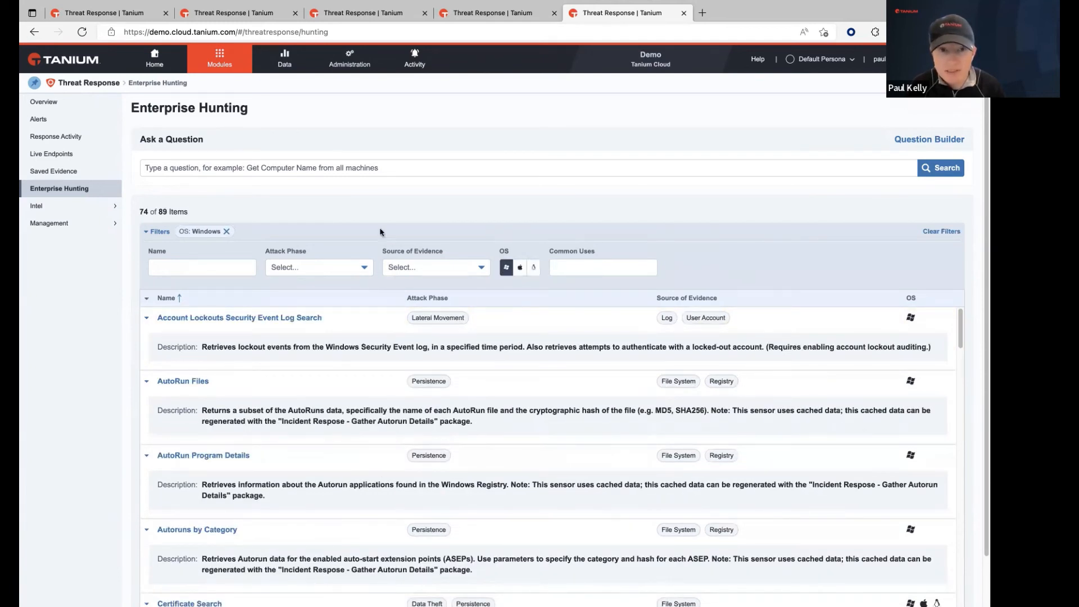
click(520, 266)
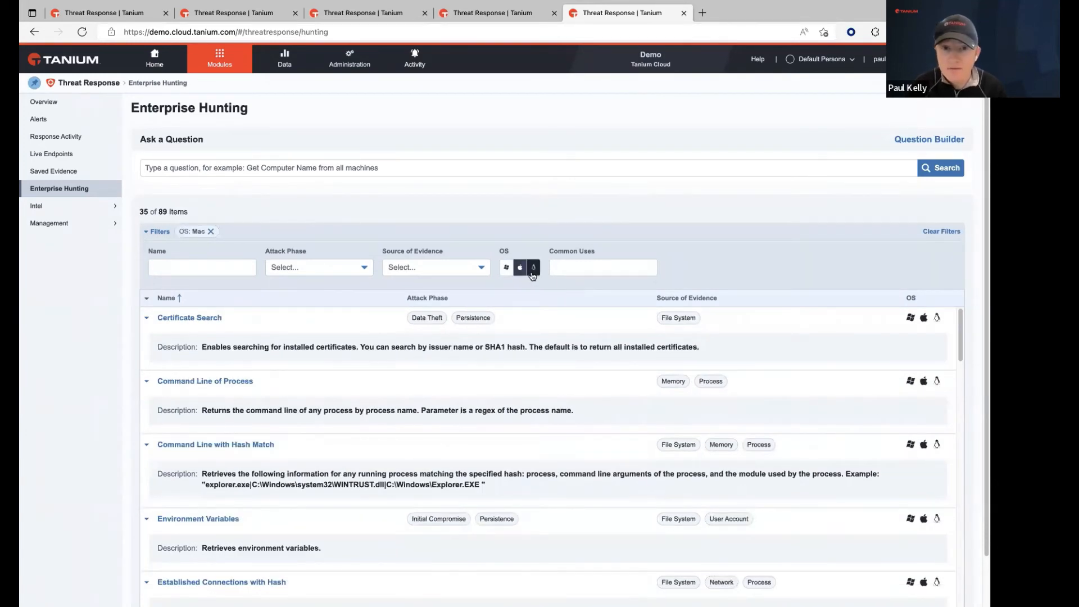
click(534, 268)
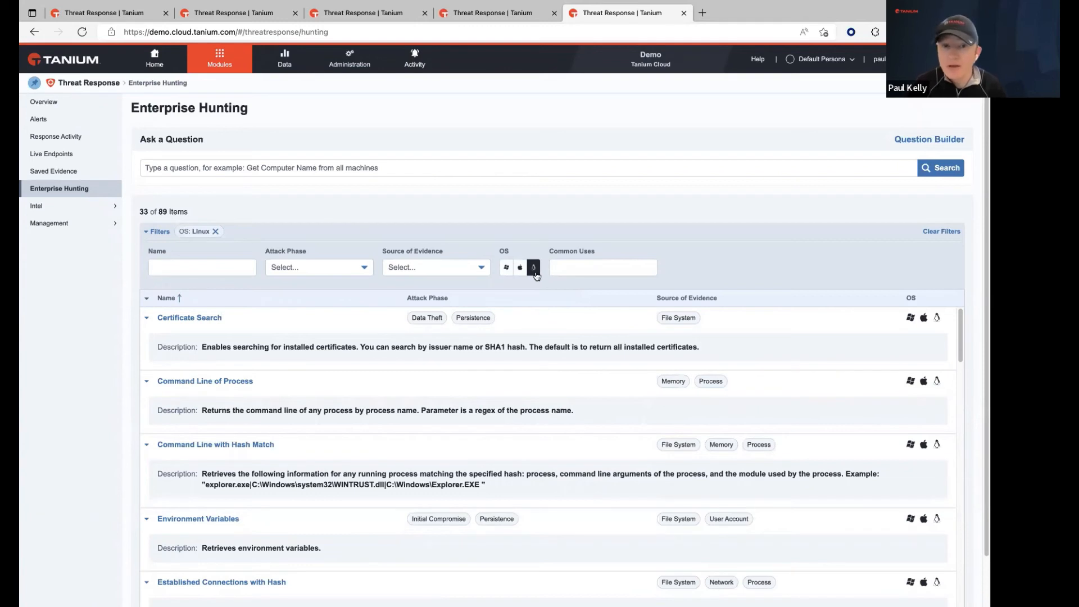
mouse_move(509, 332)
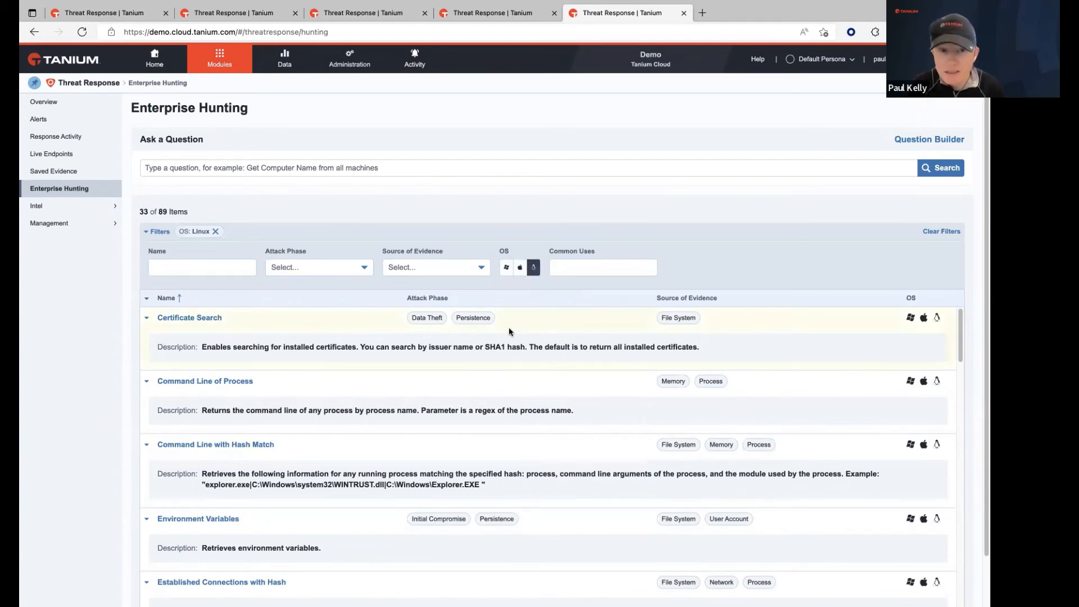
click(506, 267)
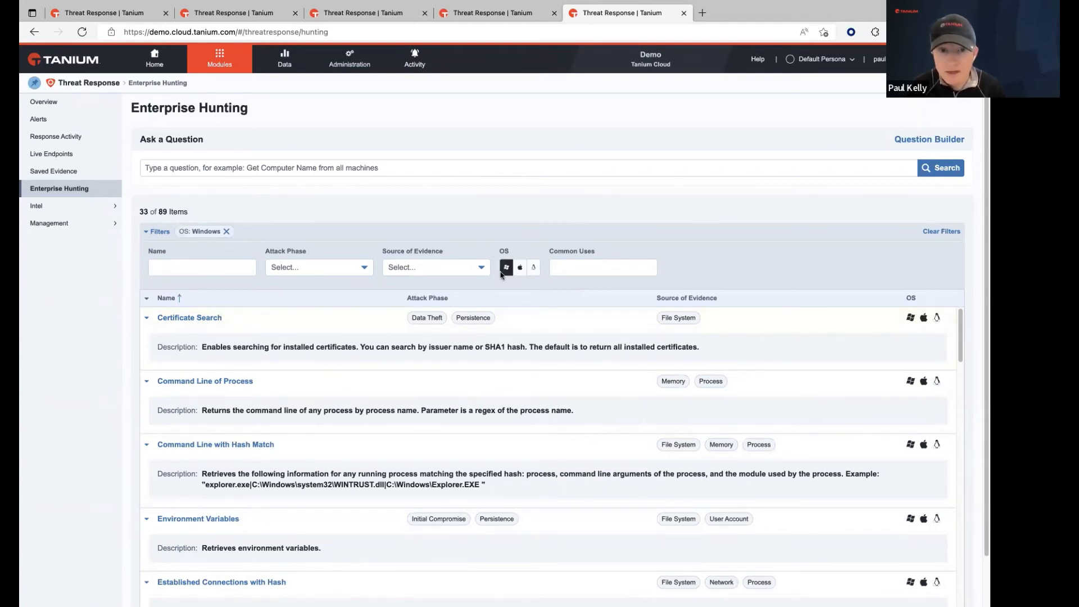
click(435, 267)
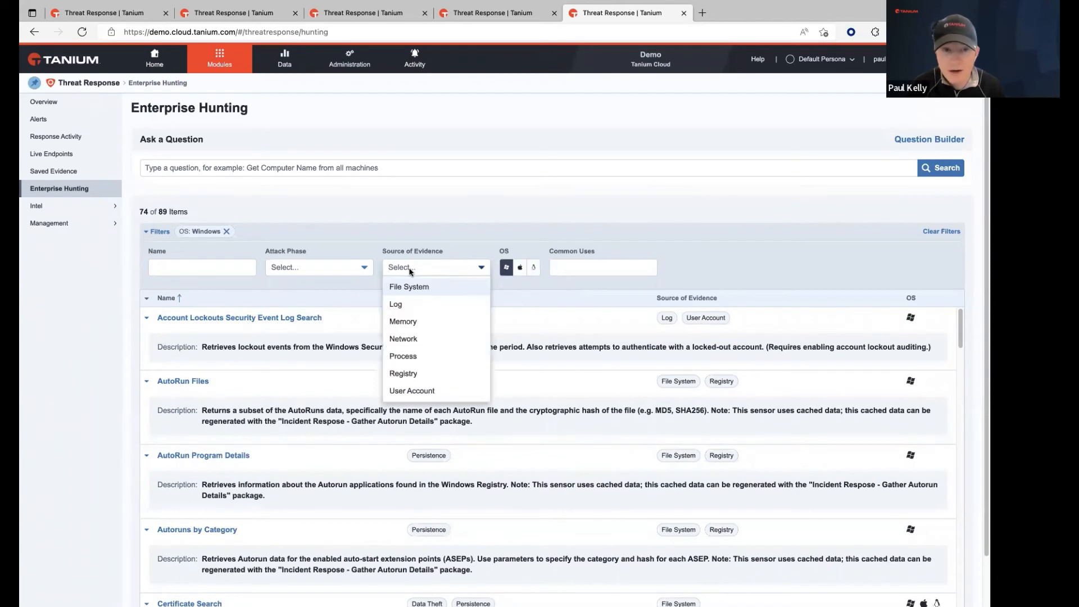
mouse_move(410, 294)
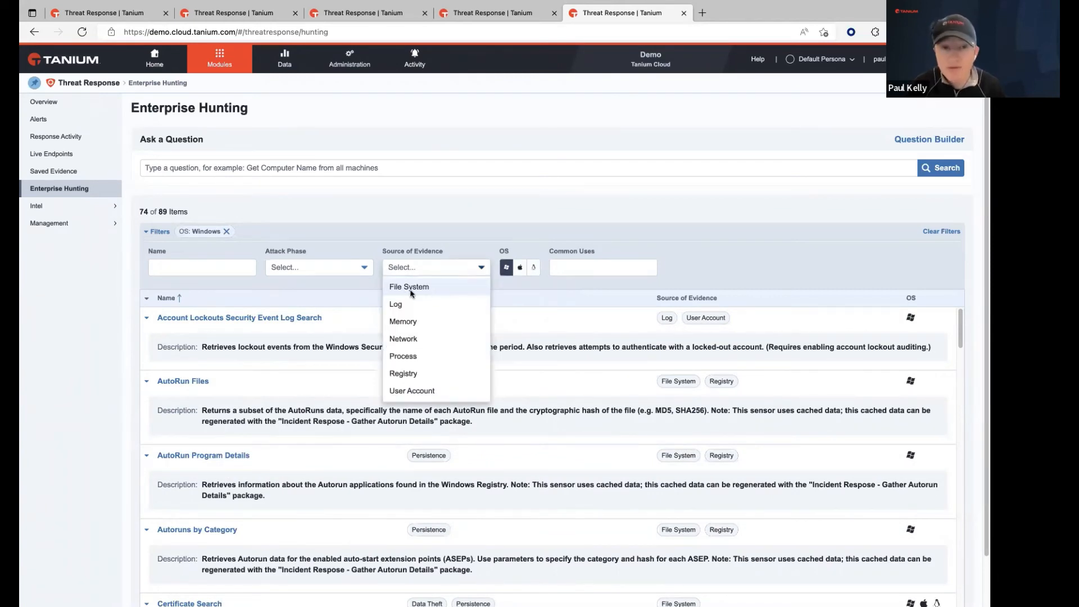
mouse_move(418, 298)
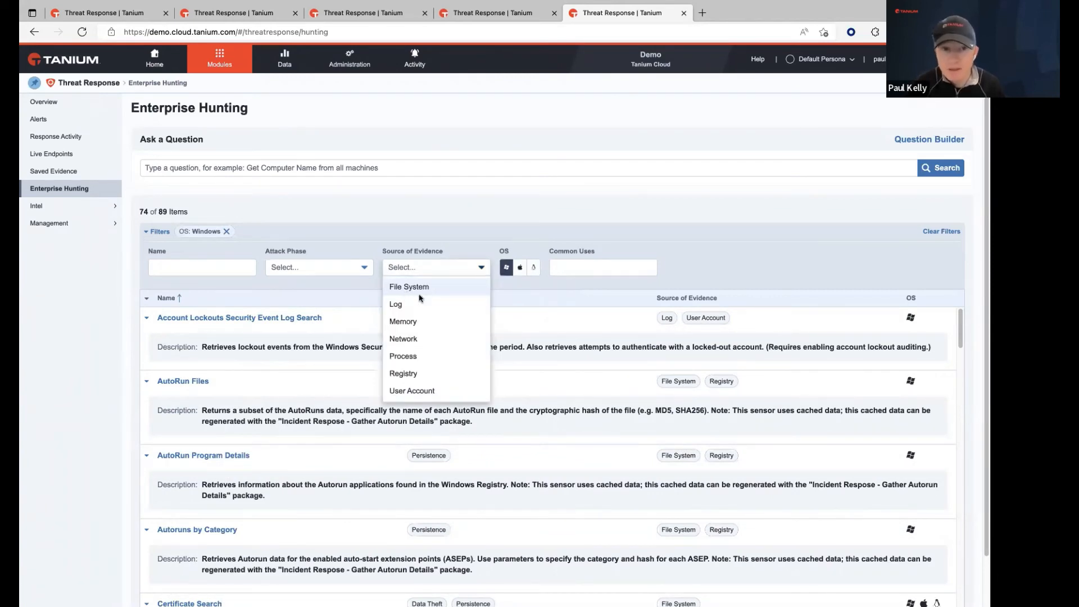
click(409, 286)
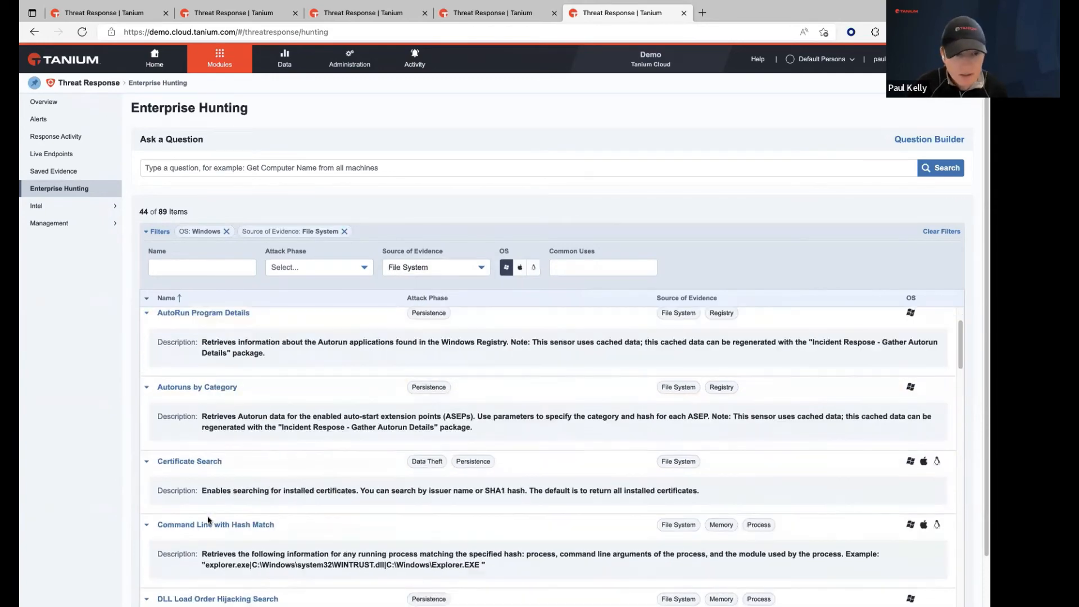
scroll(down, 3)
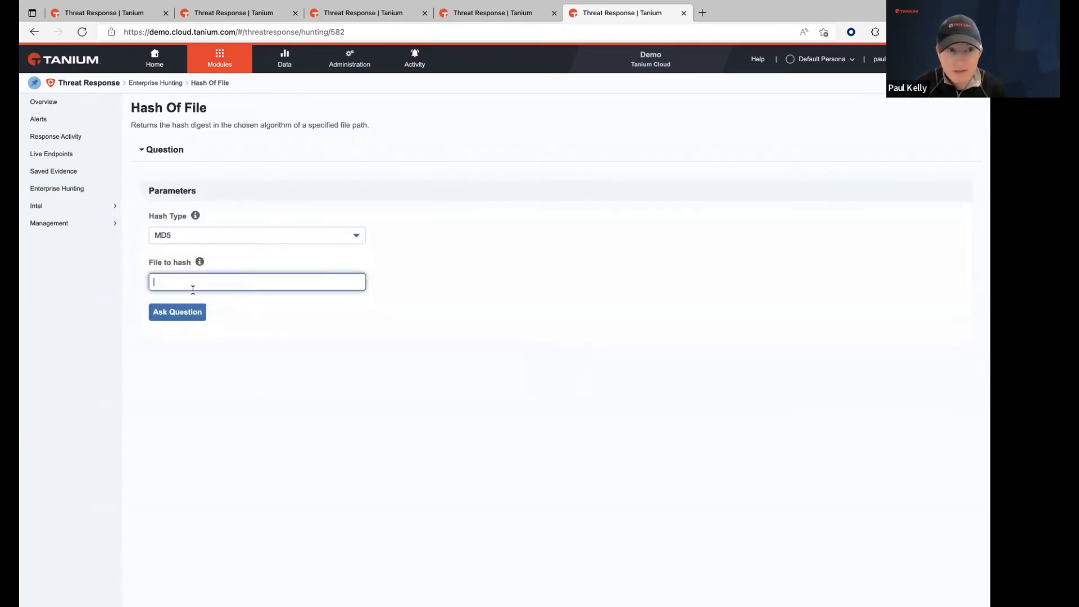
text(hrome\Application\80.0.3987.87\stepFourteen_credDump.ps1)
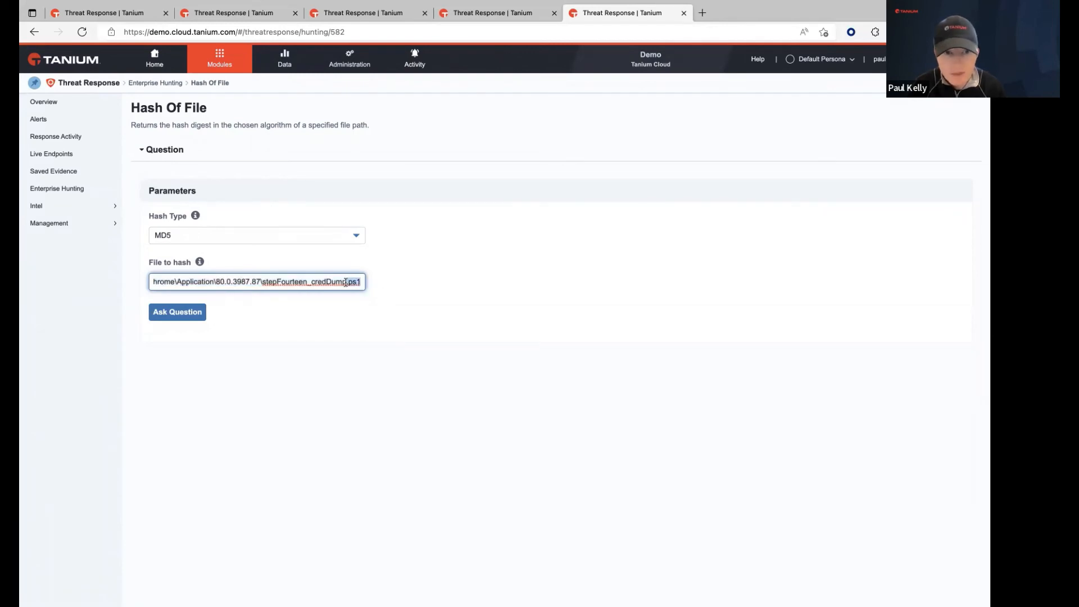
text(C:\Users\ed.jacobs\AppData\Local\Google\Chrome\Application)
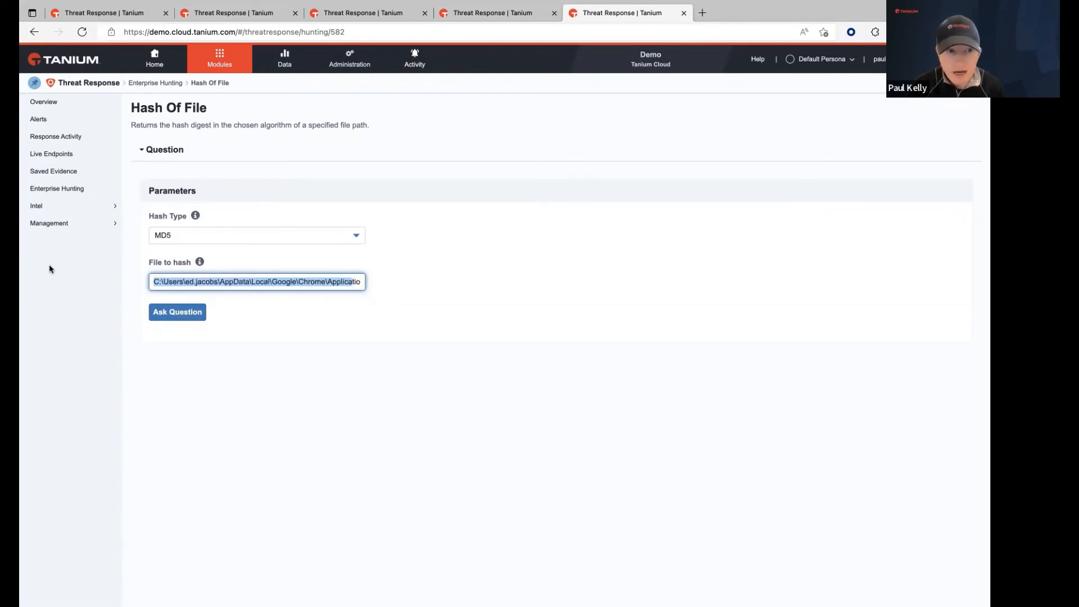
mouse_move(177, 312)
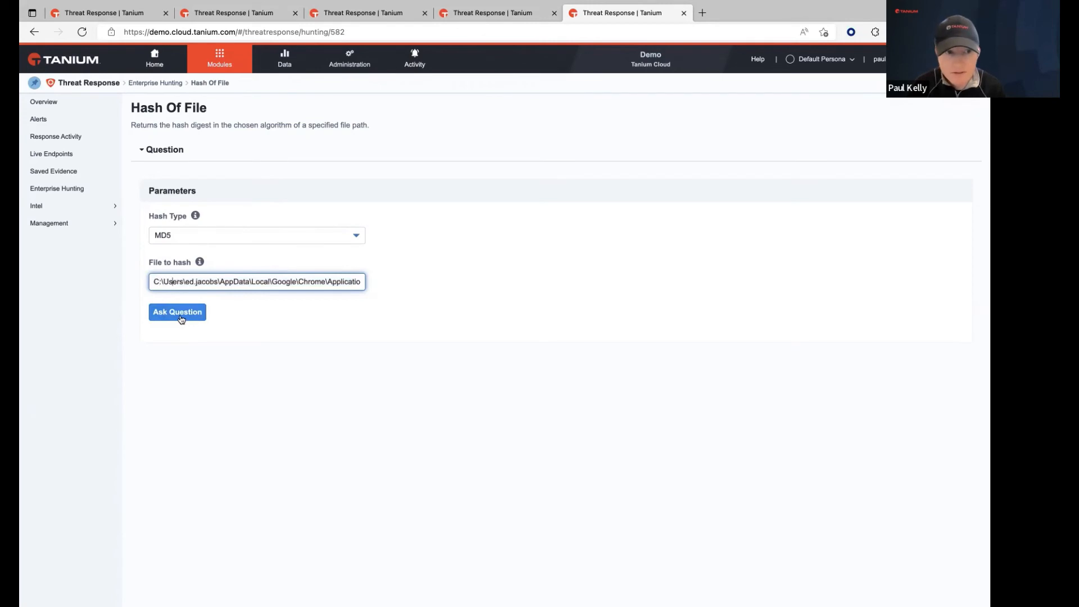
click(177, 312)
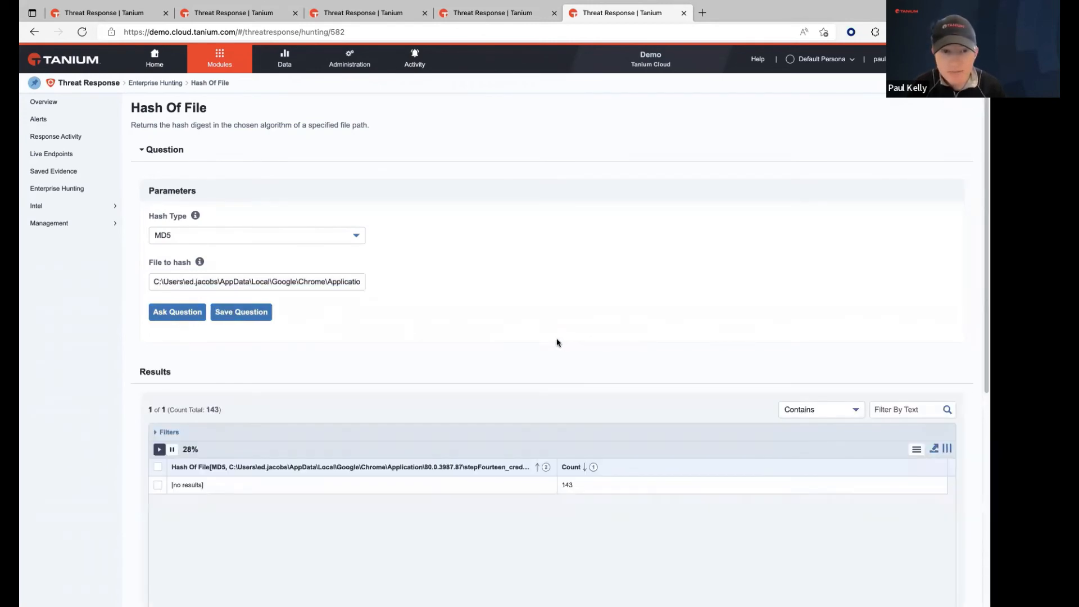
scroll(down, 3)
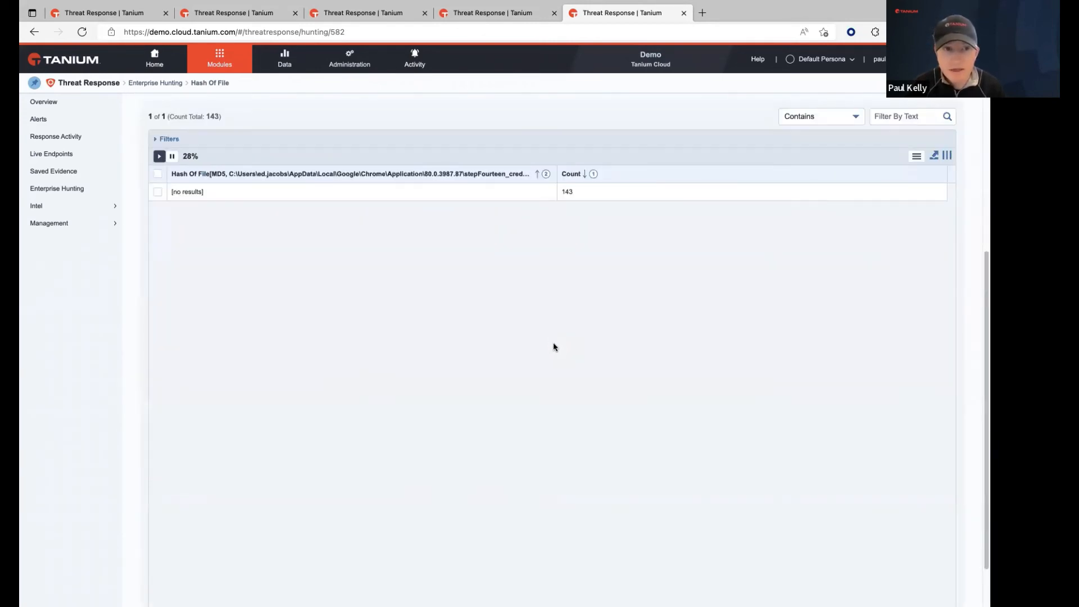
mouse_move(450, 325)
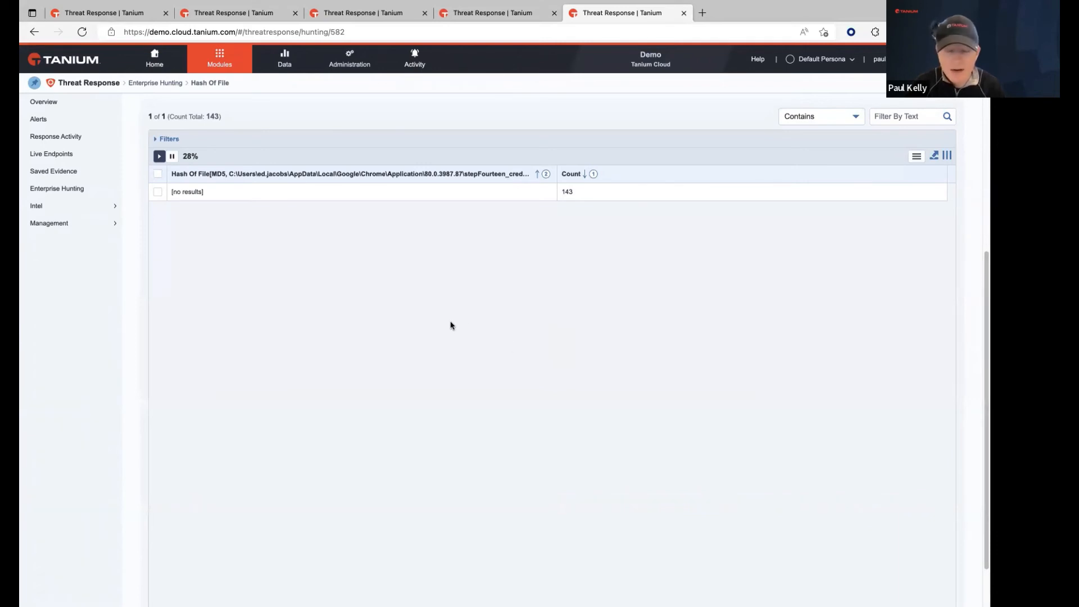
mouse_move(237, 177)
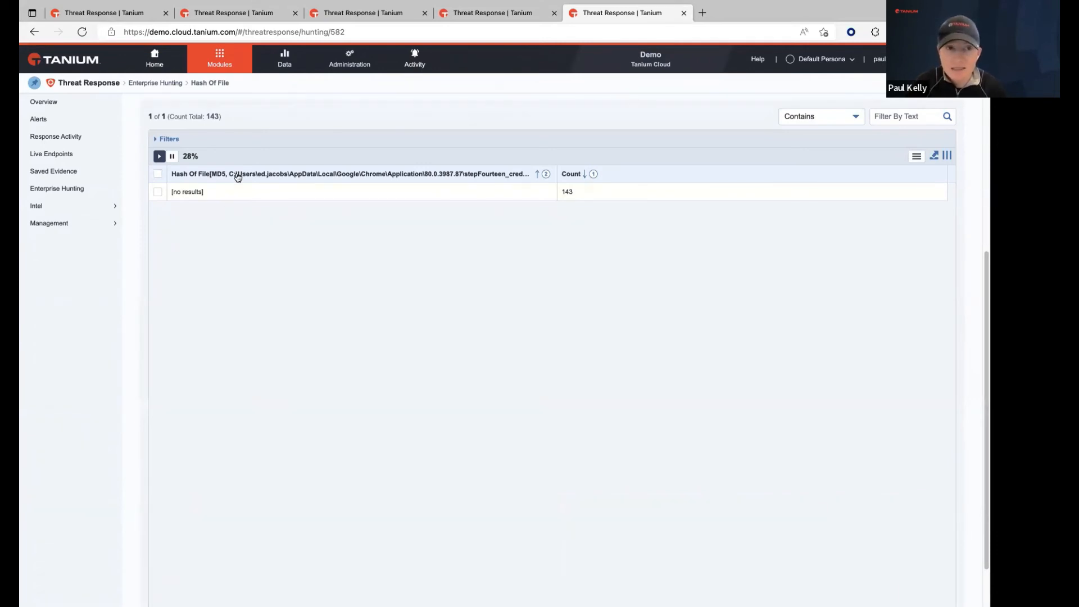
mouse_move(253, 178)
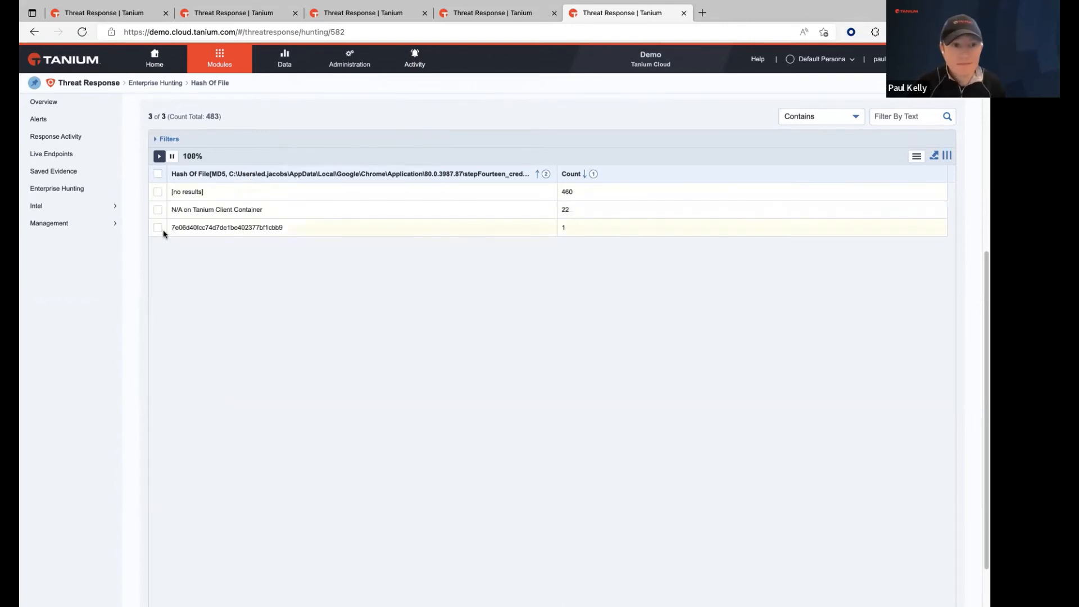
Select the 7e06d40f… hash row and browse Drill Down's saved and custom questions without running one.
click(157, 227)
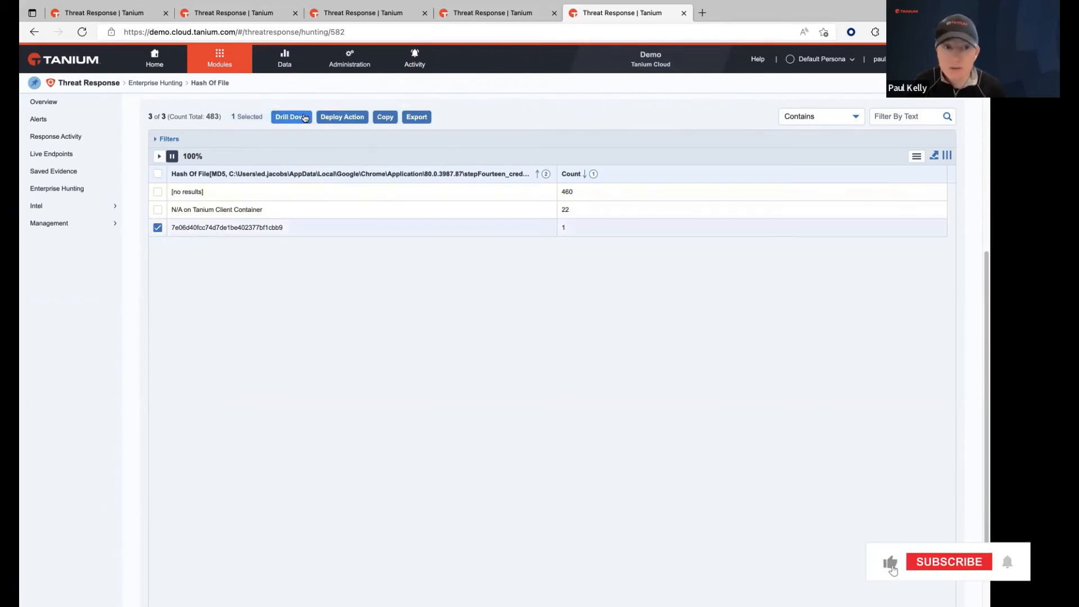
click(290, 116)
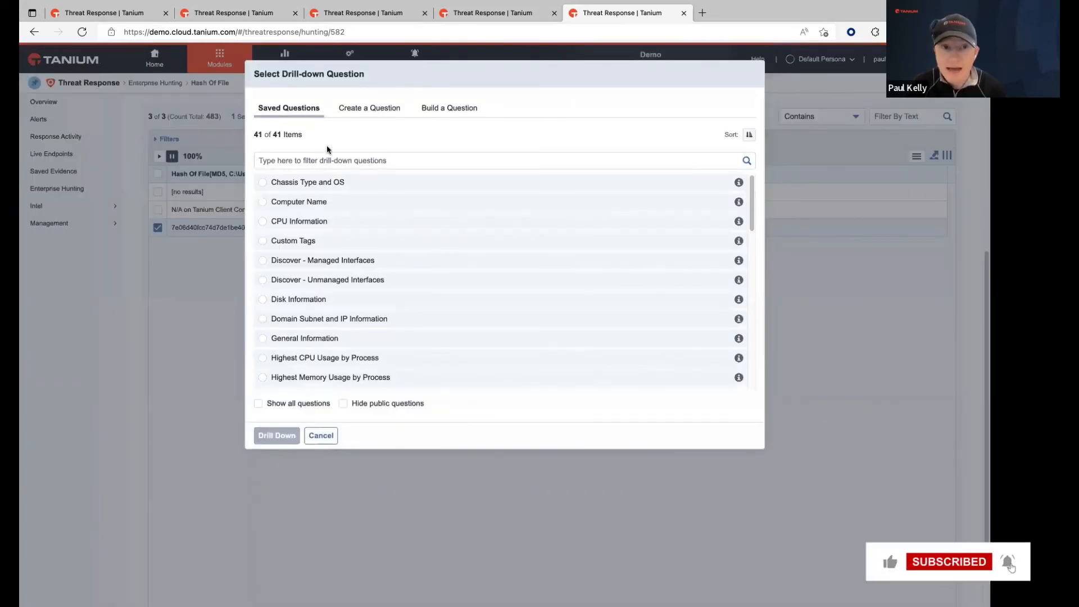
click(449, 107)
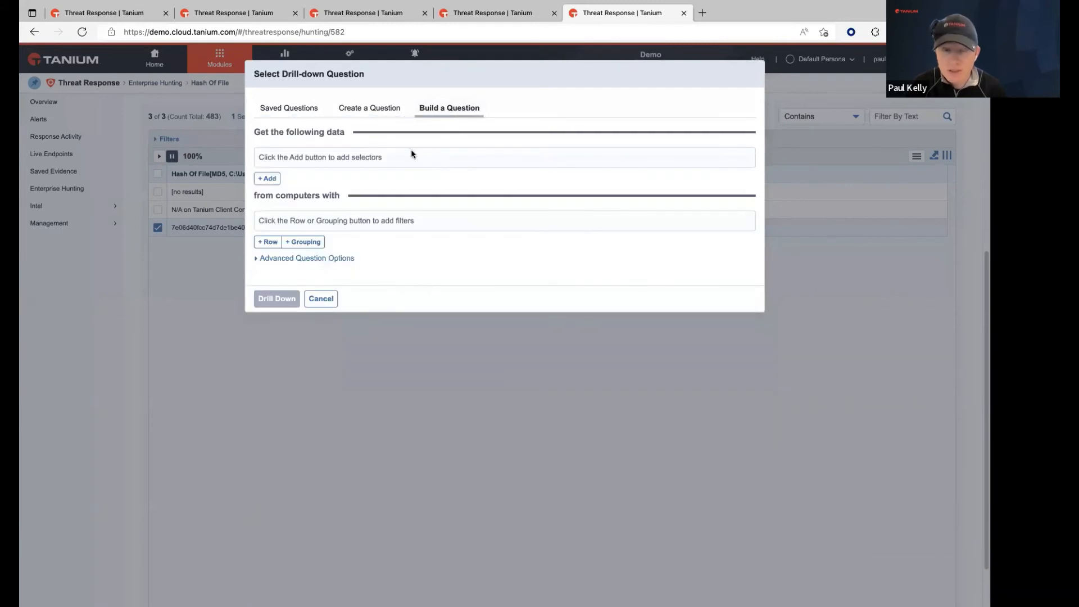
mouse_move(395, 170)
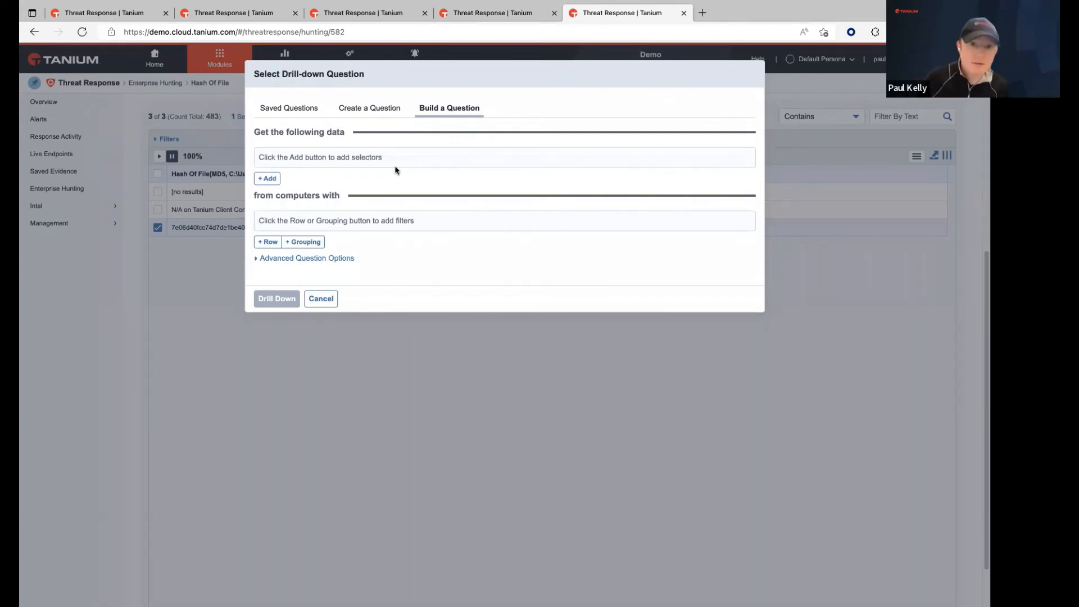
mouse_move(335, 324)
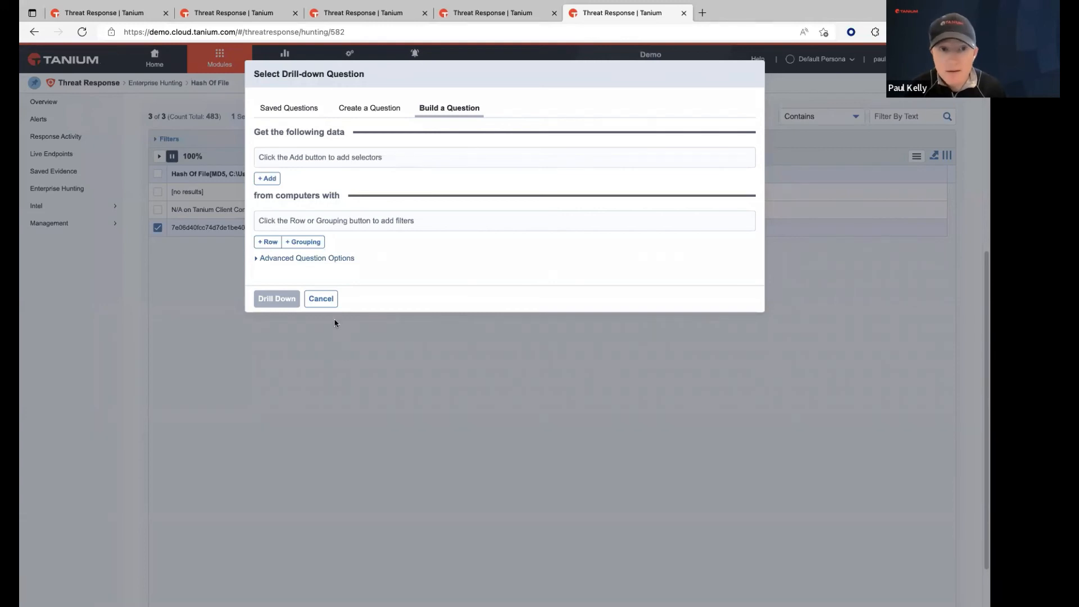
click(321, 298)
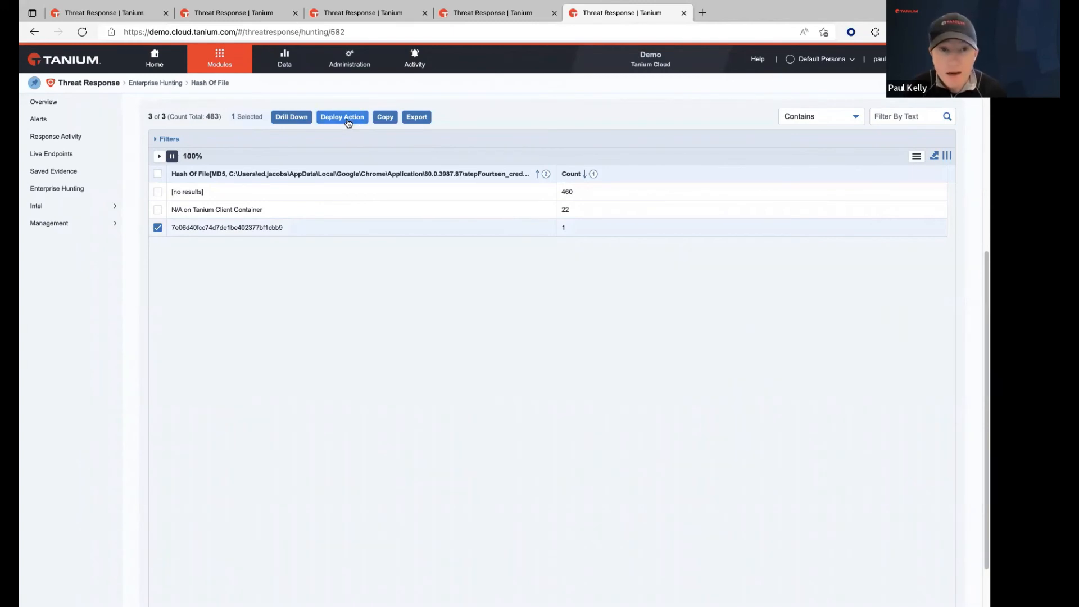
Search deployment packages for 'quarantine' in the Deploy Action form, choosing none.
click(341, 116)
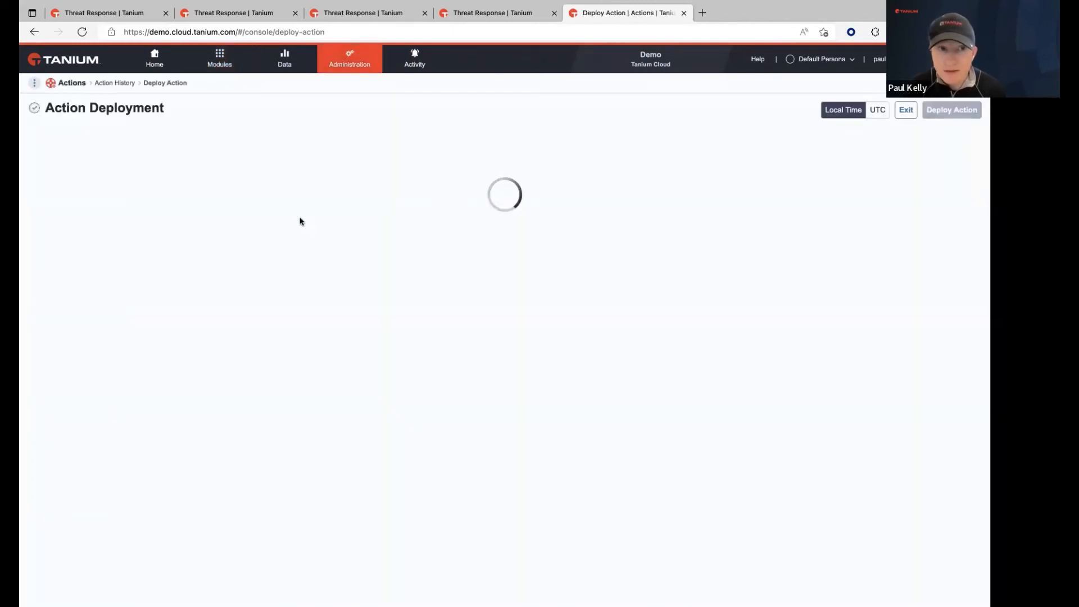
click(184, 172)
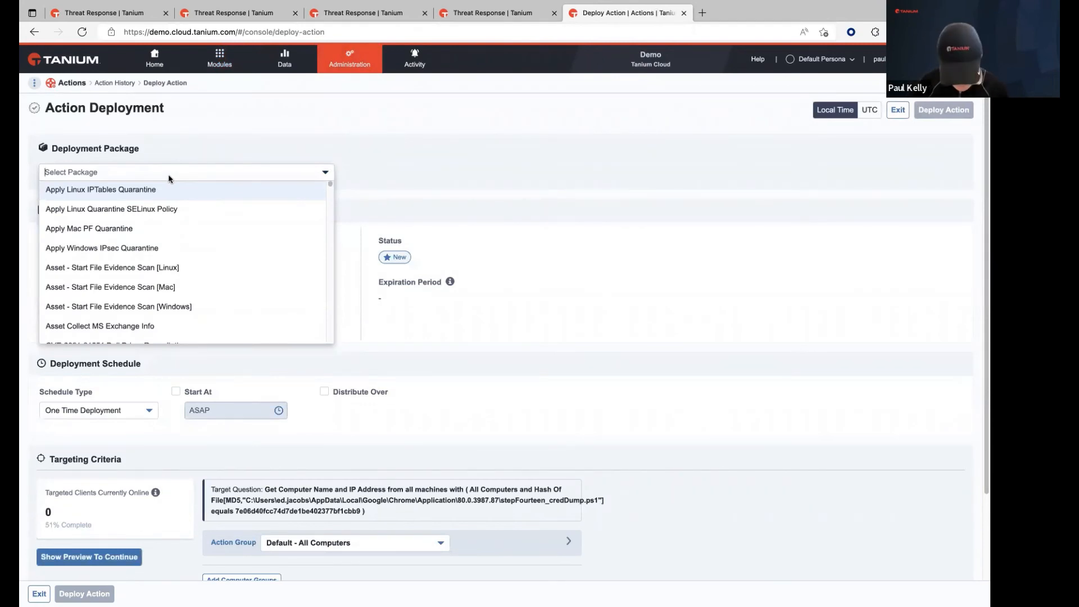
text(quarant)
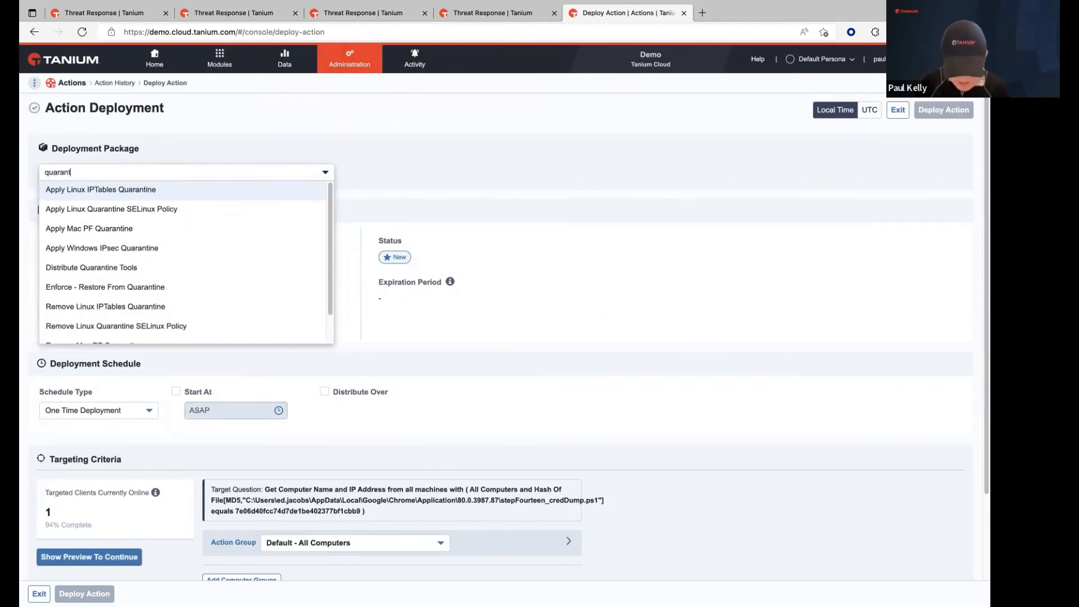
text(ine)
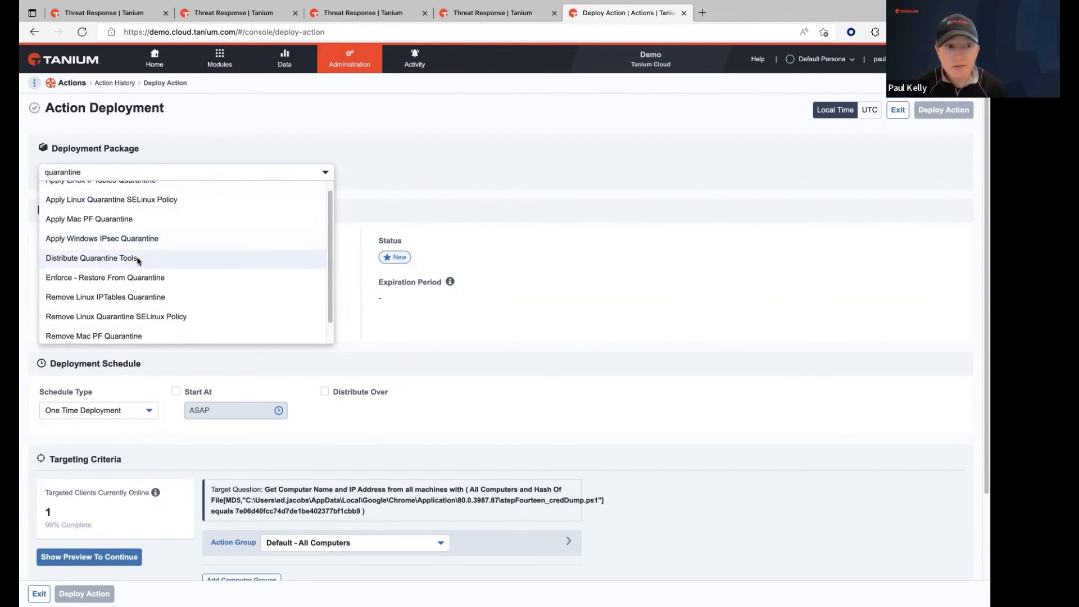
scroll(down, 3)
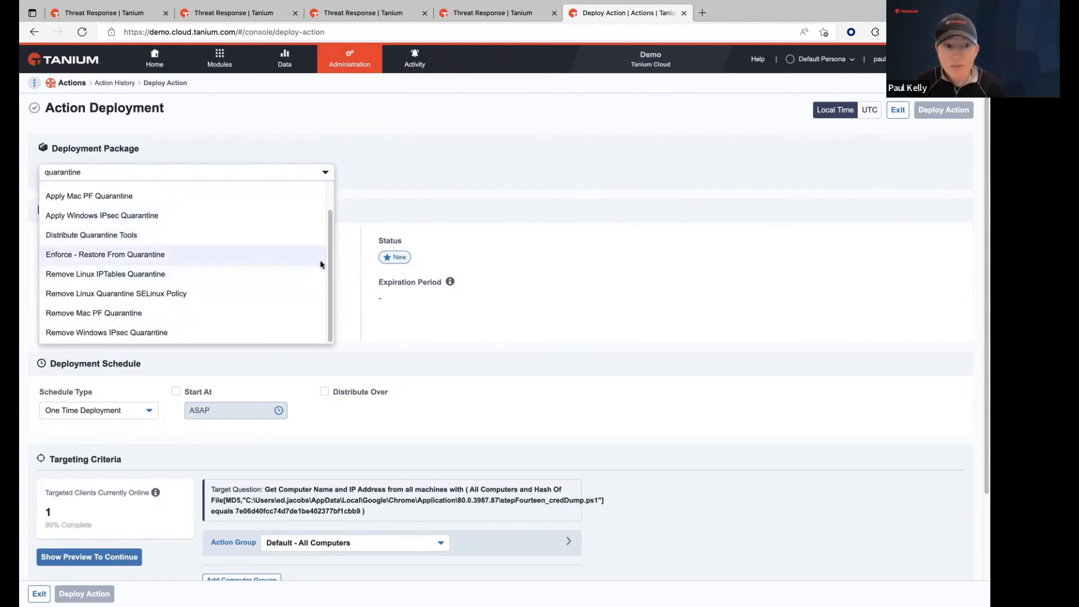
scroll(up, 3)
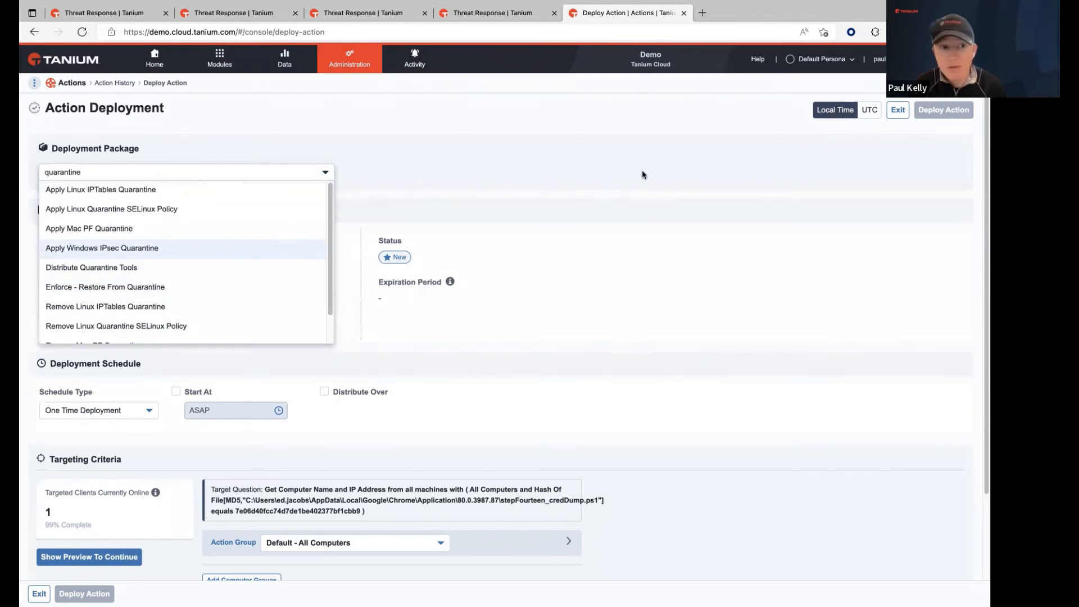
click(643, 175)
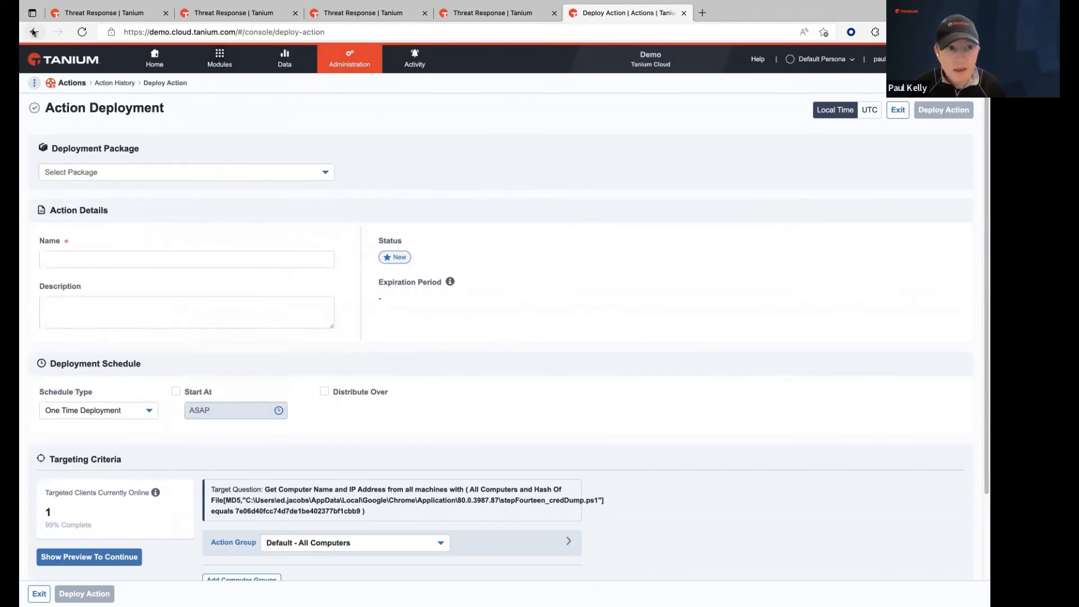
Return to the Hash Of File question without deploying.
click(35, 32)
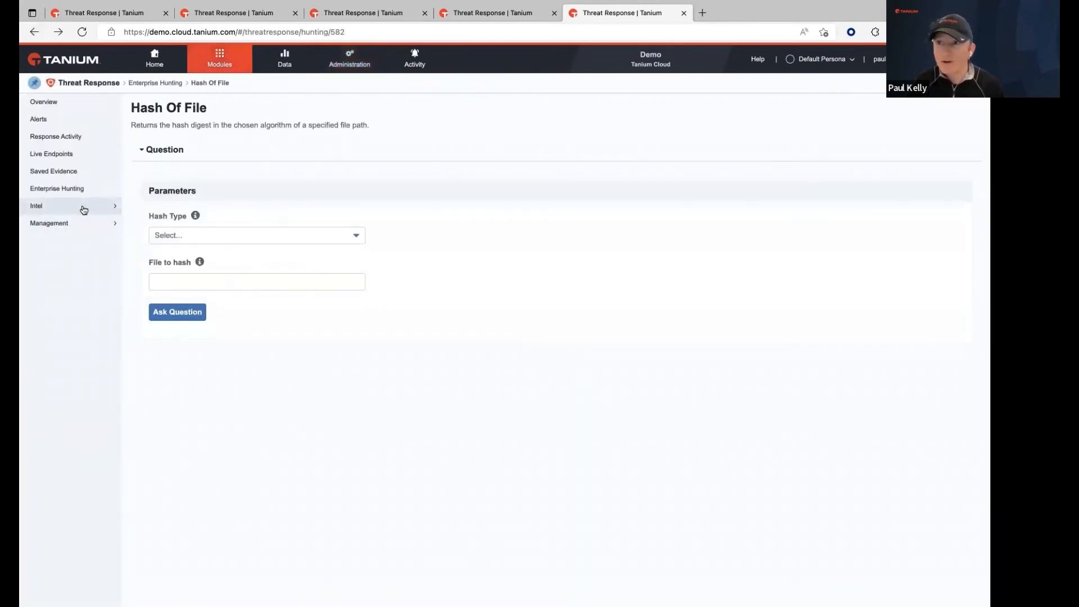
Expand Intel, visit Alerts, and open the 89-question Enterprise Hunting catalogue.
click(36, 206)
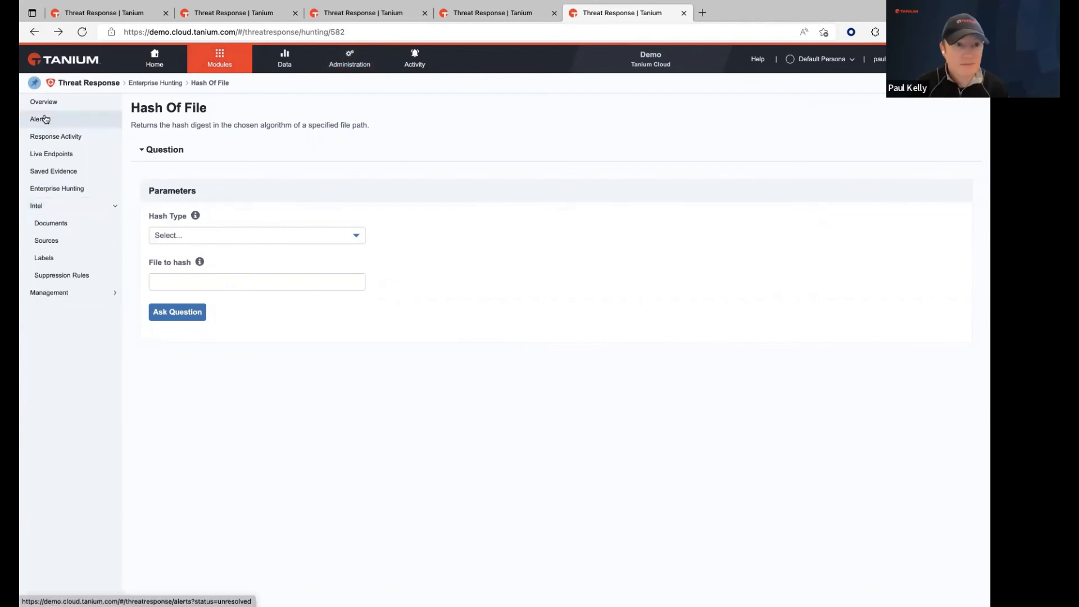
click(38, 120)
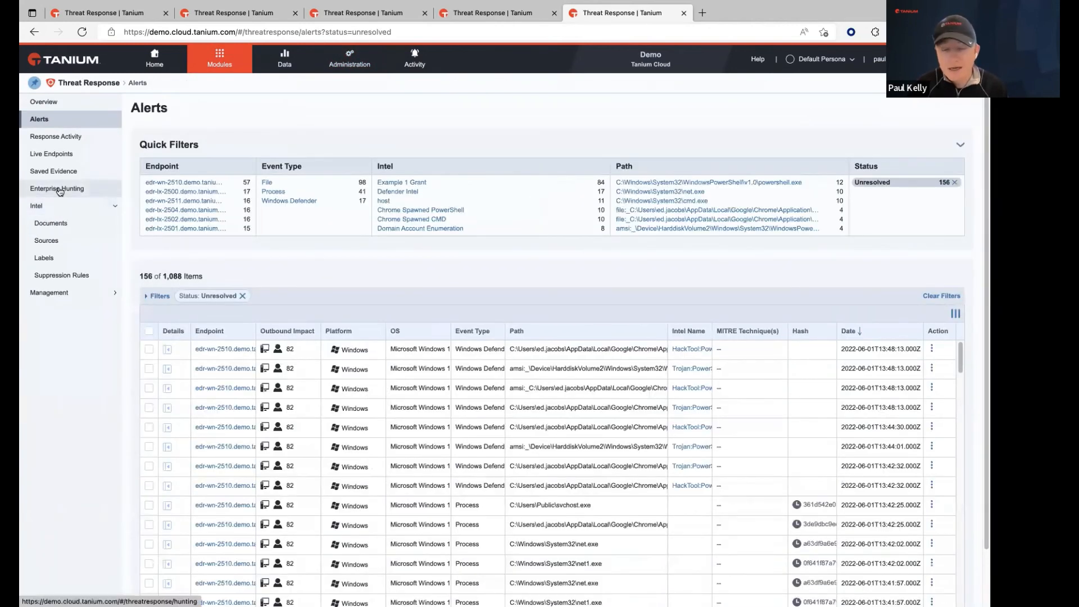
click(56, 187)
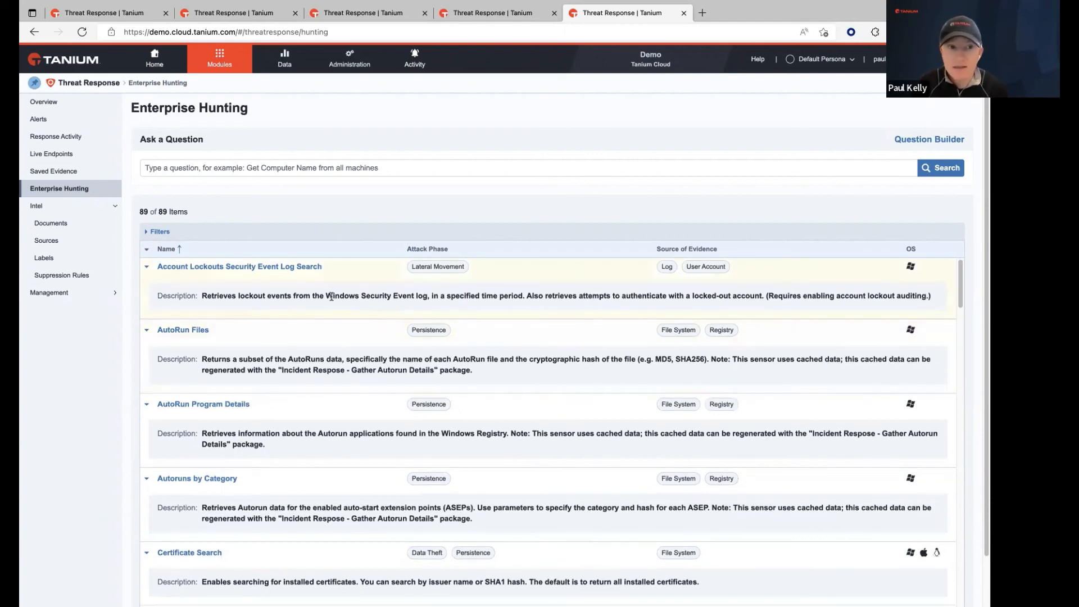
scroll(down, 3)
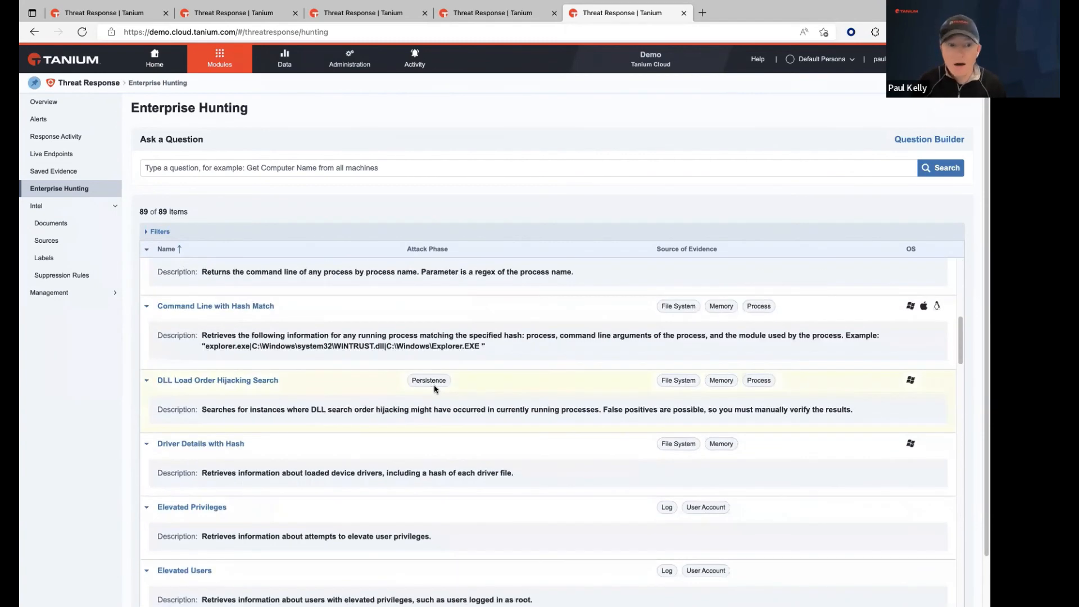
scroll(up, 3)
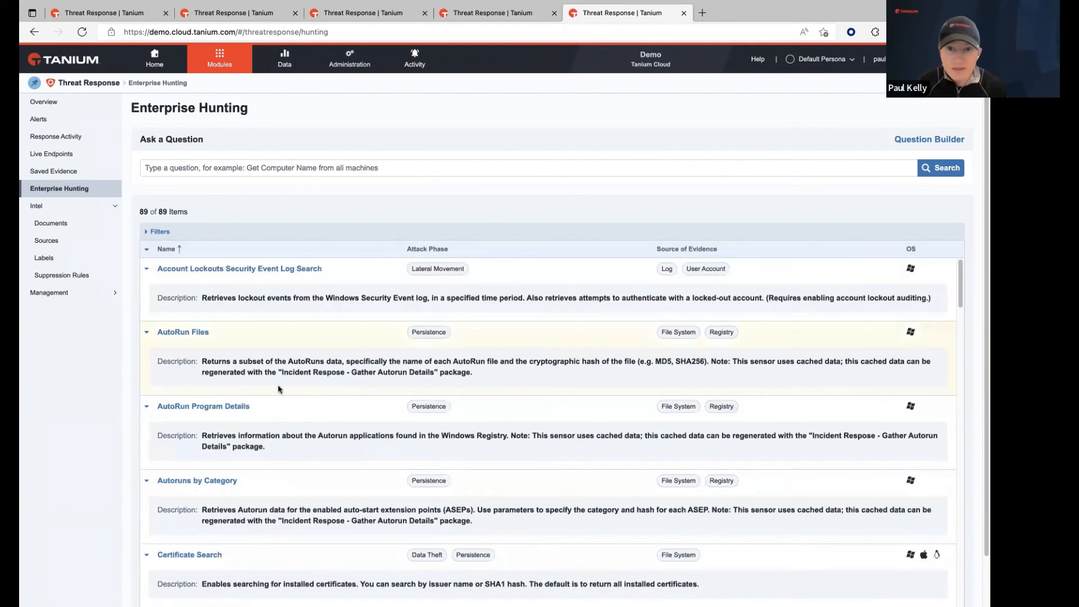
mouse_move(344, 387)
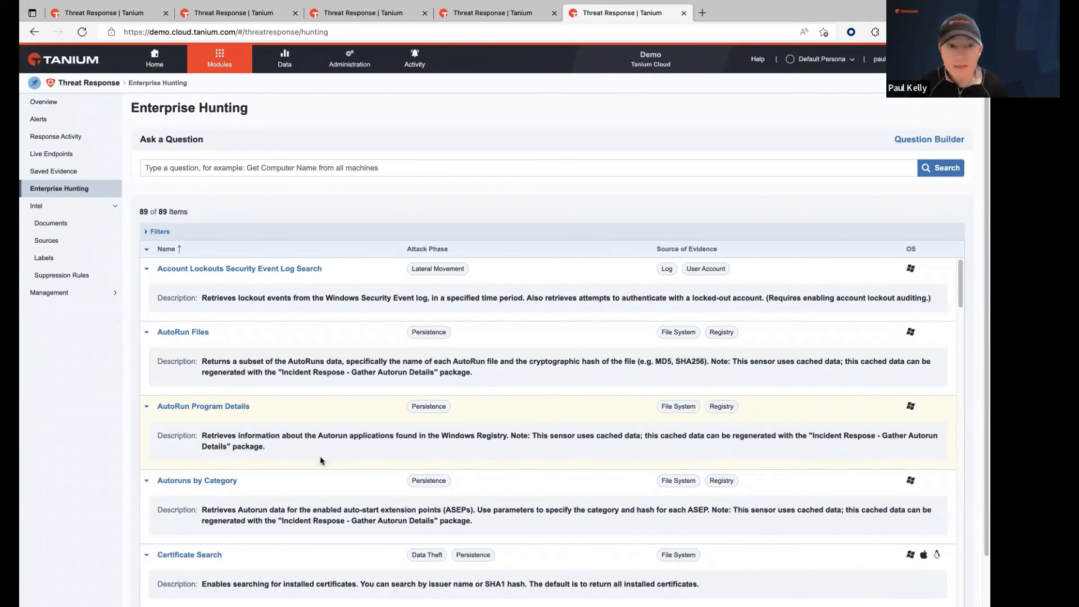
mouse_move(315, 447)
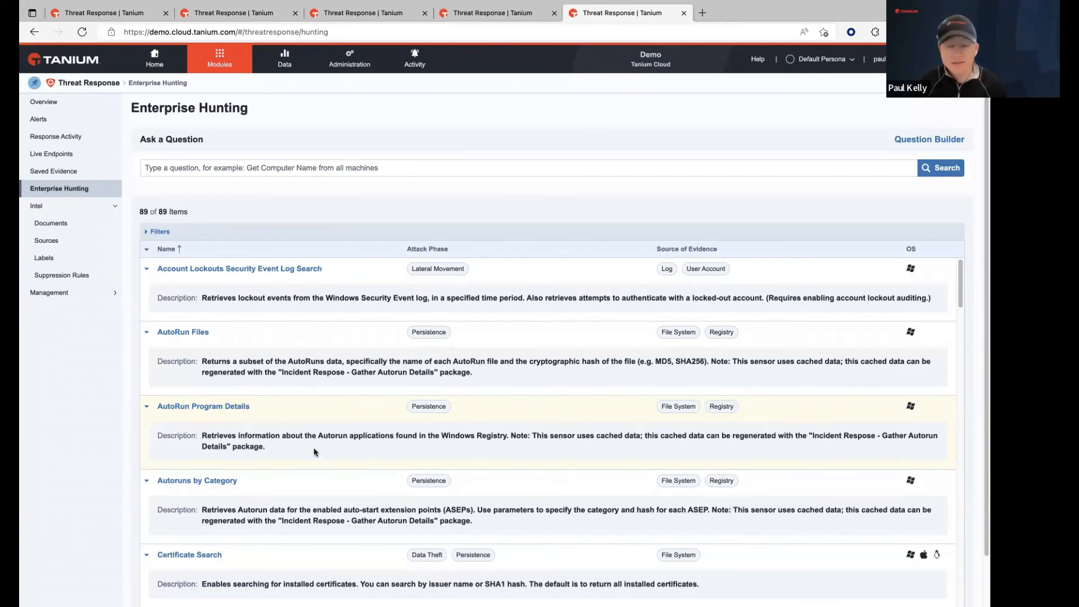
mouse_move(374, 307)
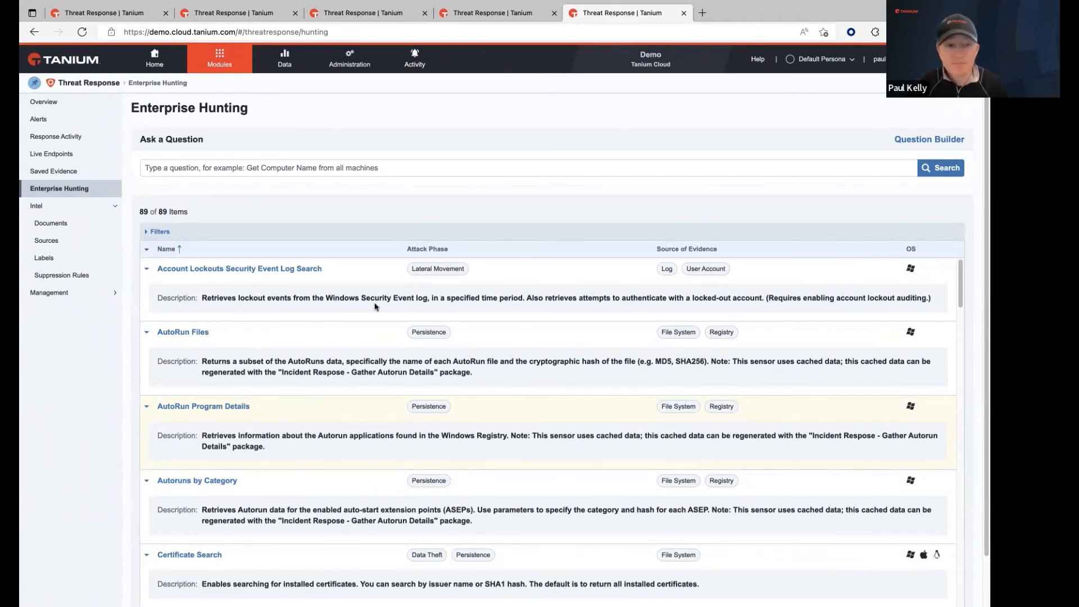